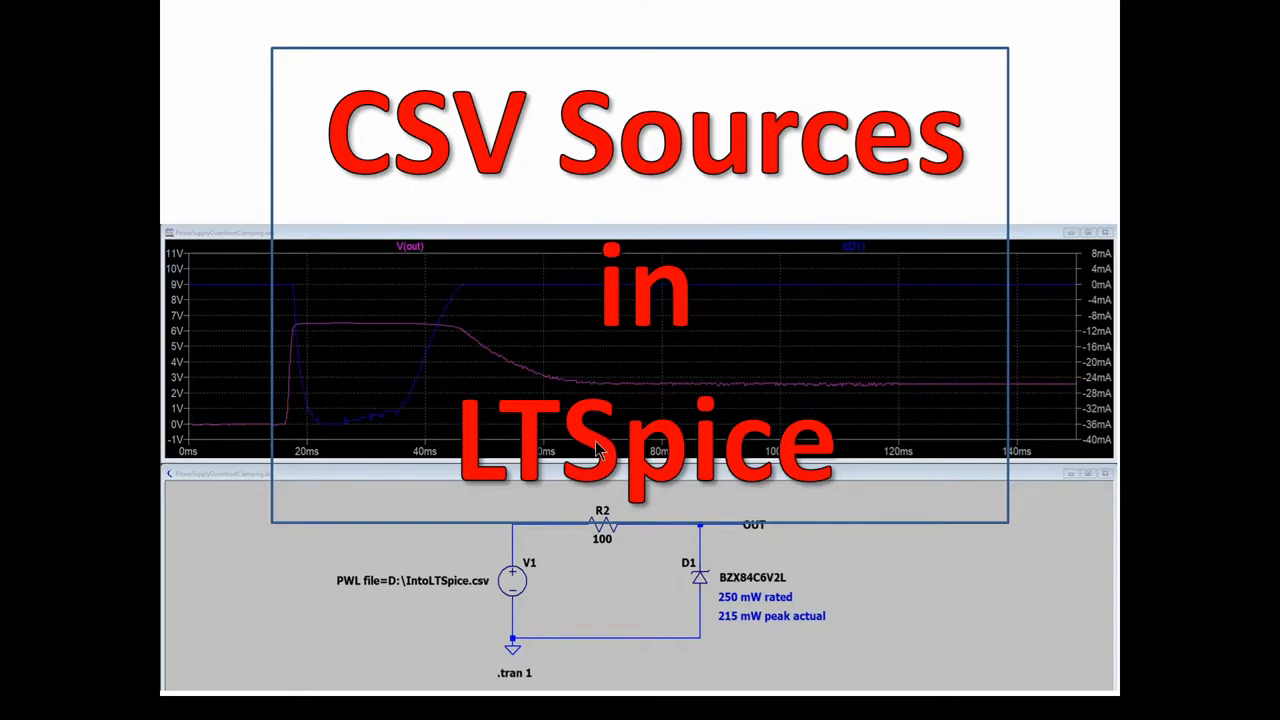
pyautogui.moveTo(504, 498)
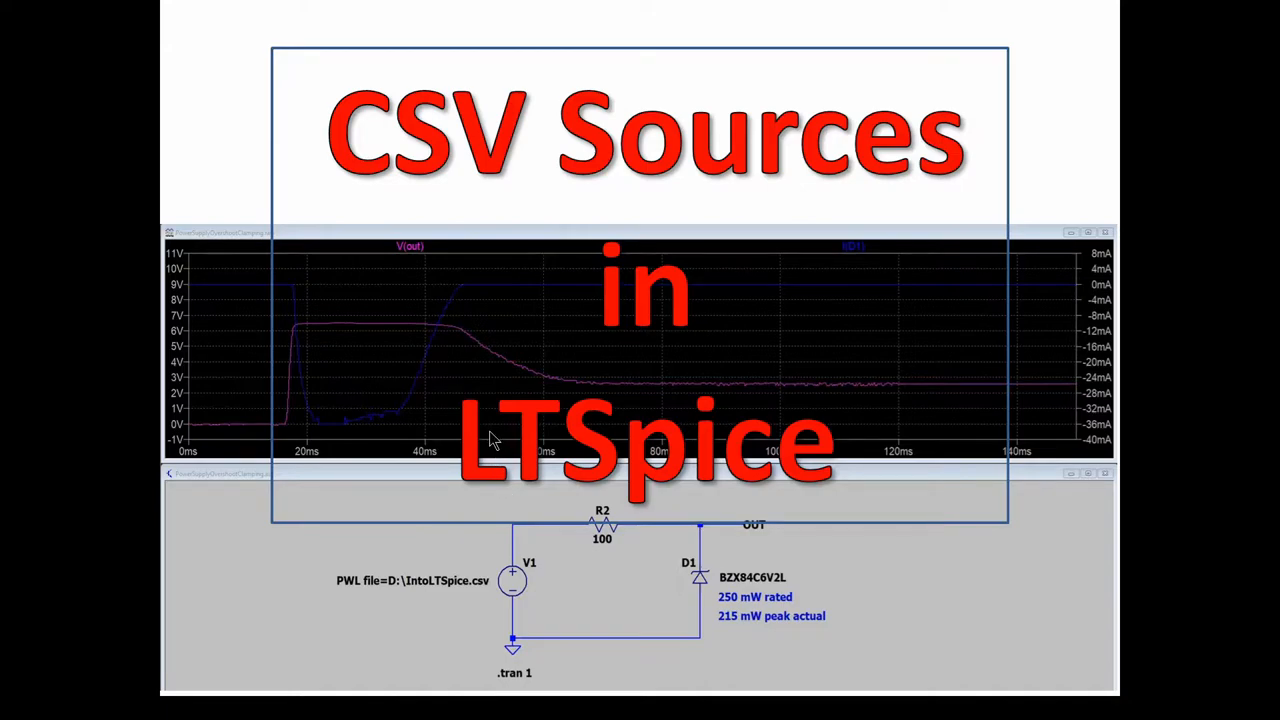
pyautogui.moveTo(596, 430)
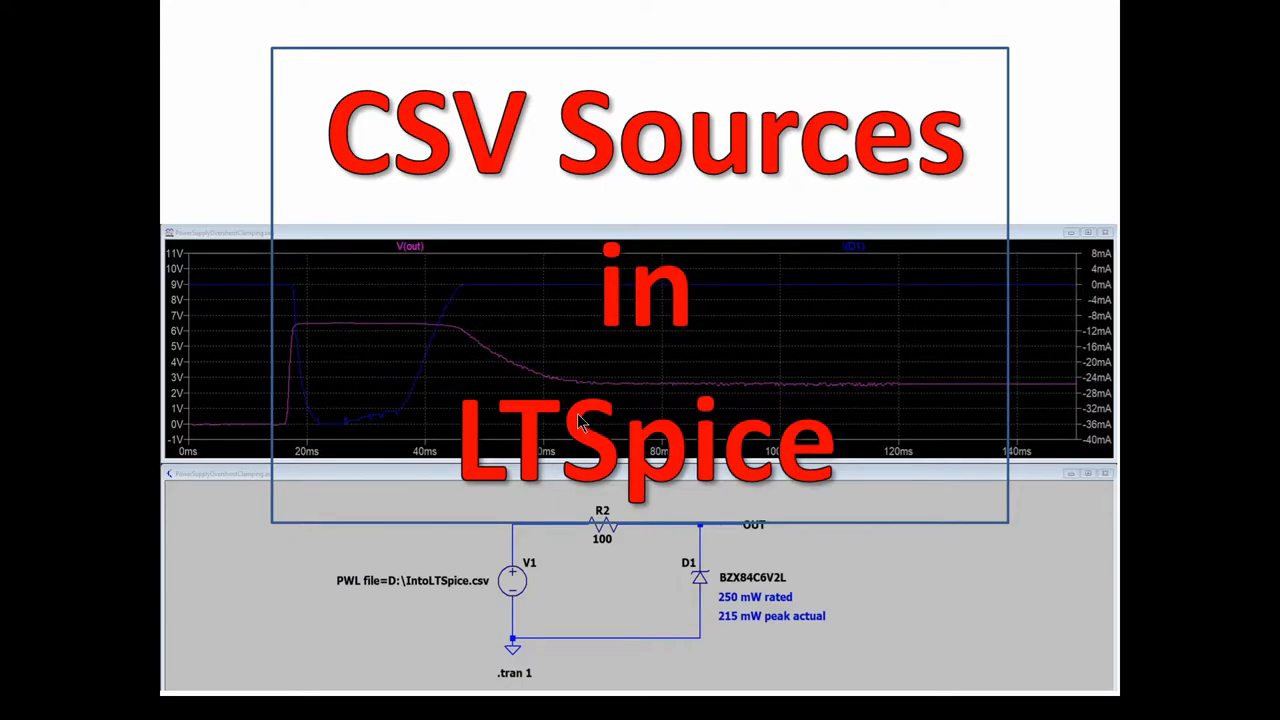
pyautogui.moveTo(628, 472)
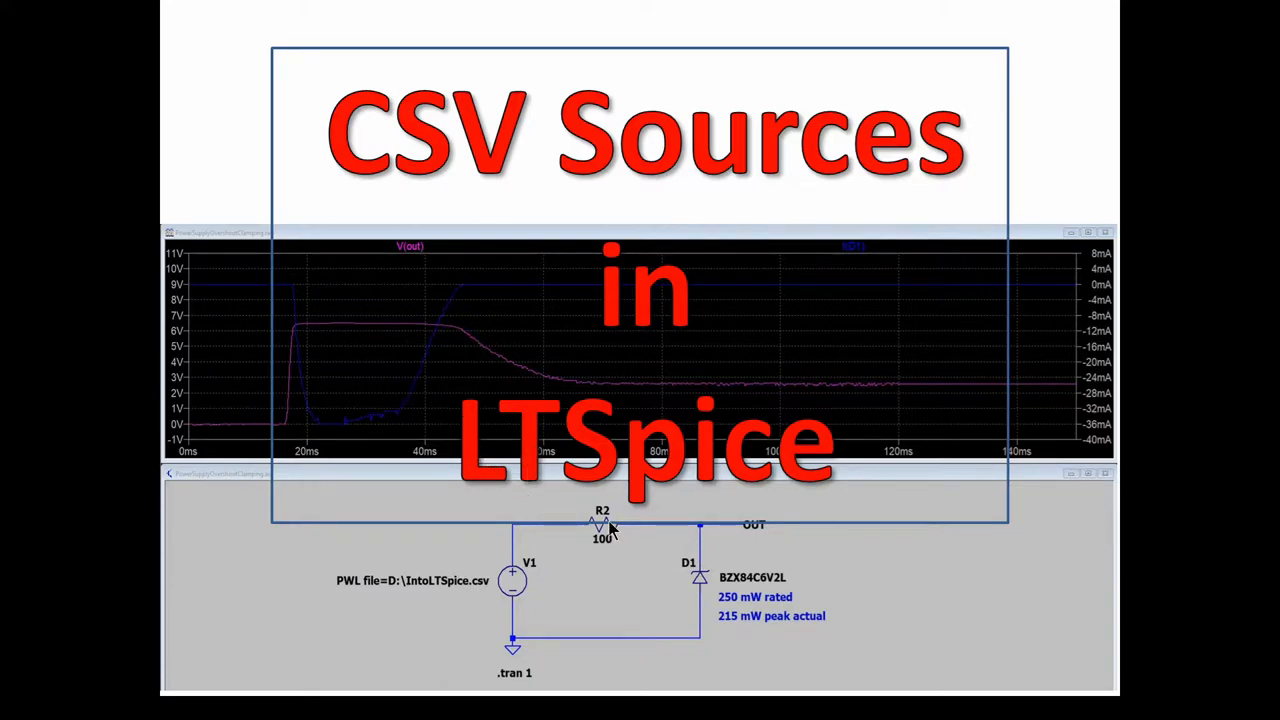
pyautogui.moveTo(304, 348)
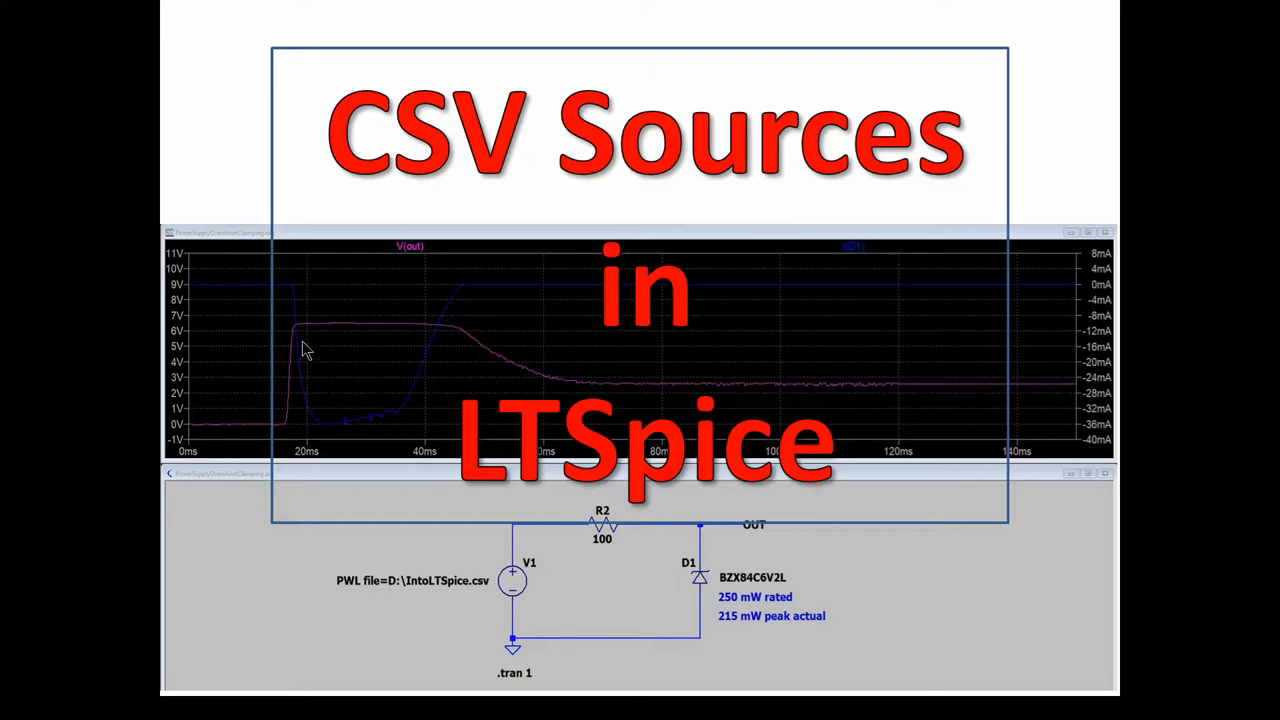
pyautogui.moveTo(408, 334)
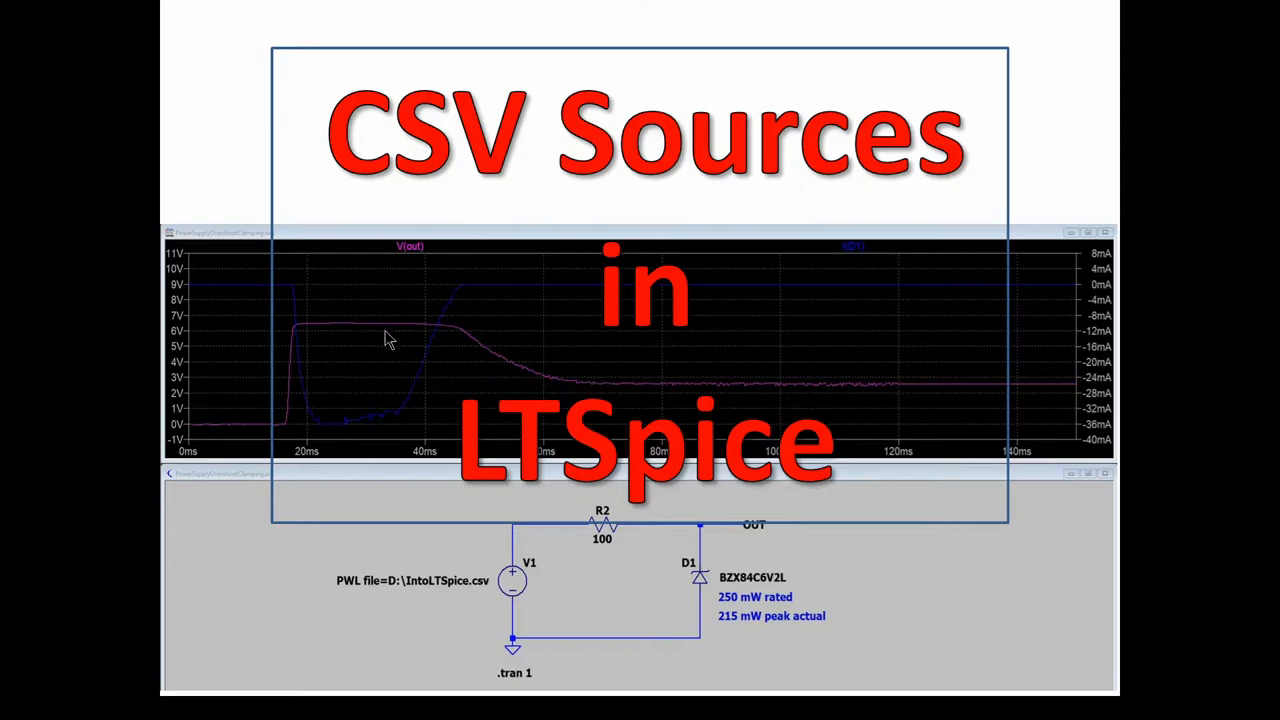
pyautogui.moveTo(700, 578)
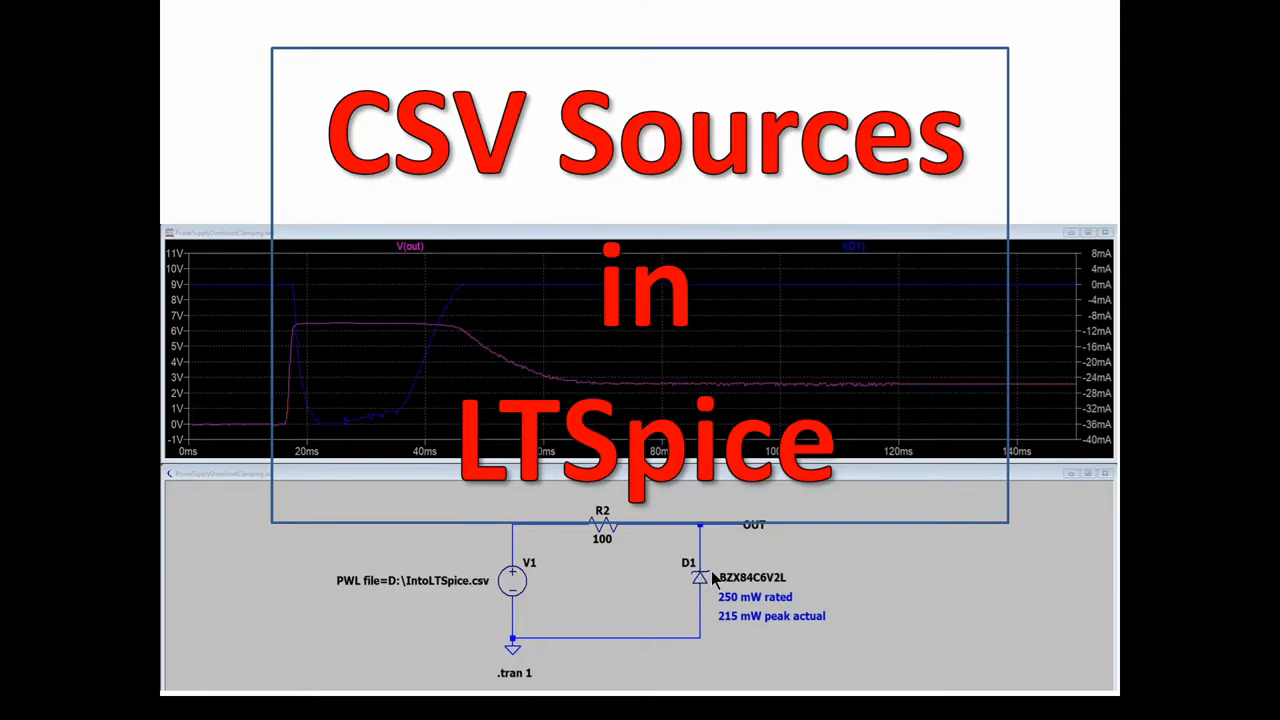
pyautogui.moveTo(712, 576)
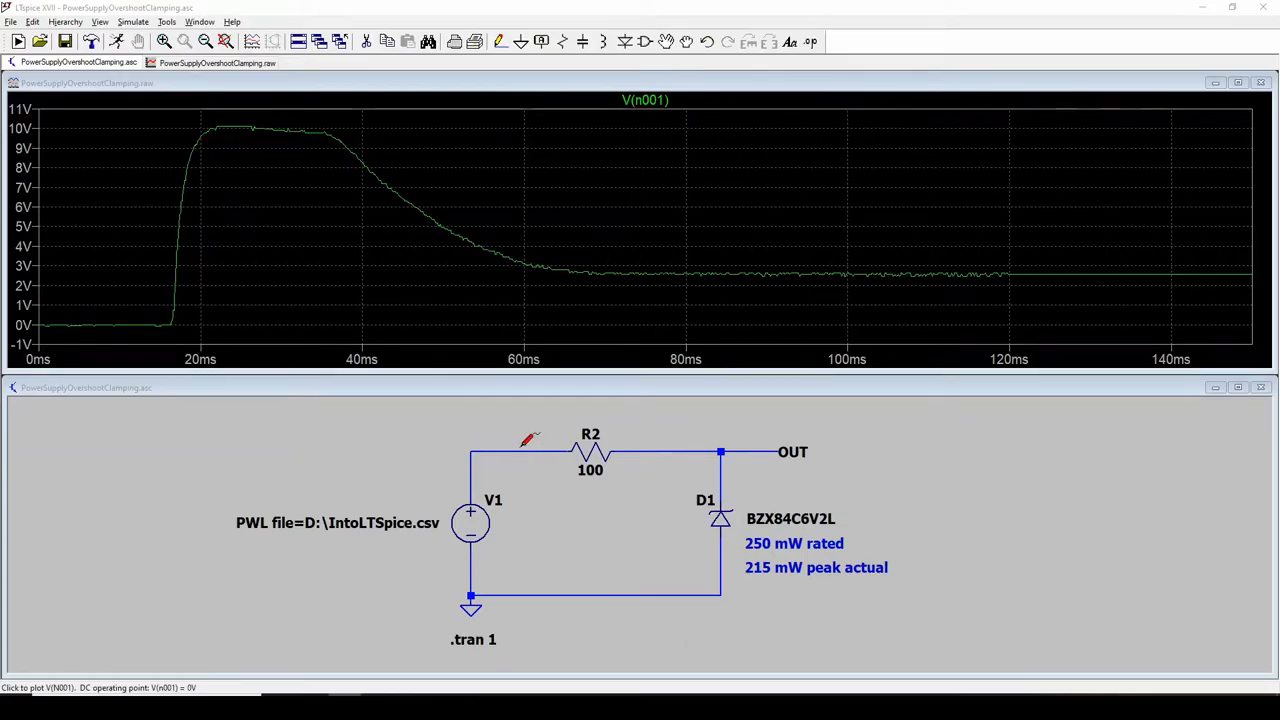
pyautogui.moveTo(516, 420)
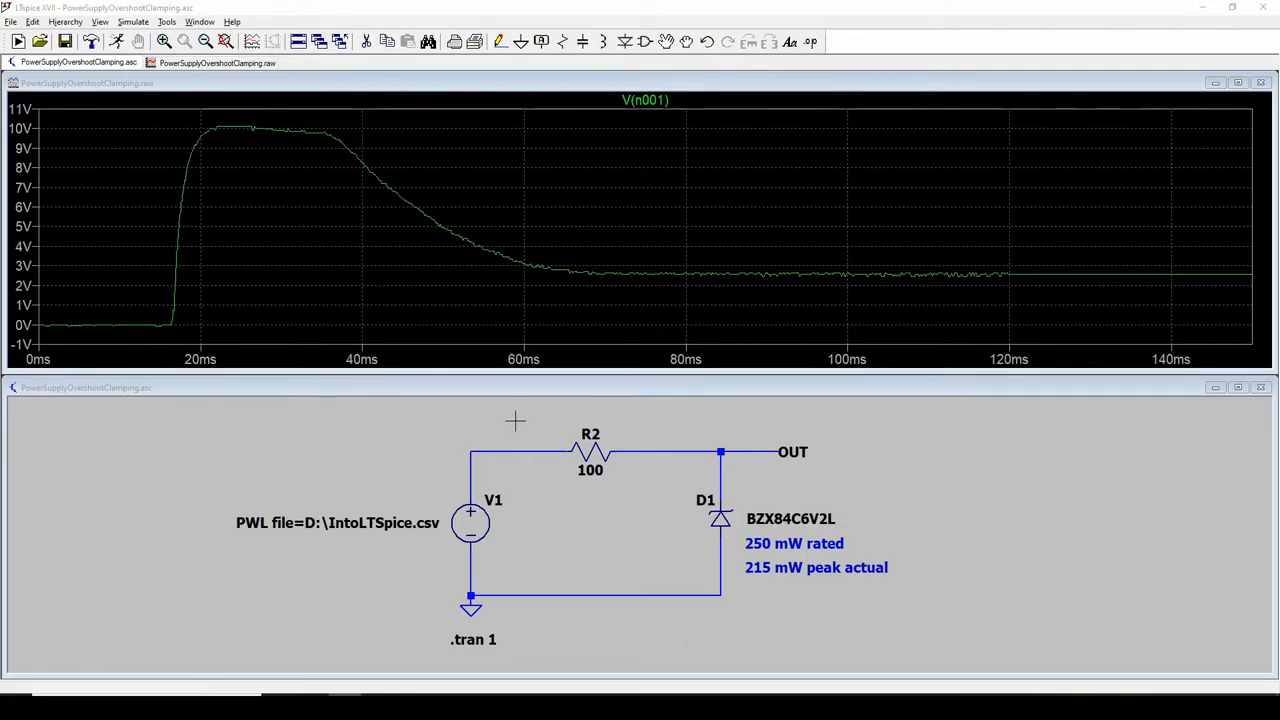
pyautogui.moveTo(556, 420)
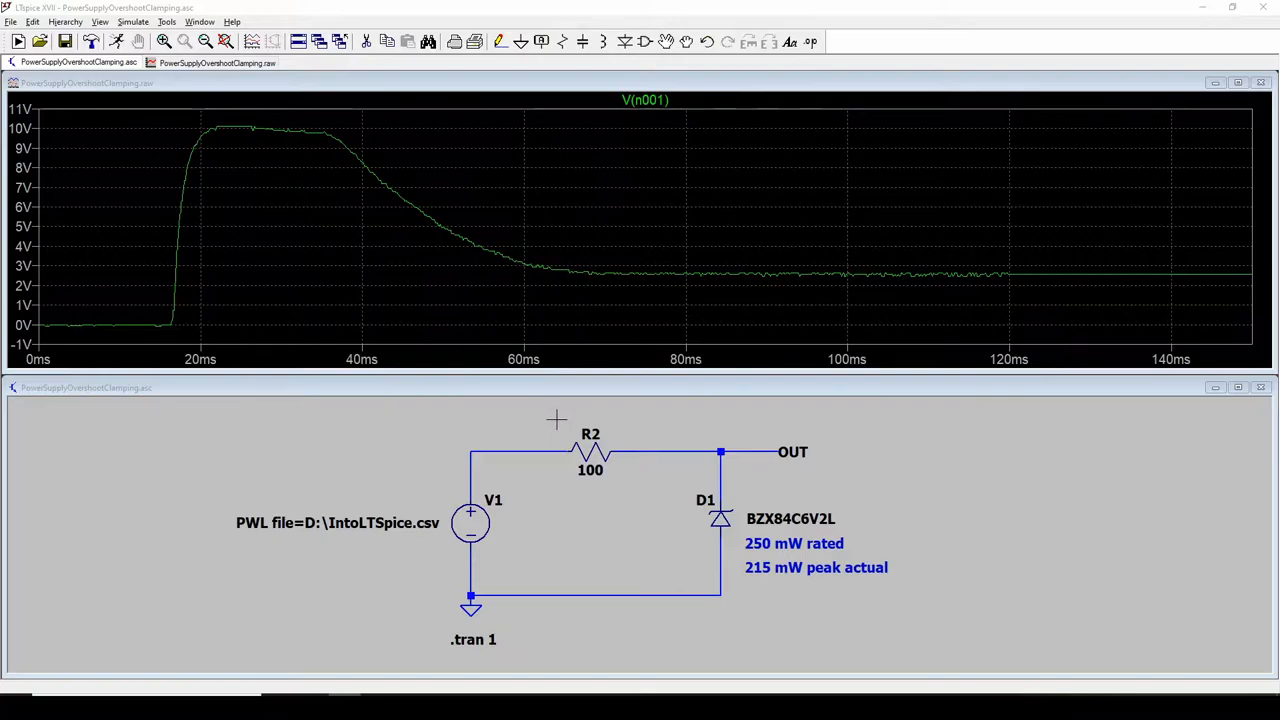
pyautogui.moveTo(548, 418)
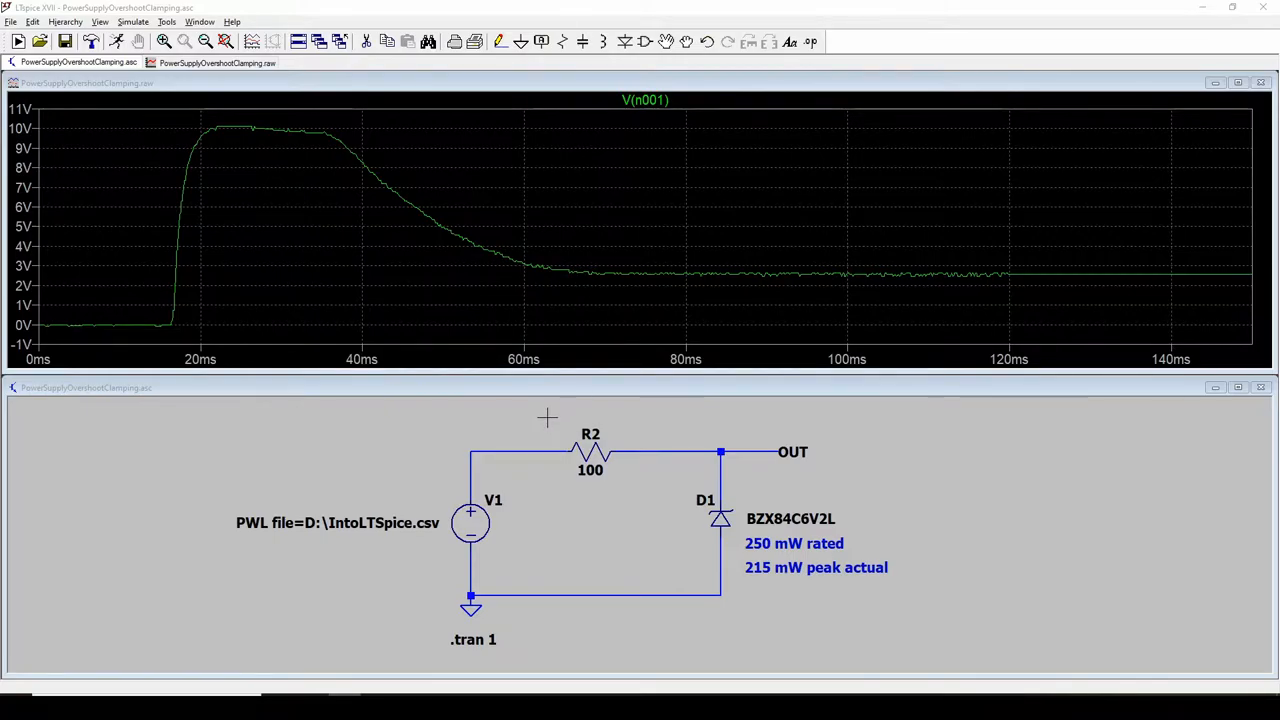
pyautogui.moveTo(532, 410)
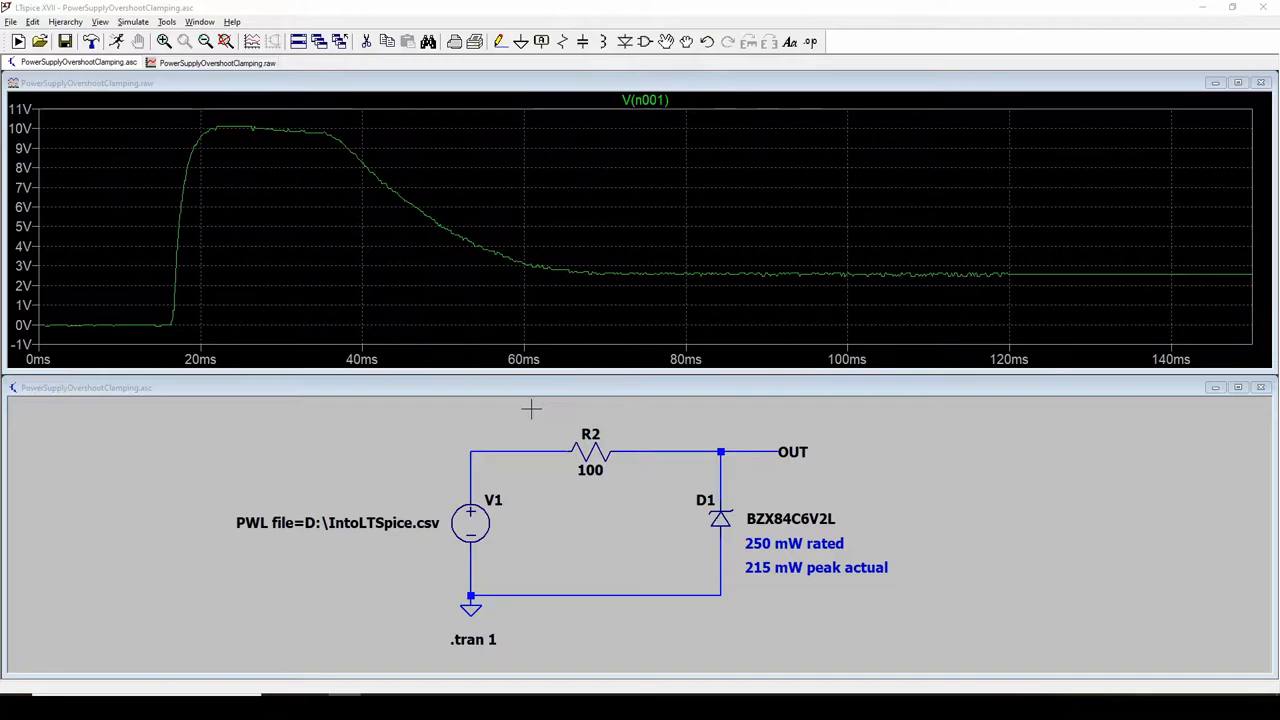
pyautogui.moveTo(548, 242)
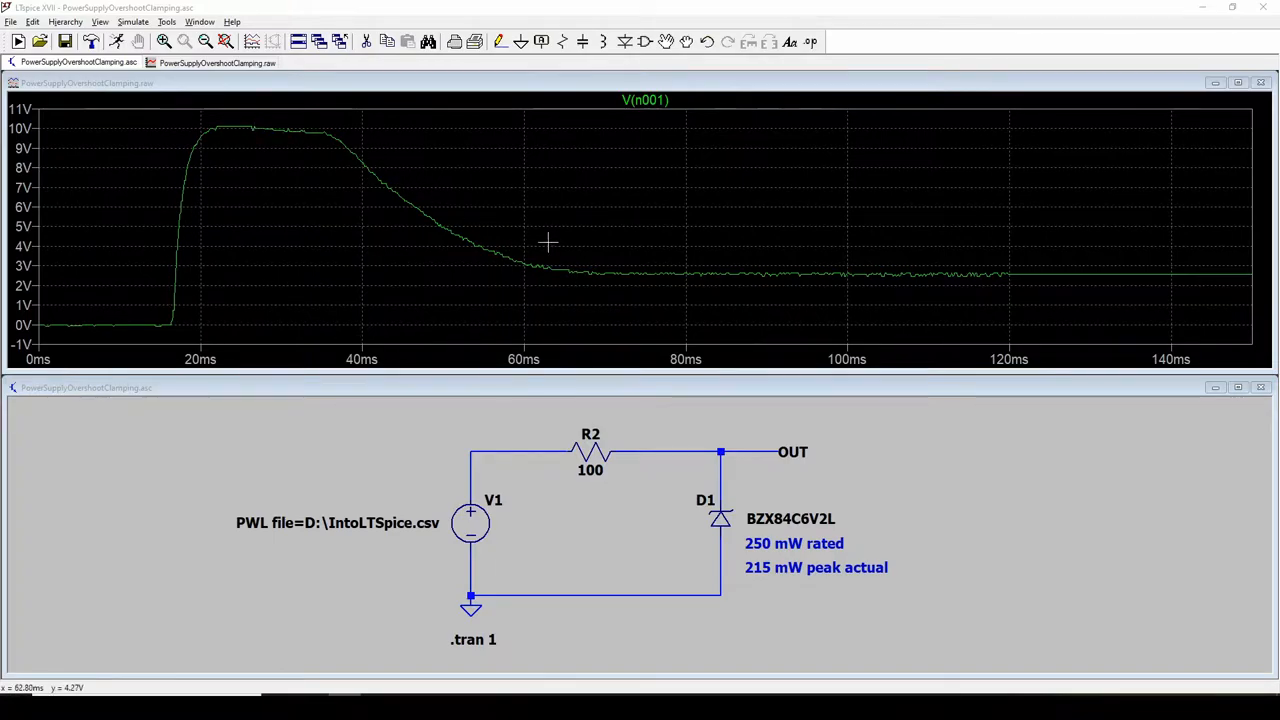
pyautogui.moveTo(622, 408)
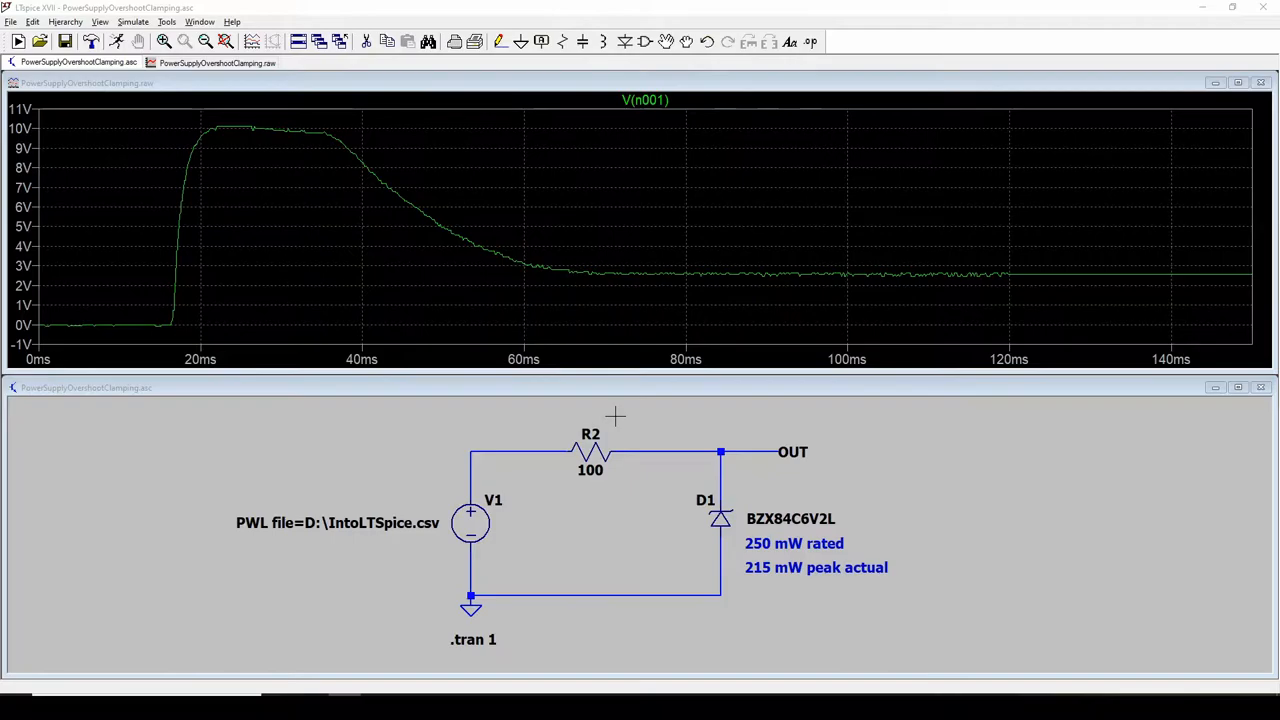
pyautogui.moveTo(624, 414)
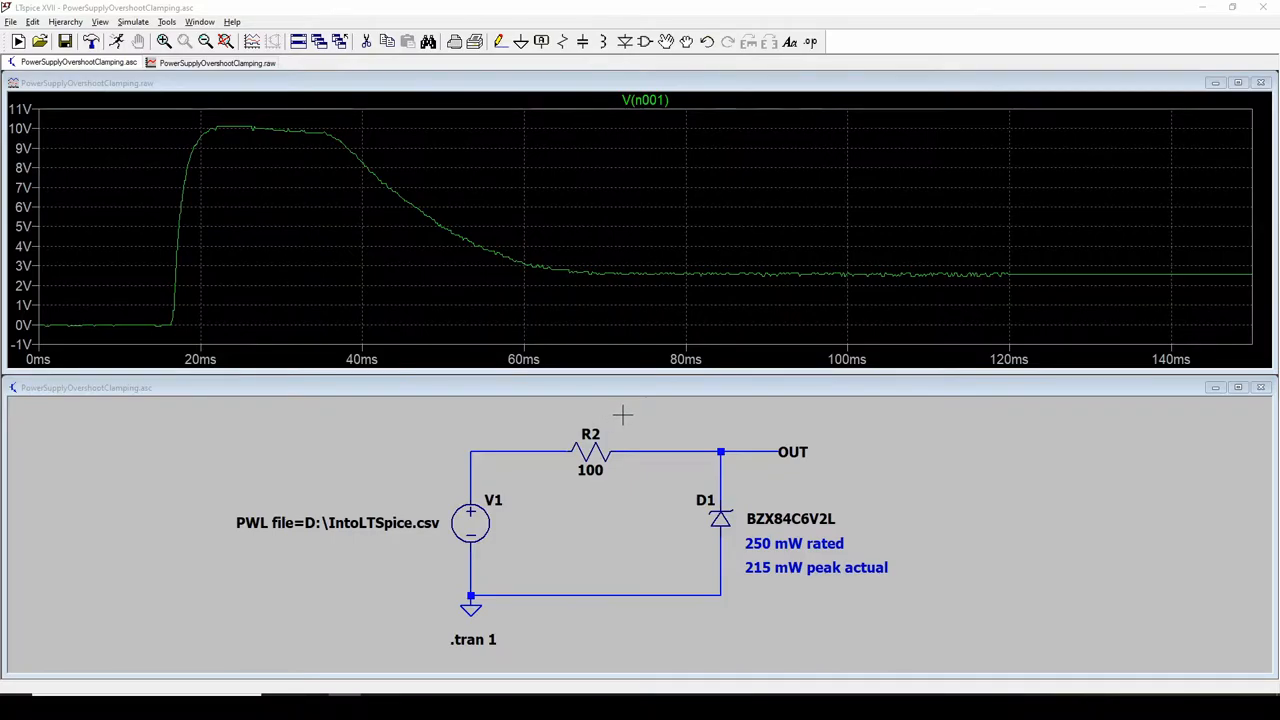
pyautogui.moveTo(632, 414)
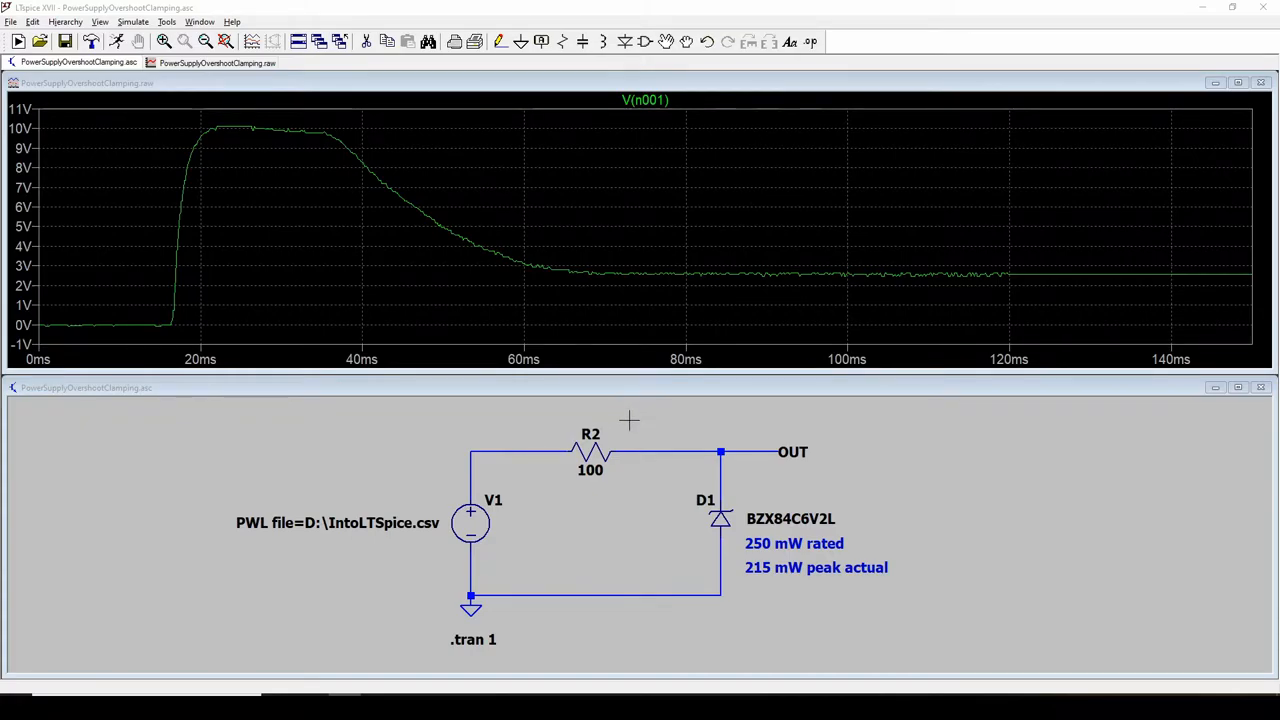
pyautogui.moveTo(564, 272)
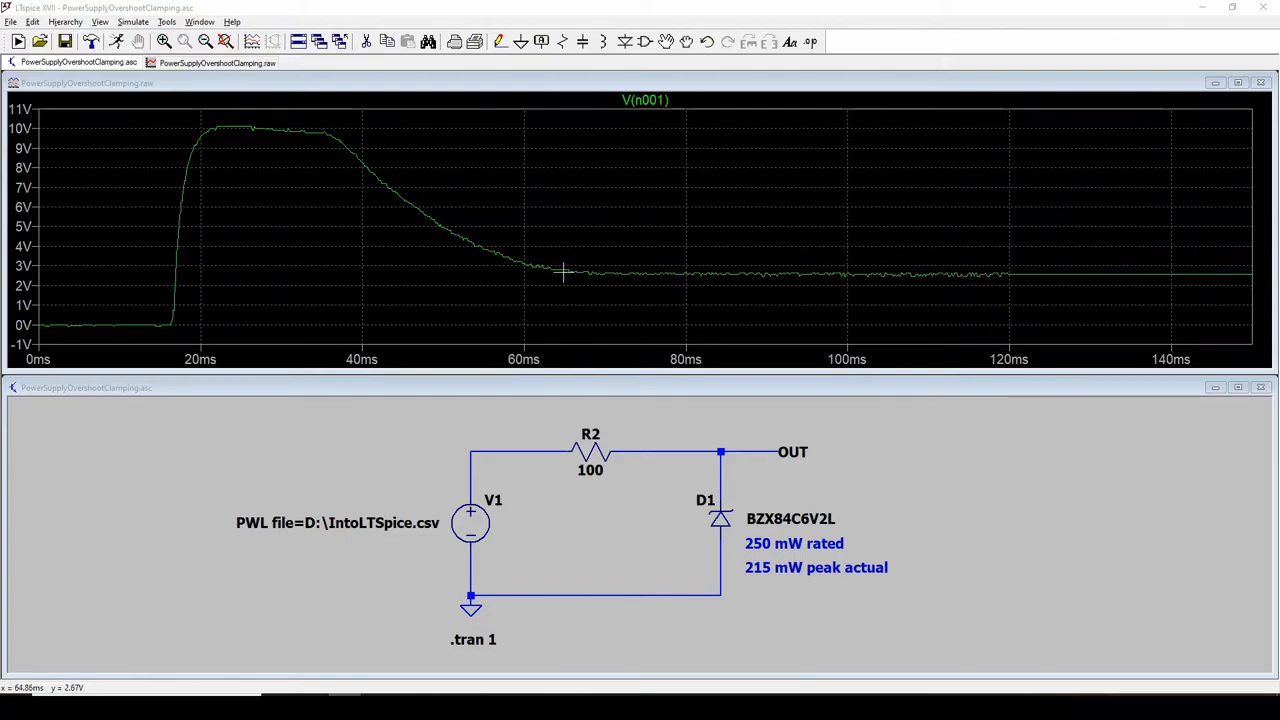
pyautogui.moveTo(560, 272)
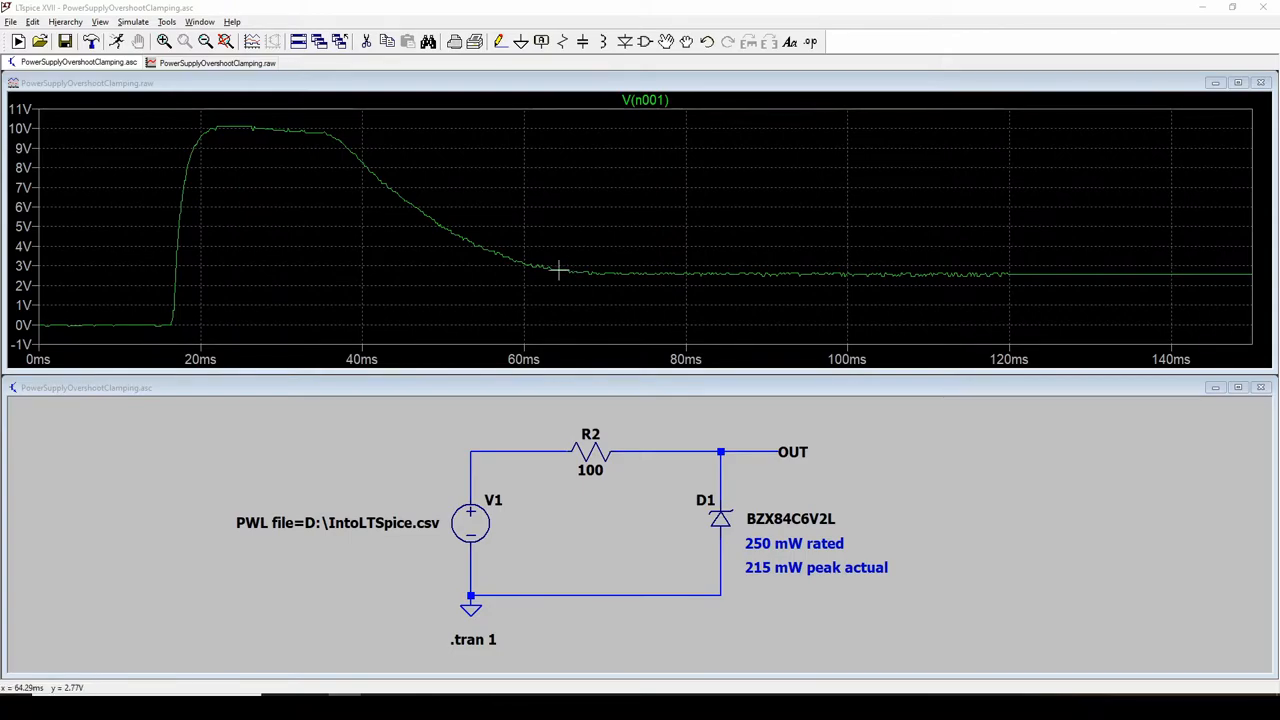
pyautogui.moveTo(168, 330)
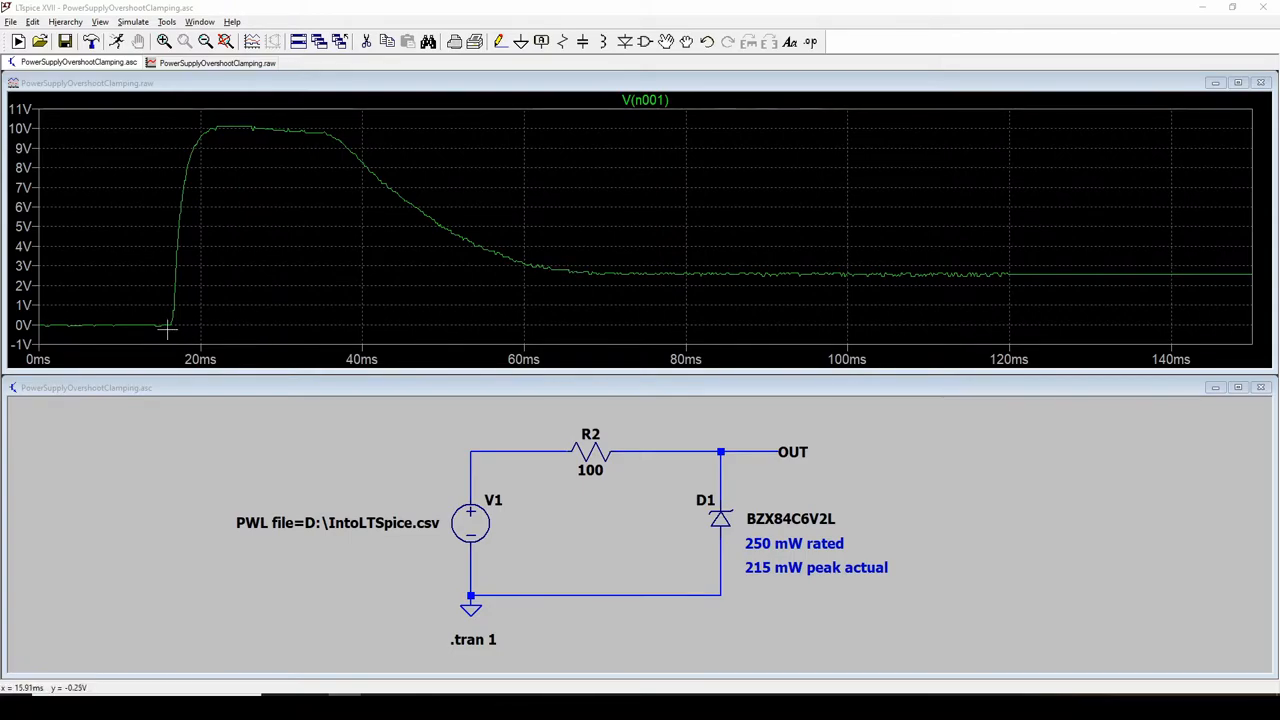
pyautogui.moveTo(224, 128)
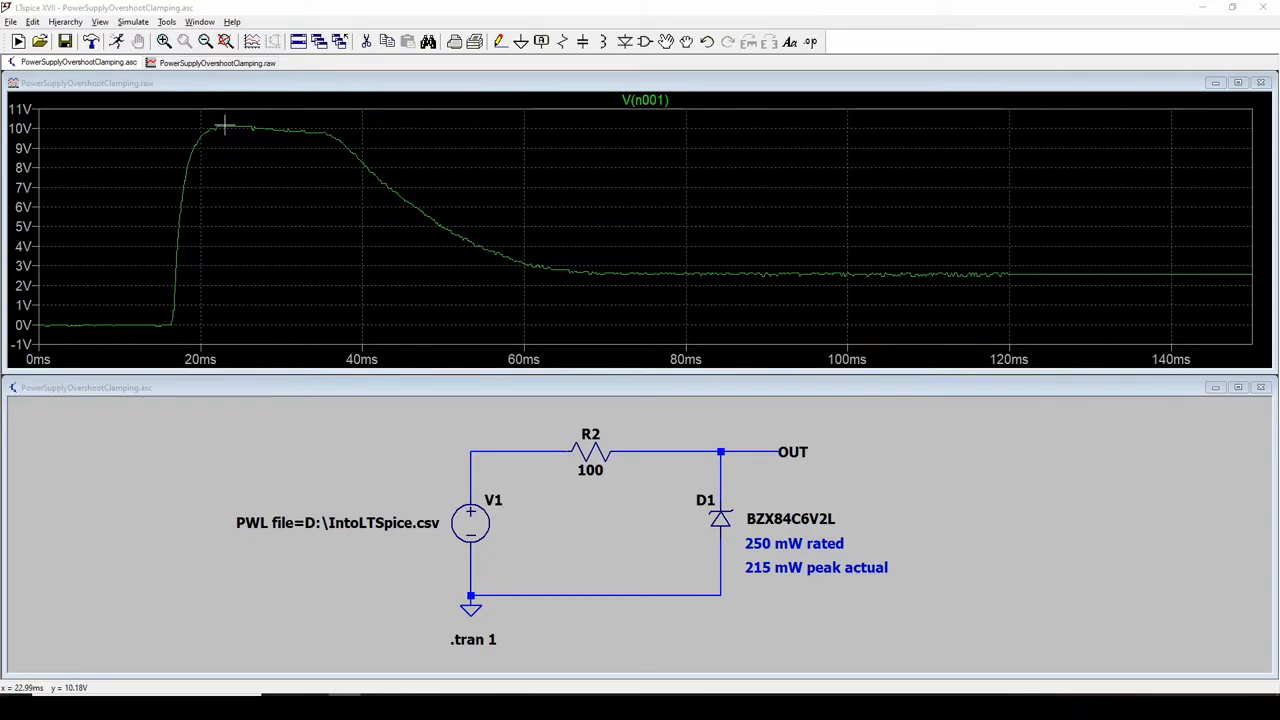
pyautogui.moveTo(358, 148)
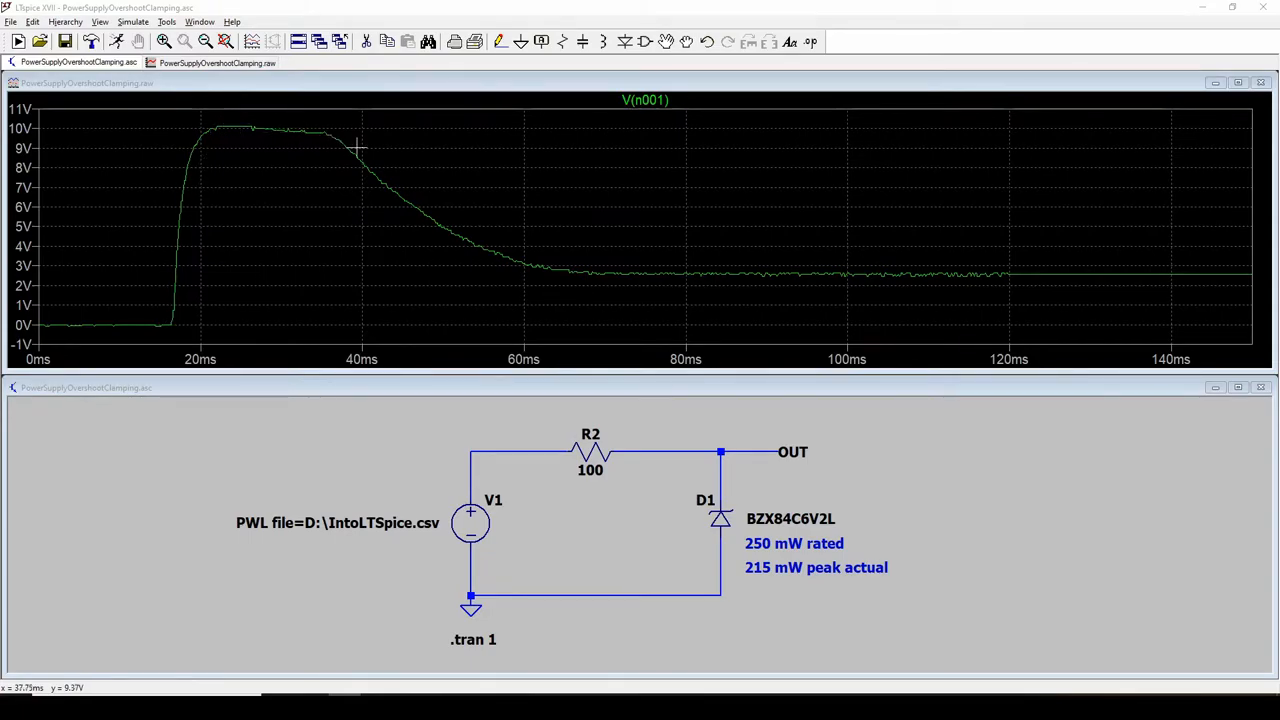
pyautogui.moveTo(784, 278)
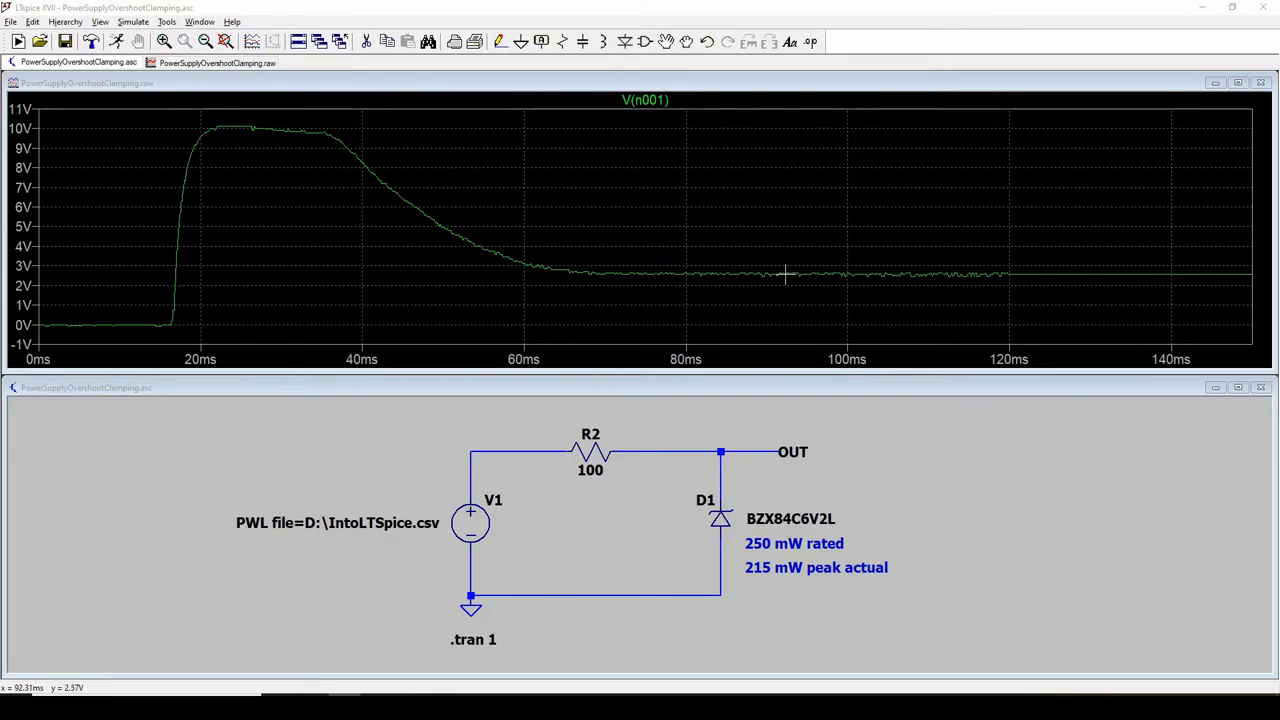
pyautogui.moveTo(784, 274)
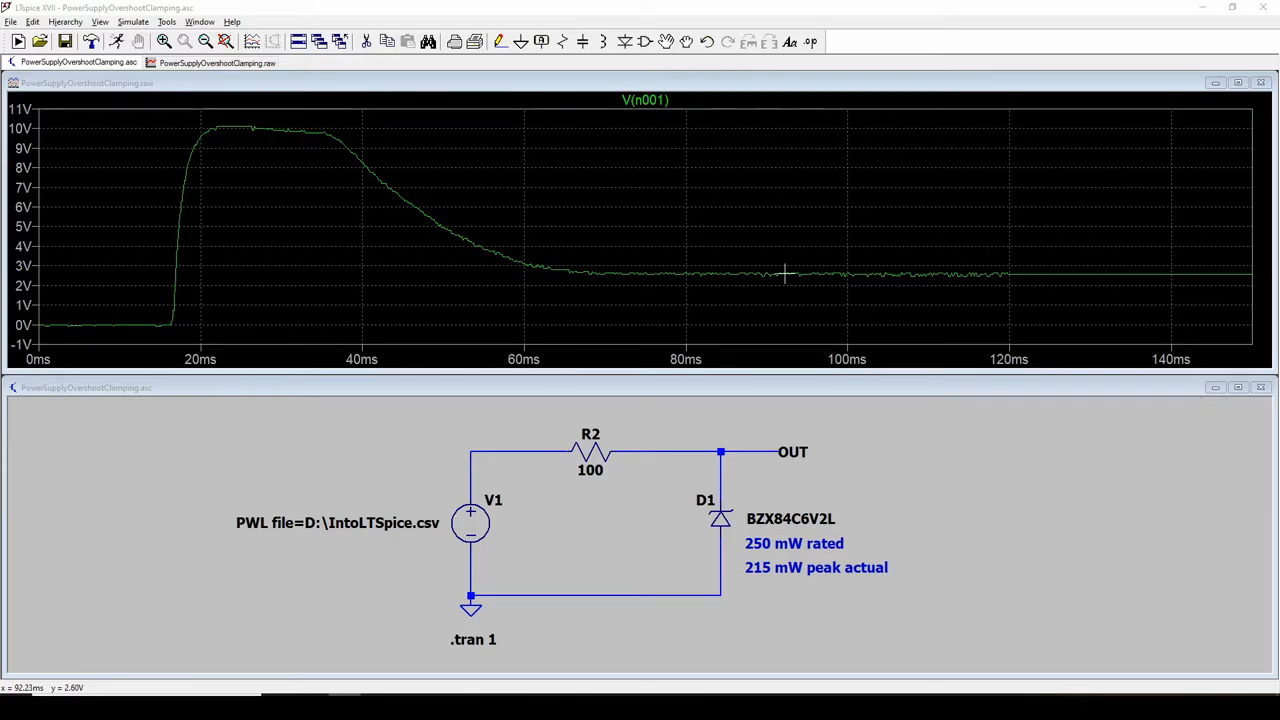
pyautogui.moveTo(172, 324)
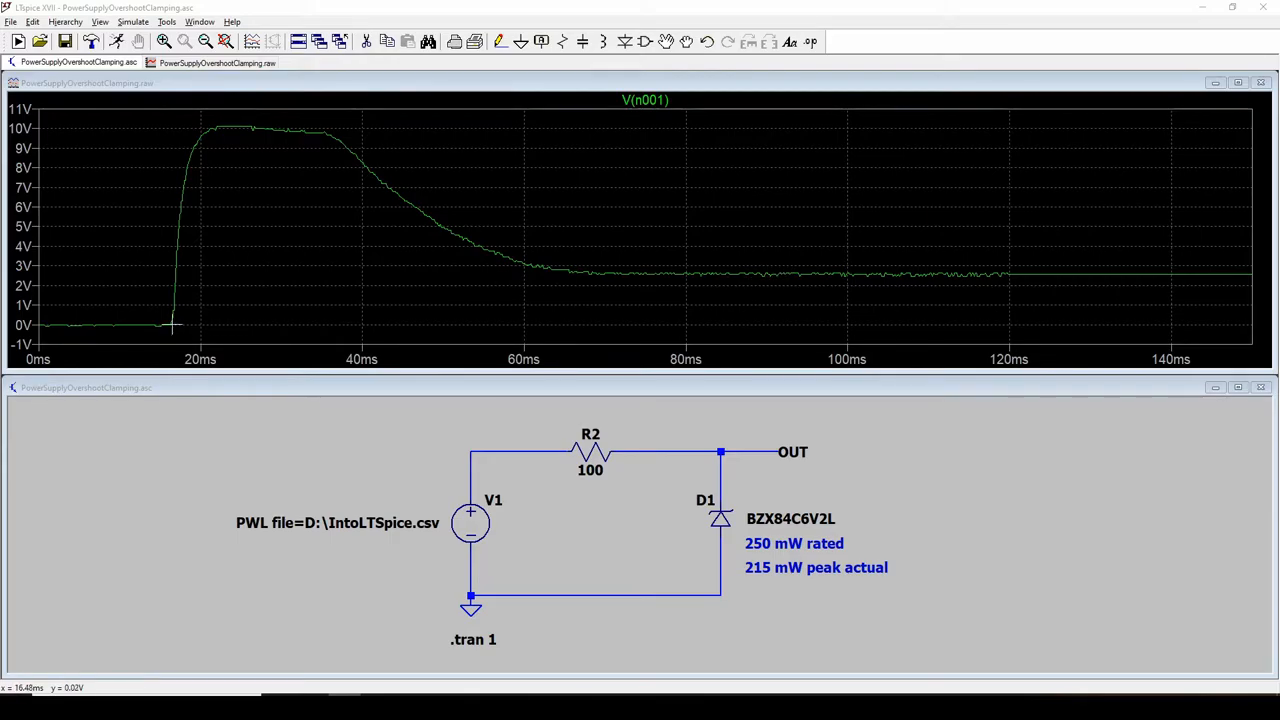
pyautogui.moveTo(412, 206)
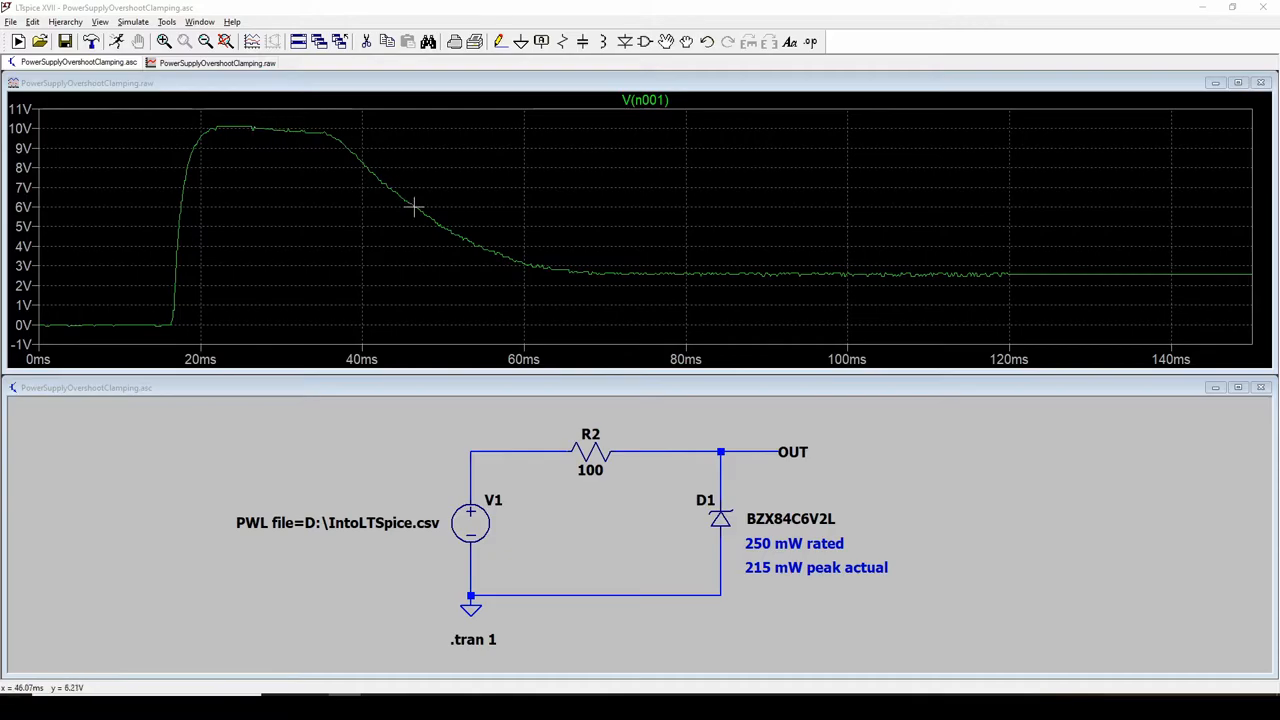
pyautogui.moveTo(752, 280)
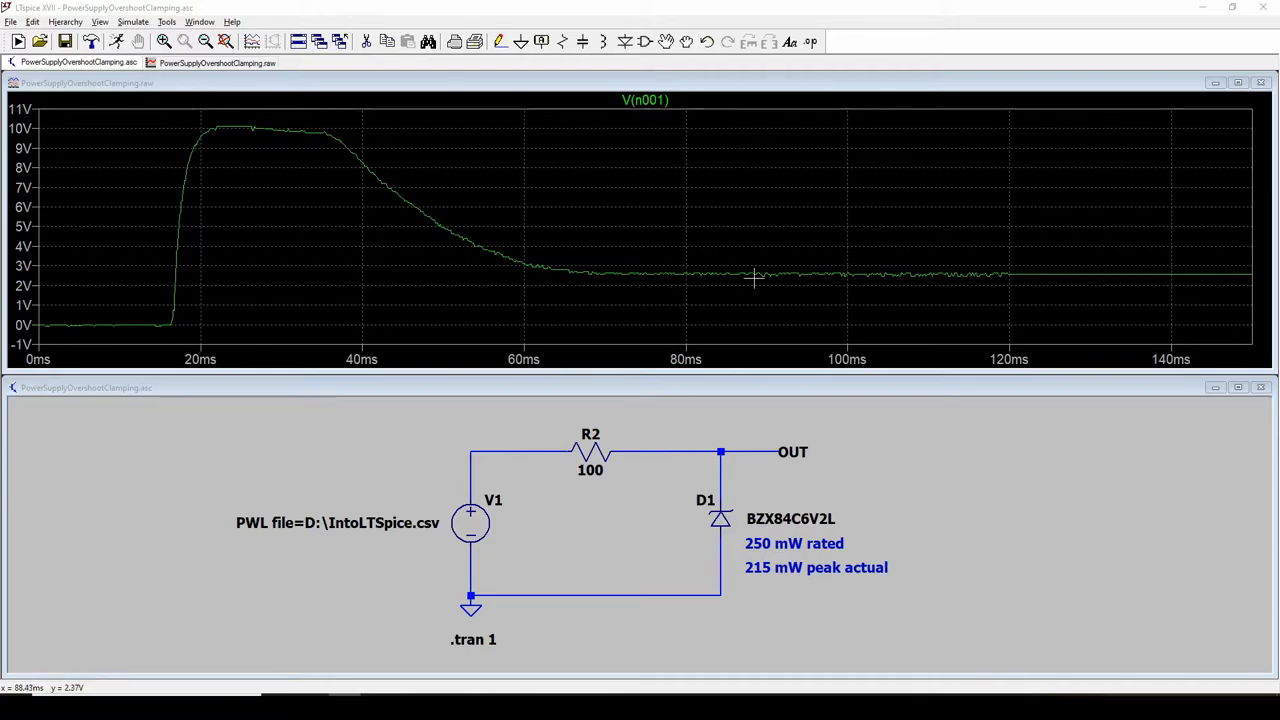
pyautogui.moveTo(760, 276)
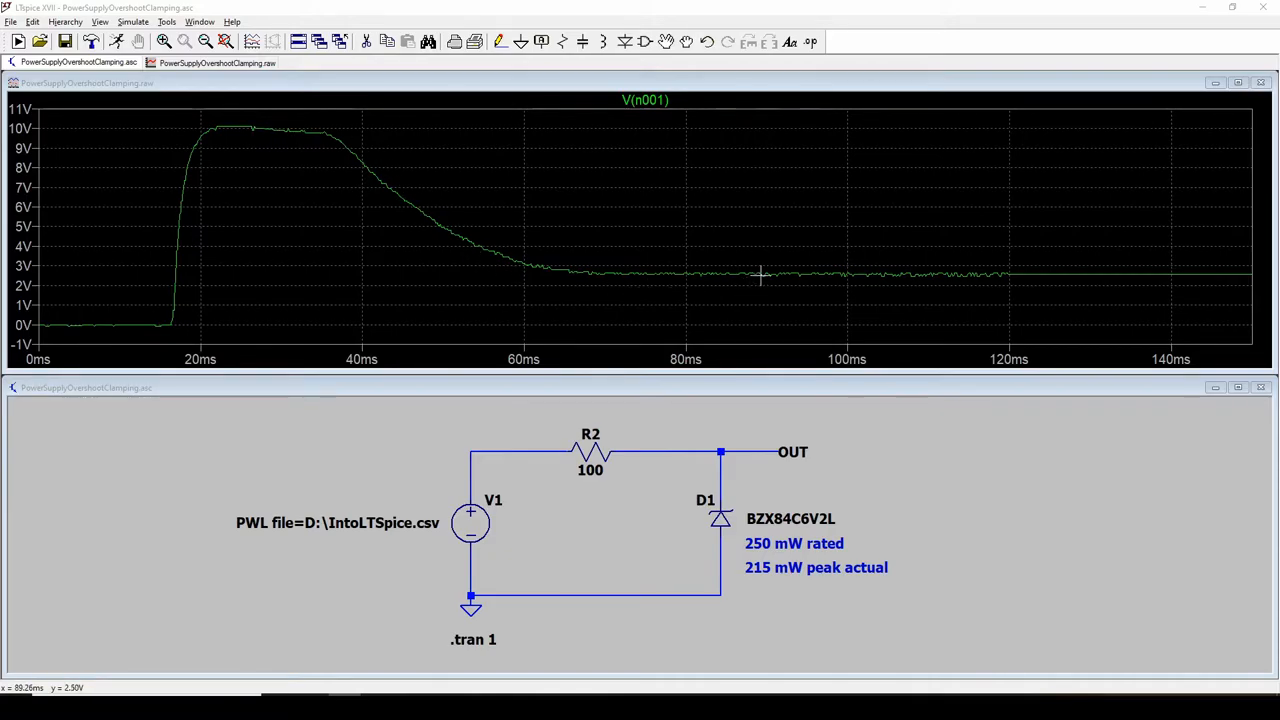
pyautogui.moveTo(216, 130)
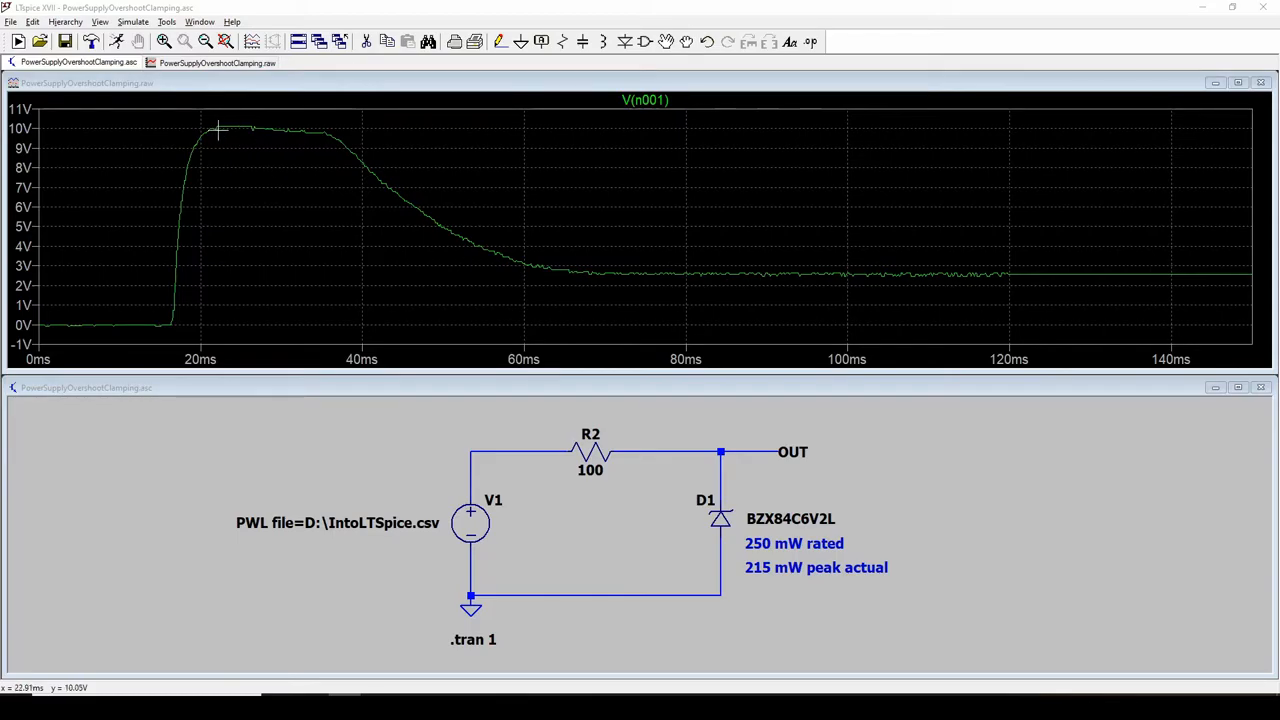
pyautogui.moveTo(228, 128)
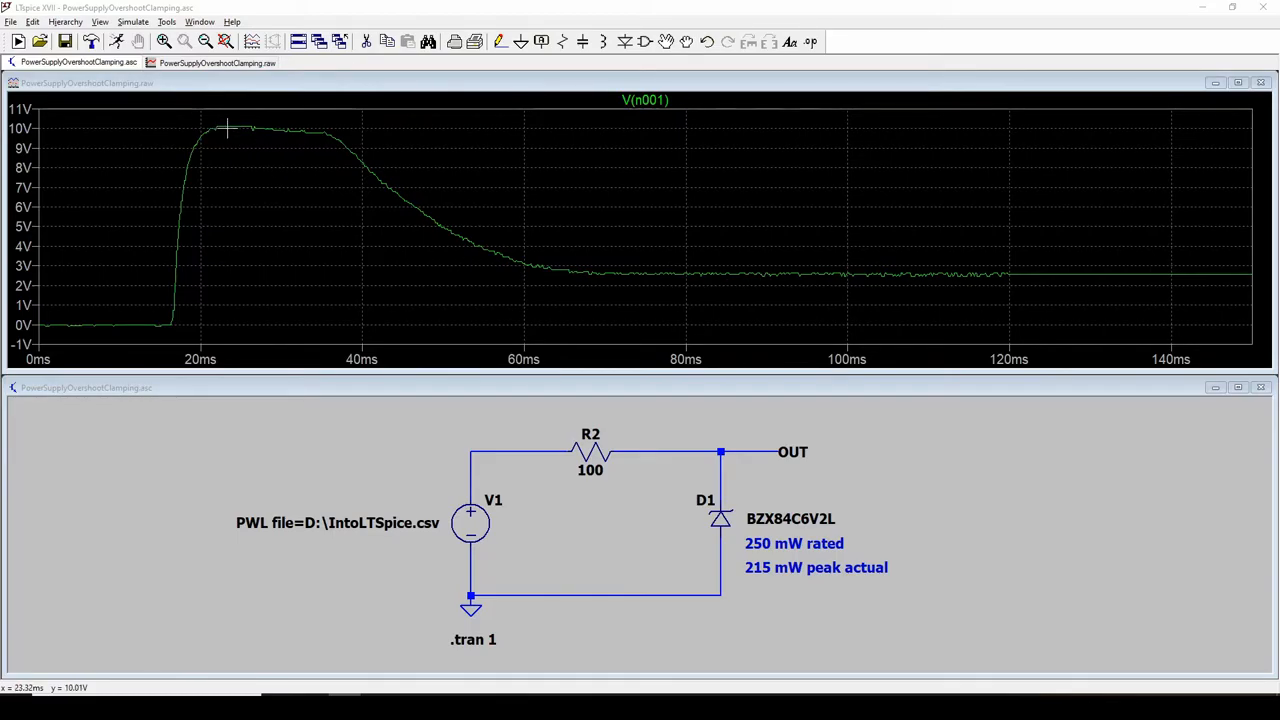
pyautogui.moveTo(232, 128)
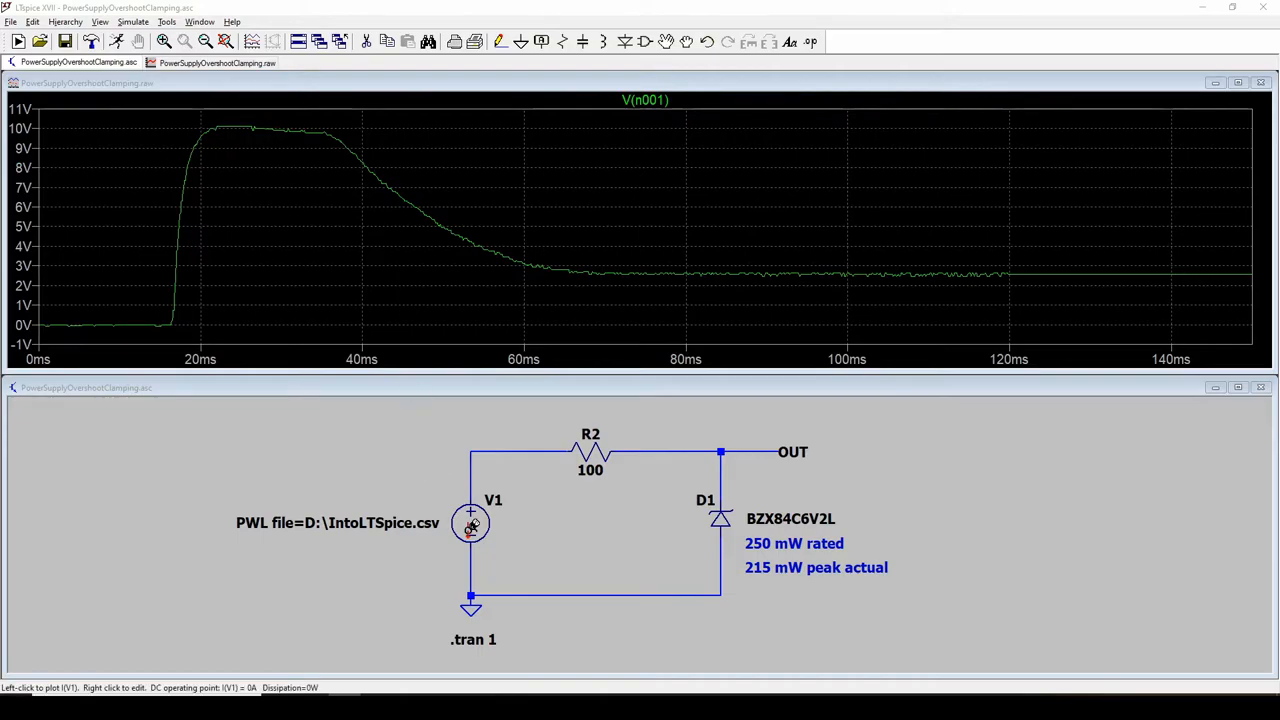
pyautogui.moveTo(472, 520)
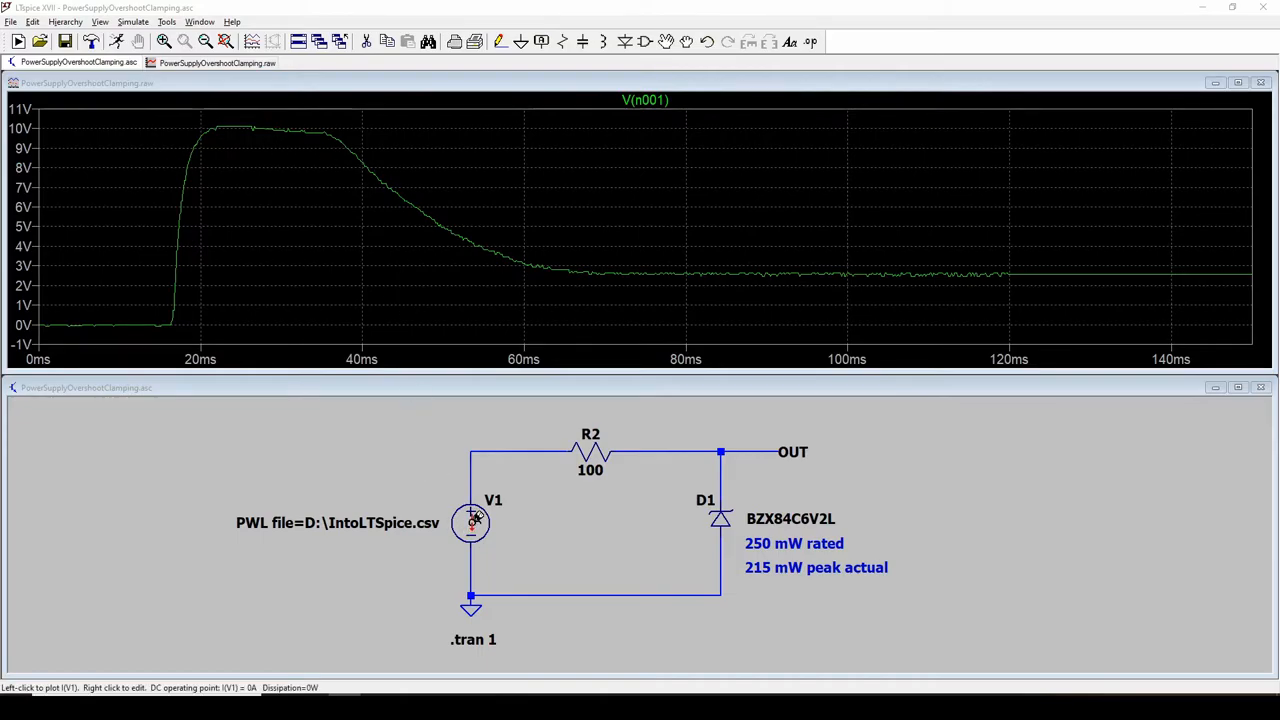
pyautogui.moveTo(176, 218)
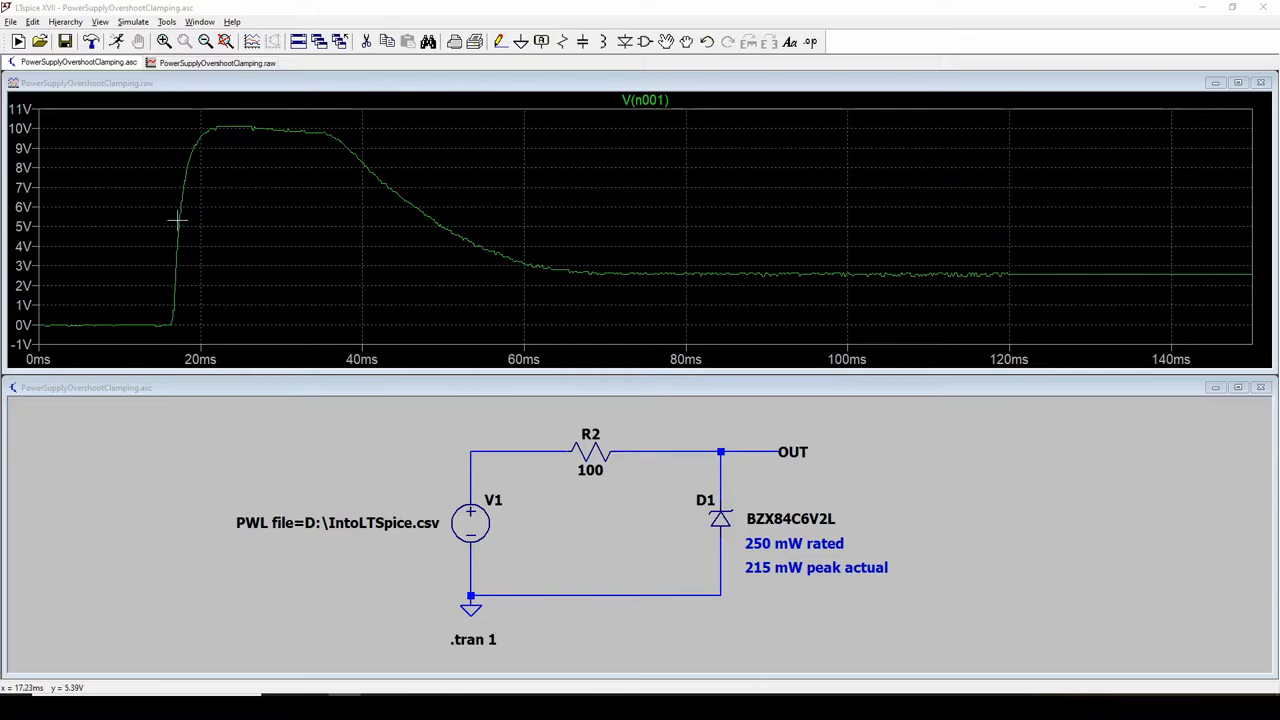
pyautogui.moveTo(676, 442)
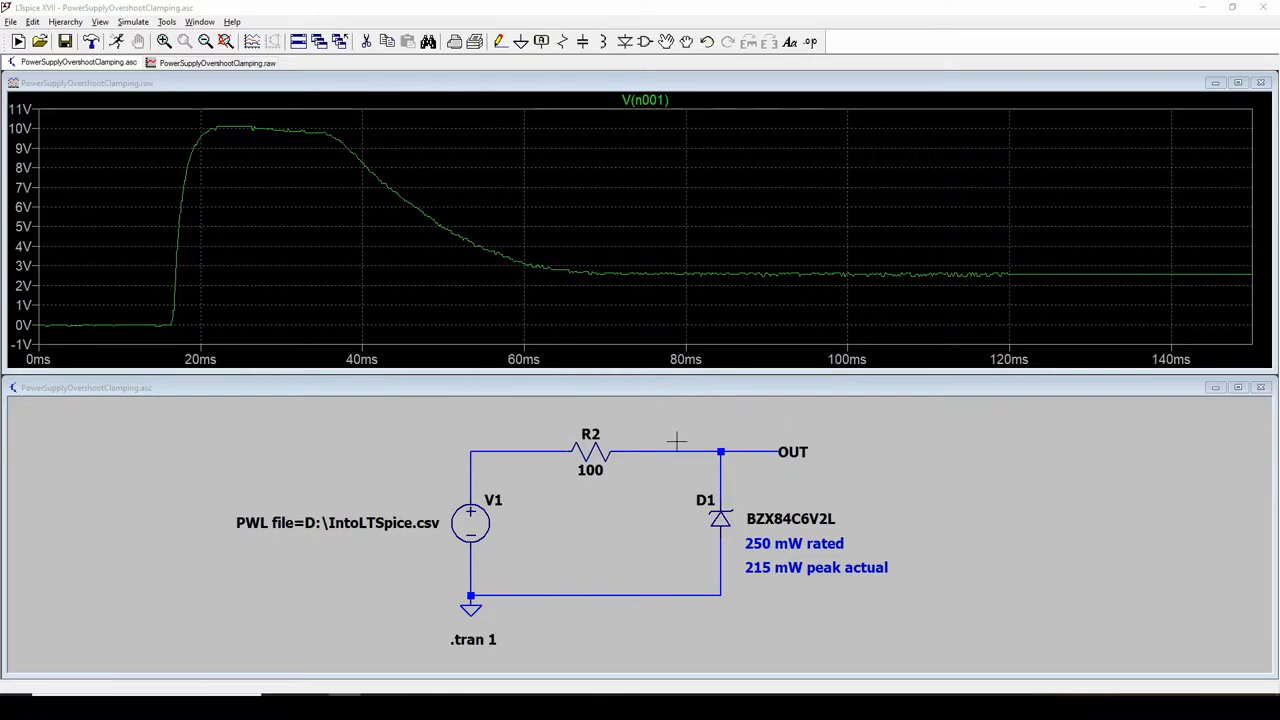
pyautogui.moveTo(564, 288)
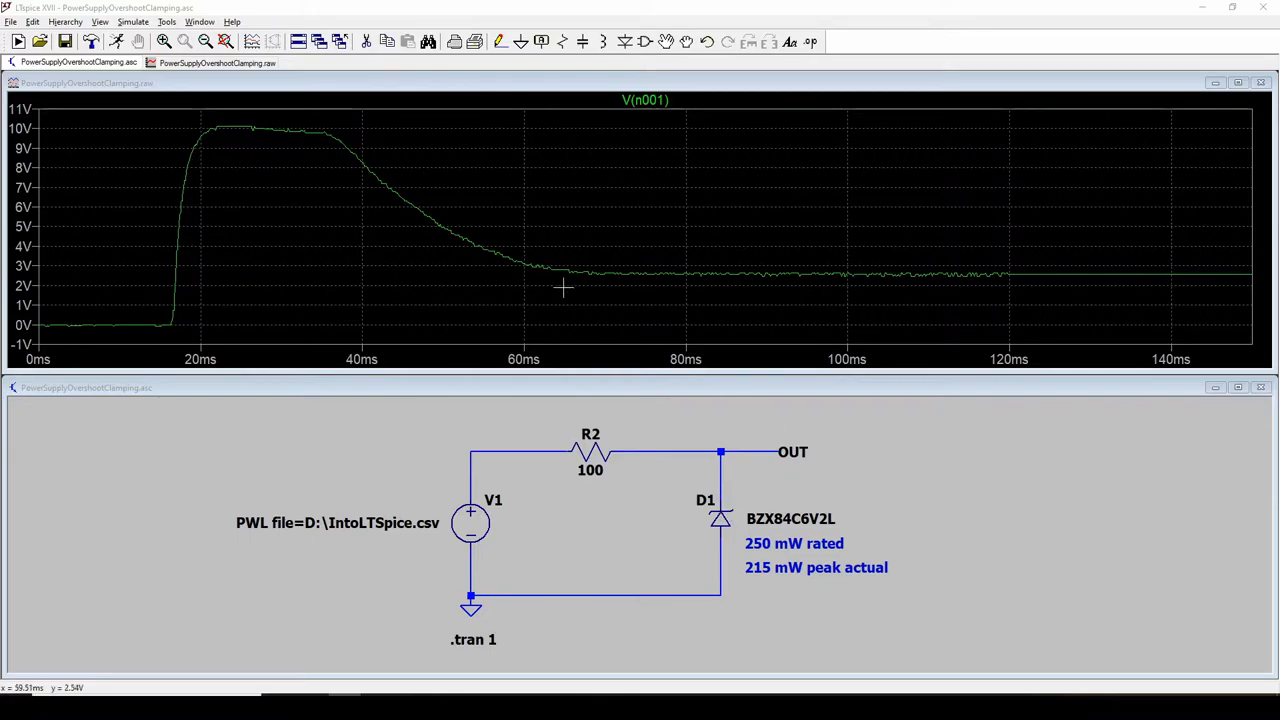
pyautogui.moveTo(188, 206)
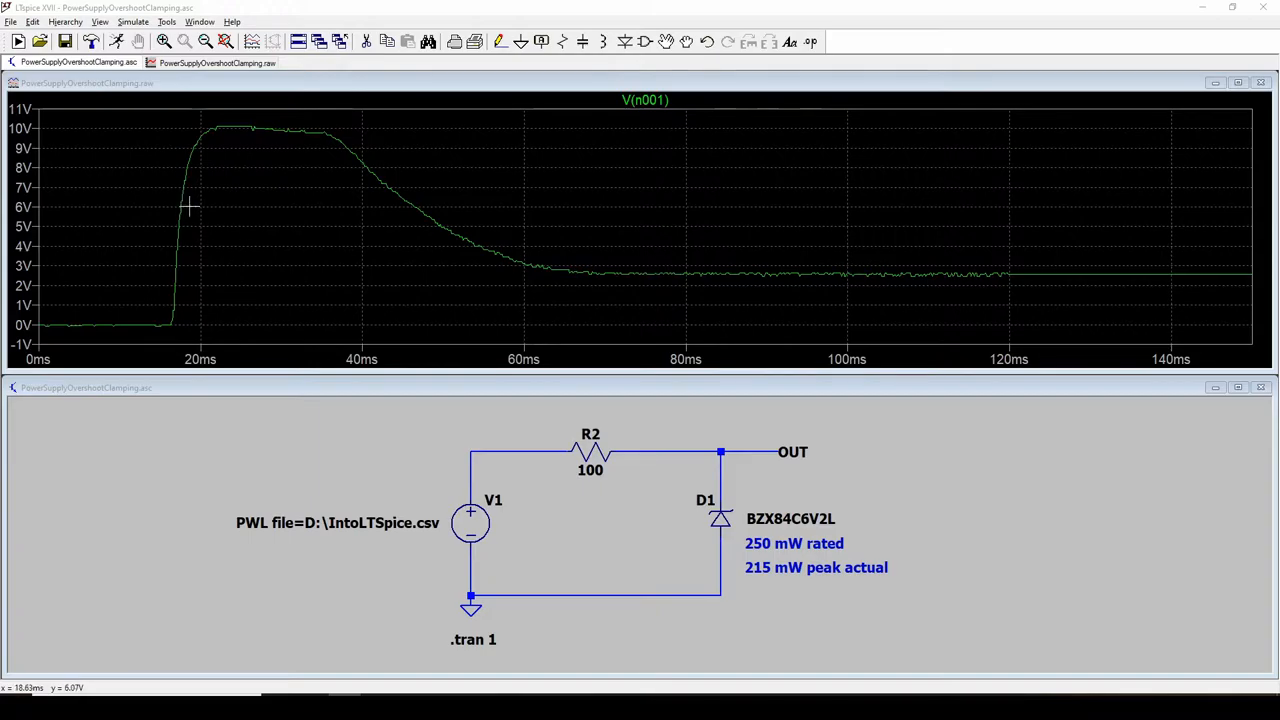
pyautogui.moveTo(744, 552)
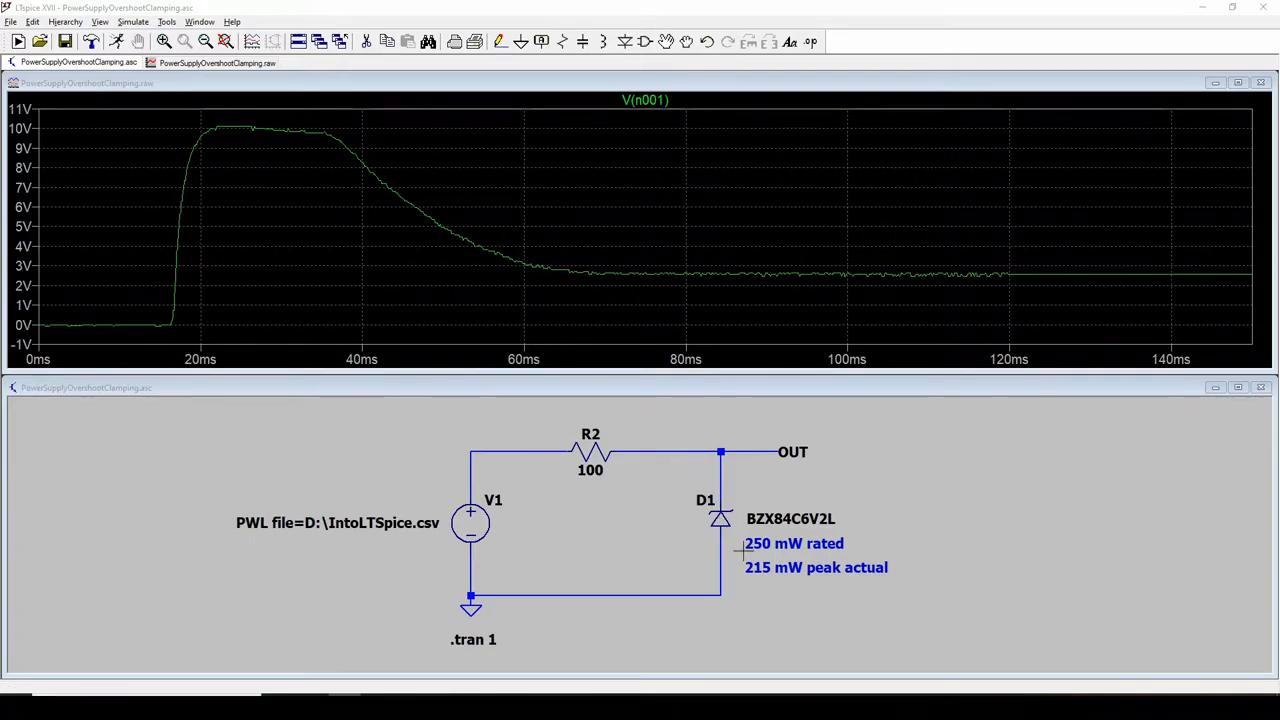
pyautogui.moveTo(704, 500)
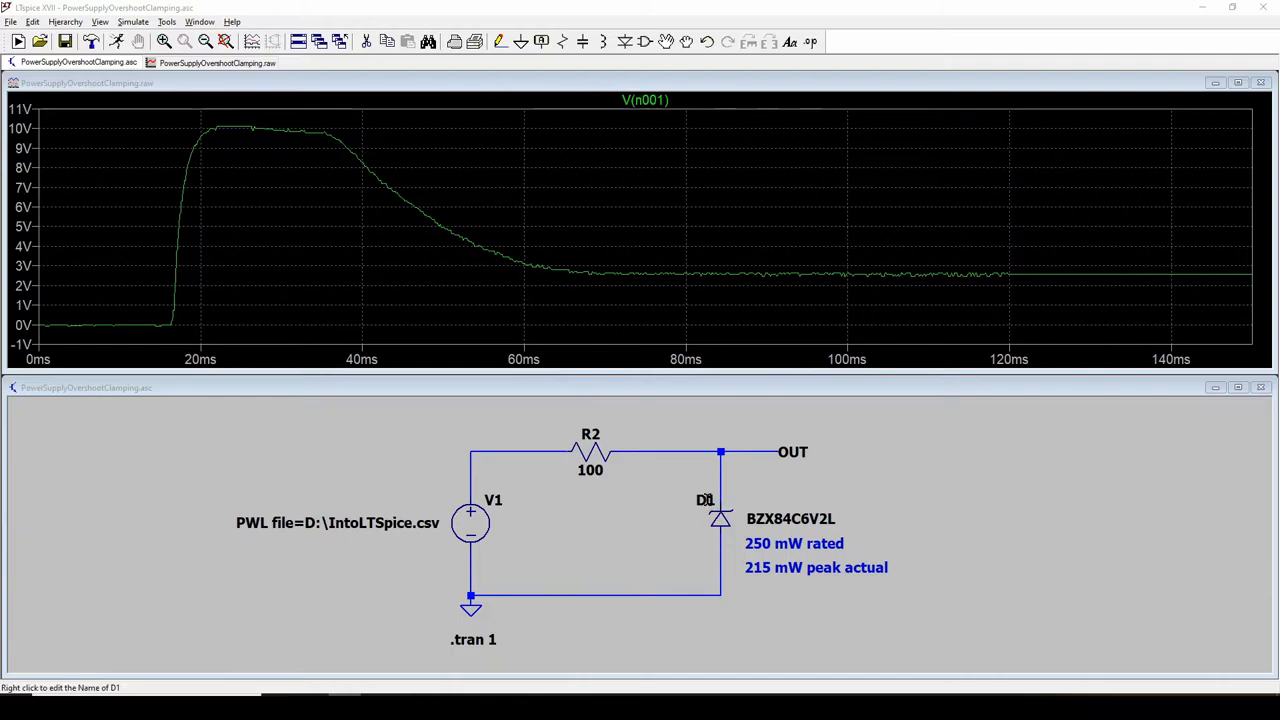
pyautogui.moveTo(722, 516)
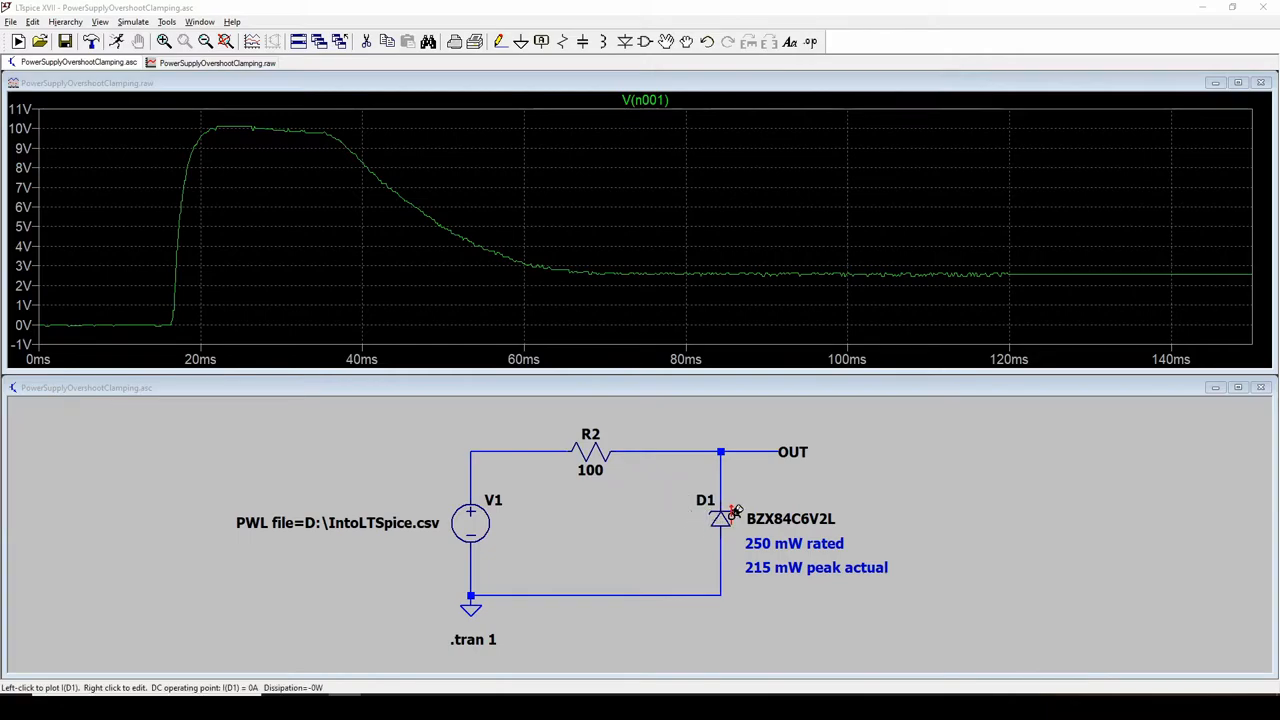
pyautogui.moveTo(730, 498)
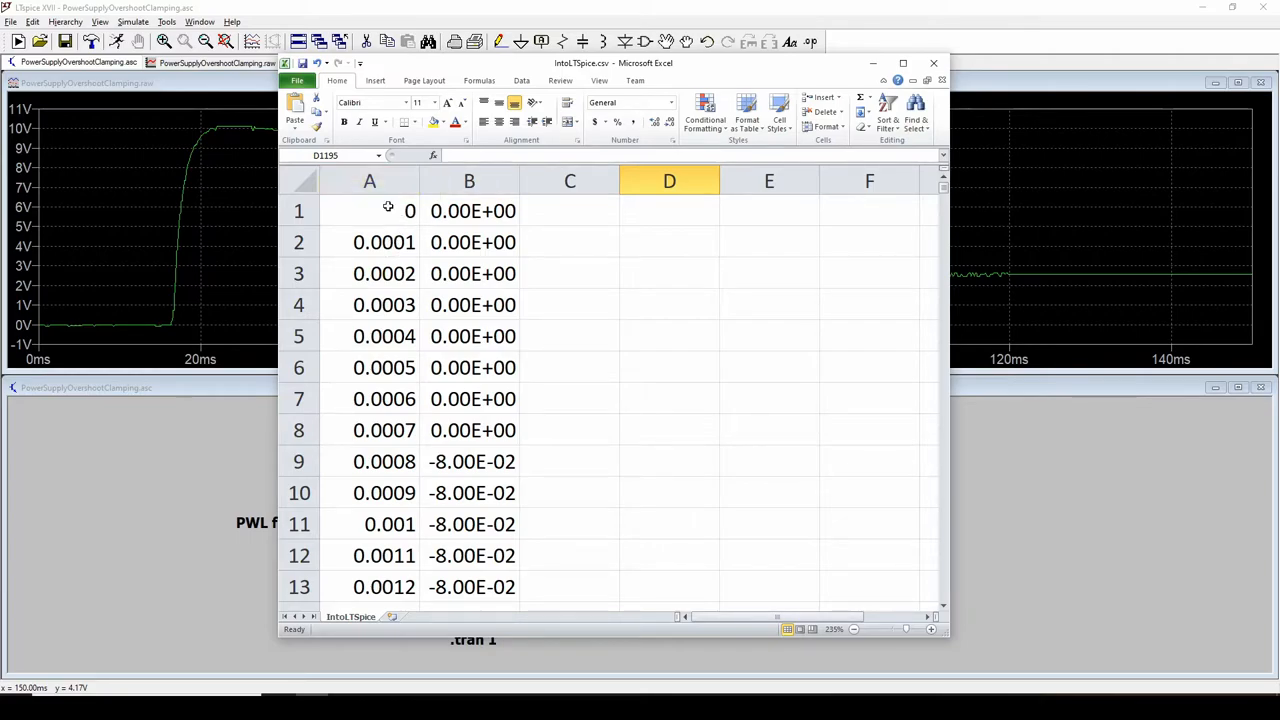
# Step: Scroll the IntoLTSpice.csv time and voltage columns down to the rows around 4-5 ms
pyautogui.click(468, 180)
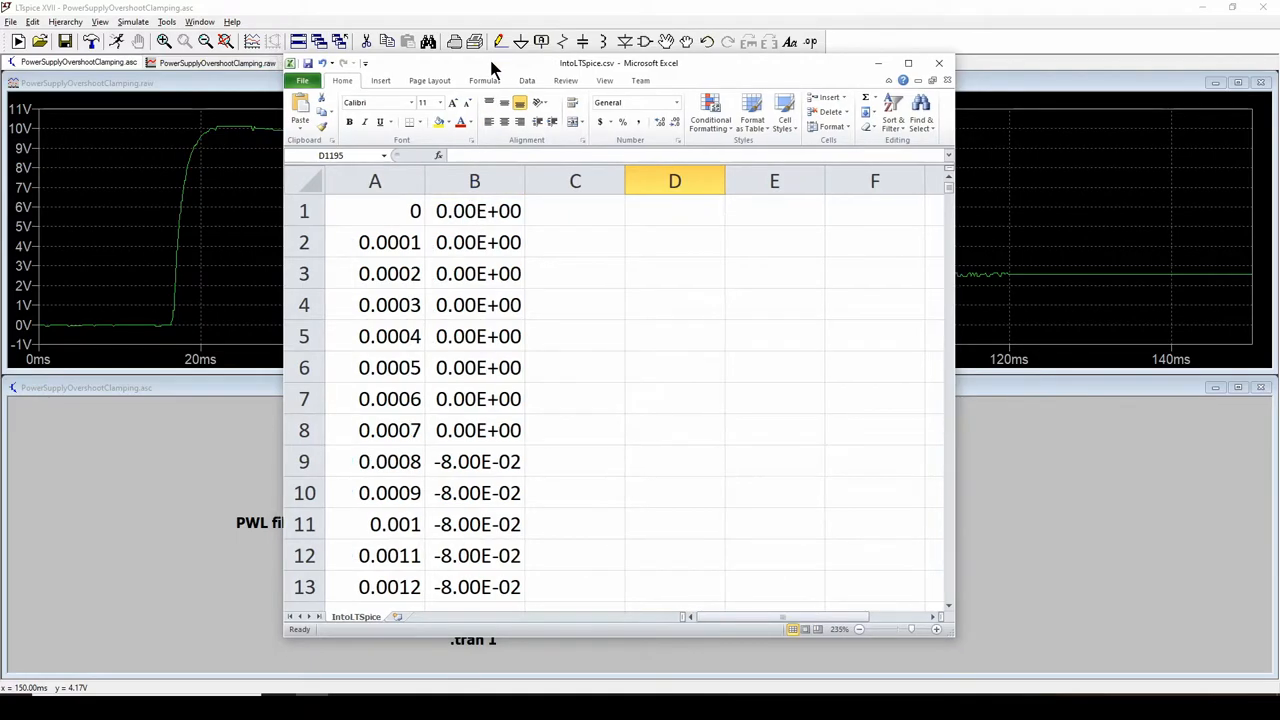
pyautogui.scroll(-3)
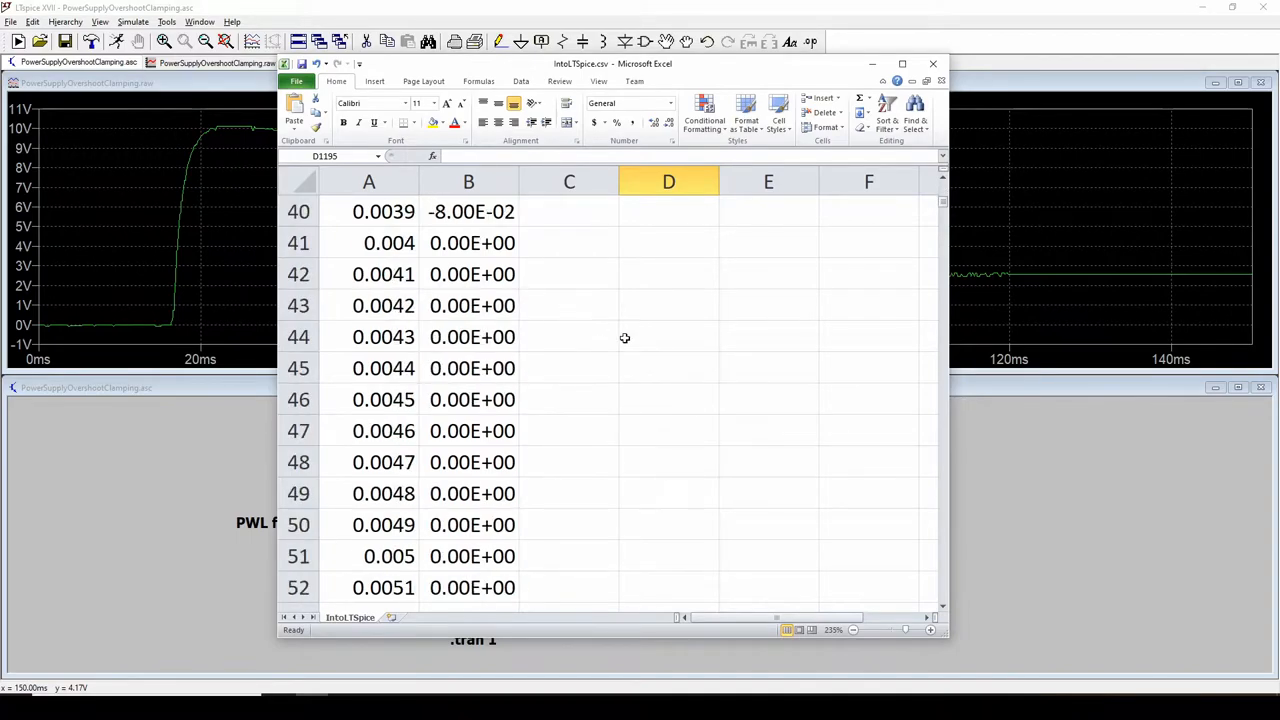
# Step: Bring the LTspice clamp schematic and its output voltage plot back into view
pyautogui.scroll(-3)
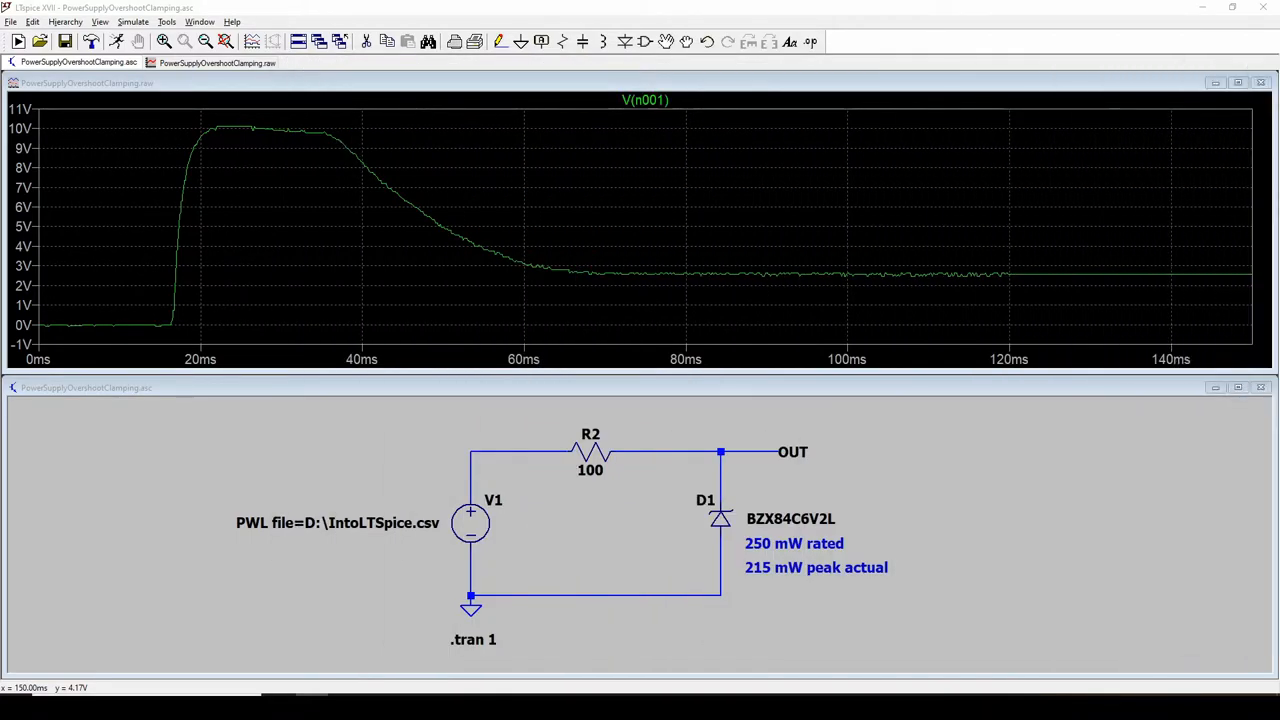
pyautogui.moveTo(410, 440)
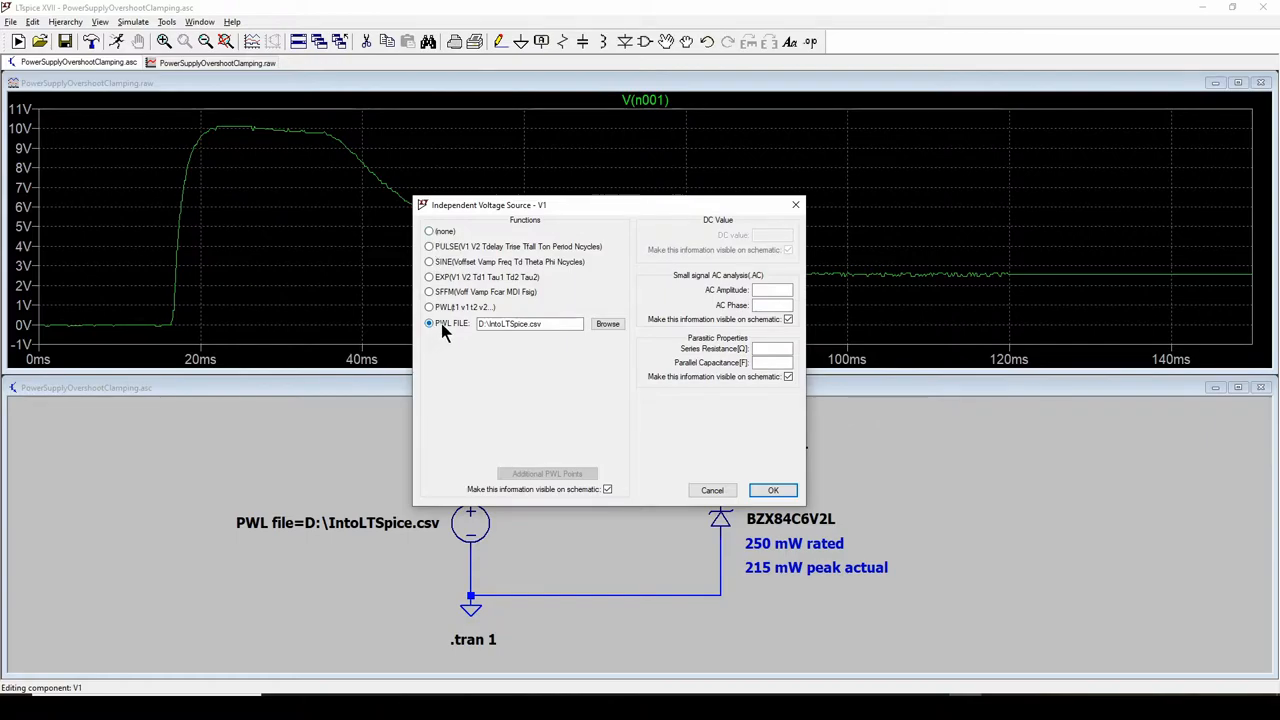
pyautogui.moveTo(460, 334)
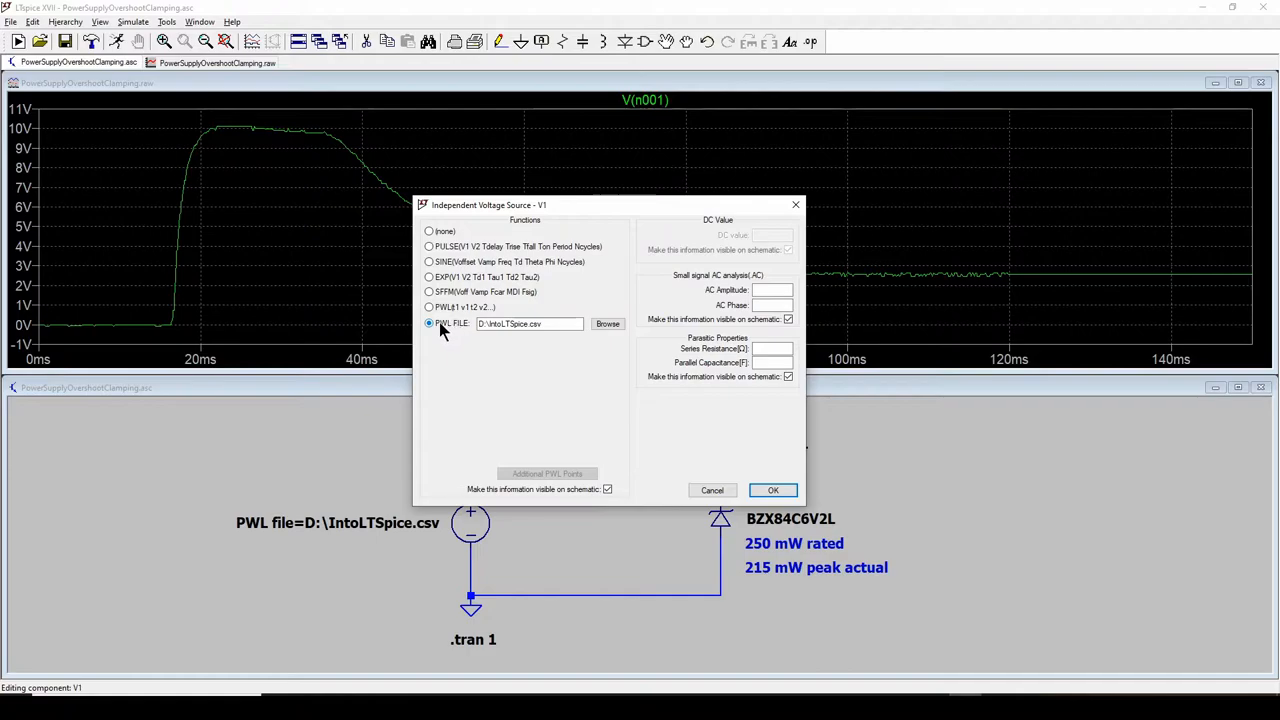
pyautogui.moveTo(448, 330)
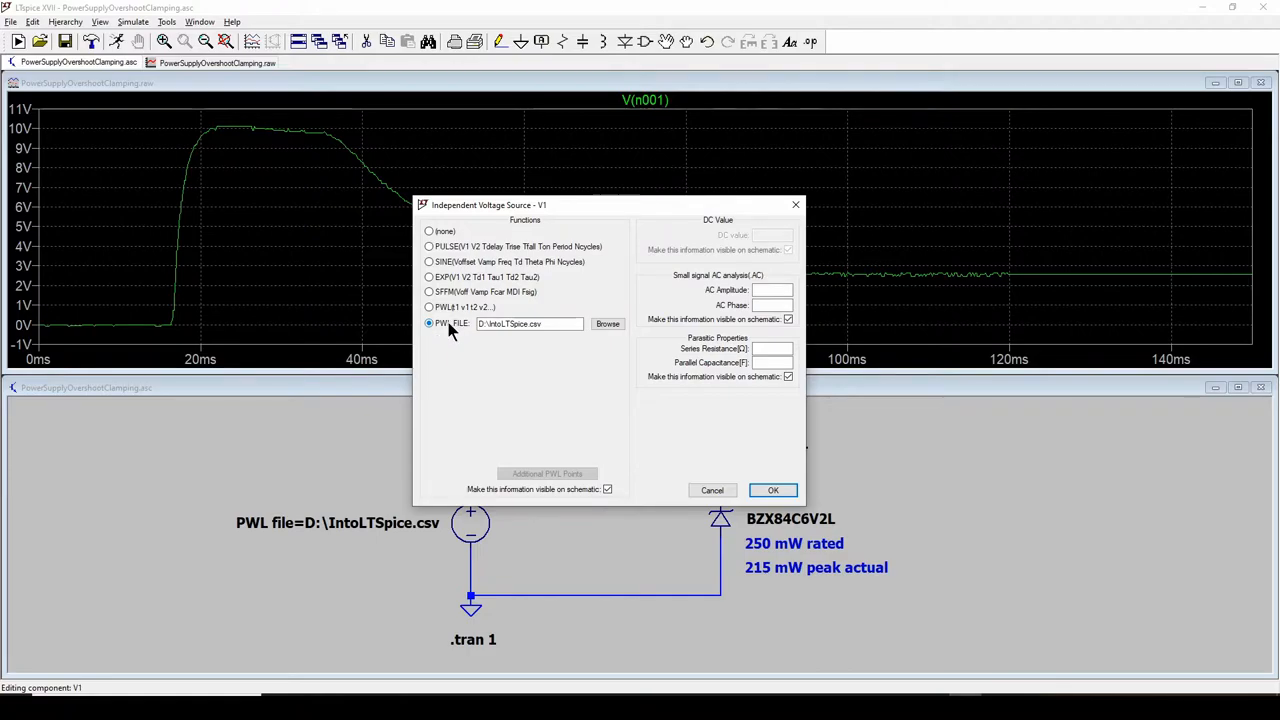
pyautogui.moveTo(456, 332)
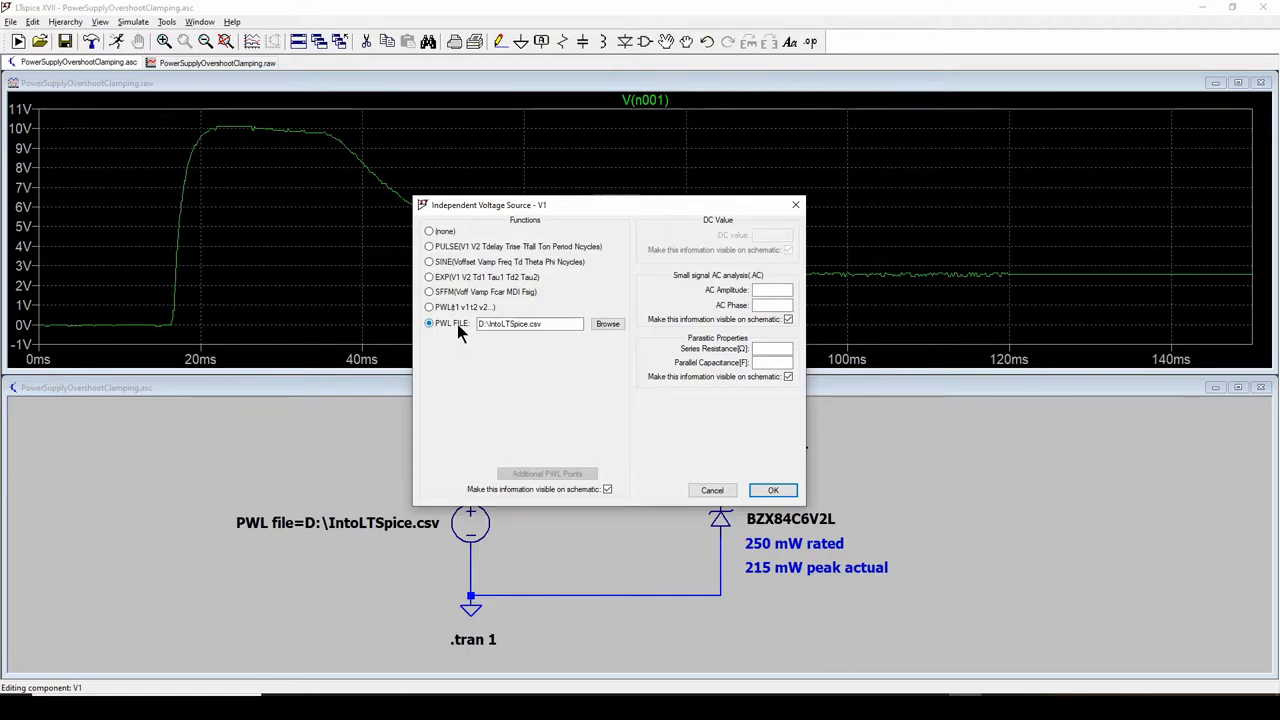
pyautogui.click(530, 324)
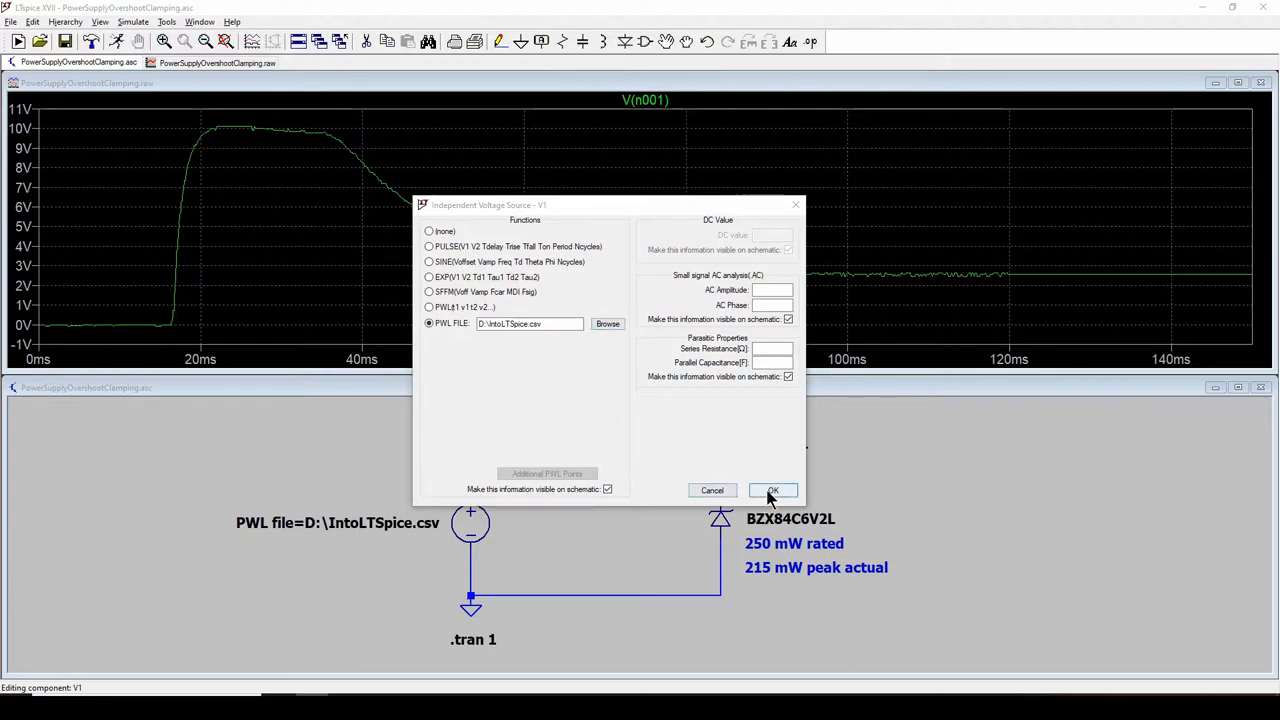
pyautogui.click(772, 490)
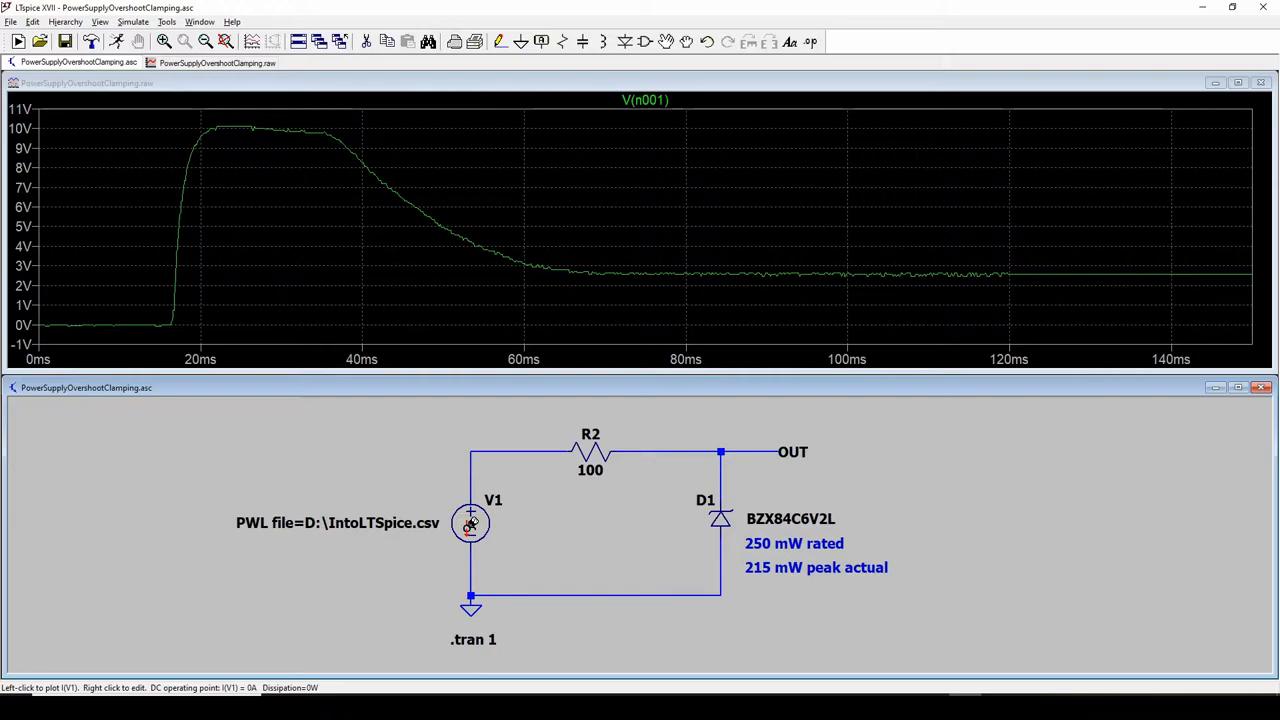
pyautogui.moveTo(210, 264)
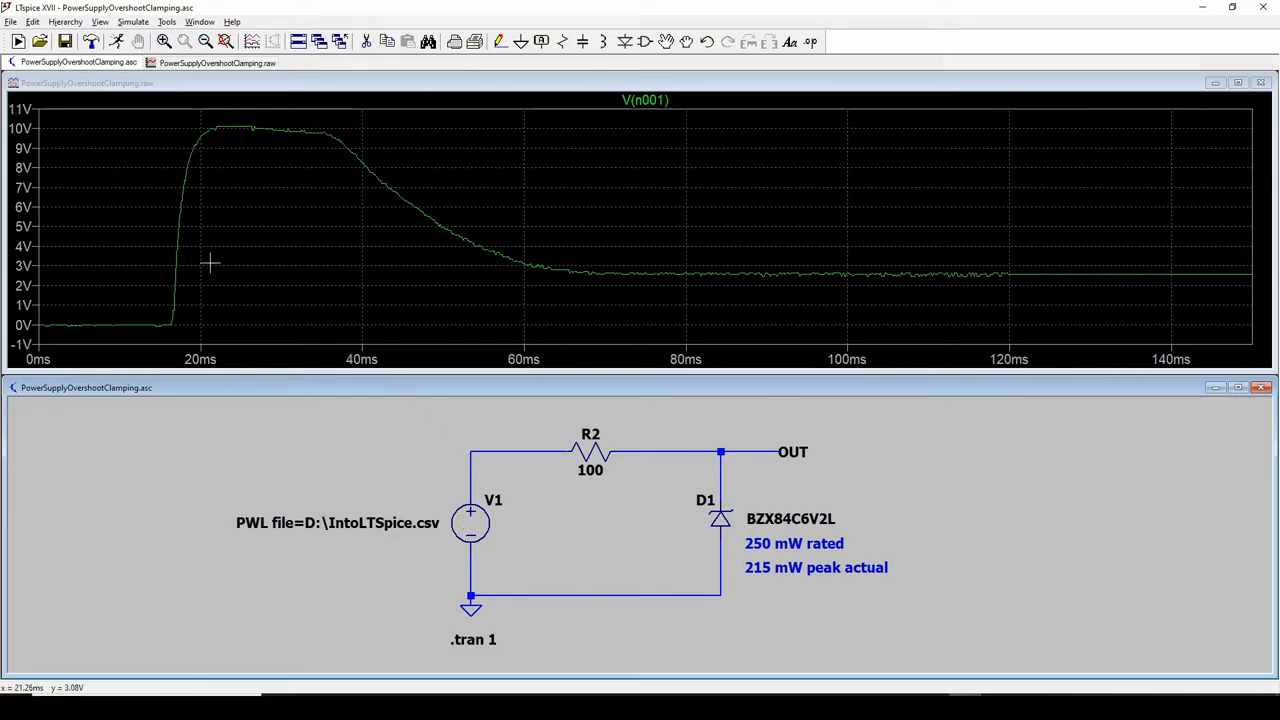
pyautogui.moveTo(566, 348)
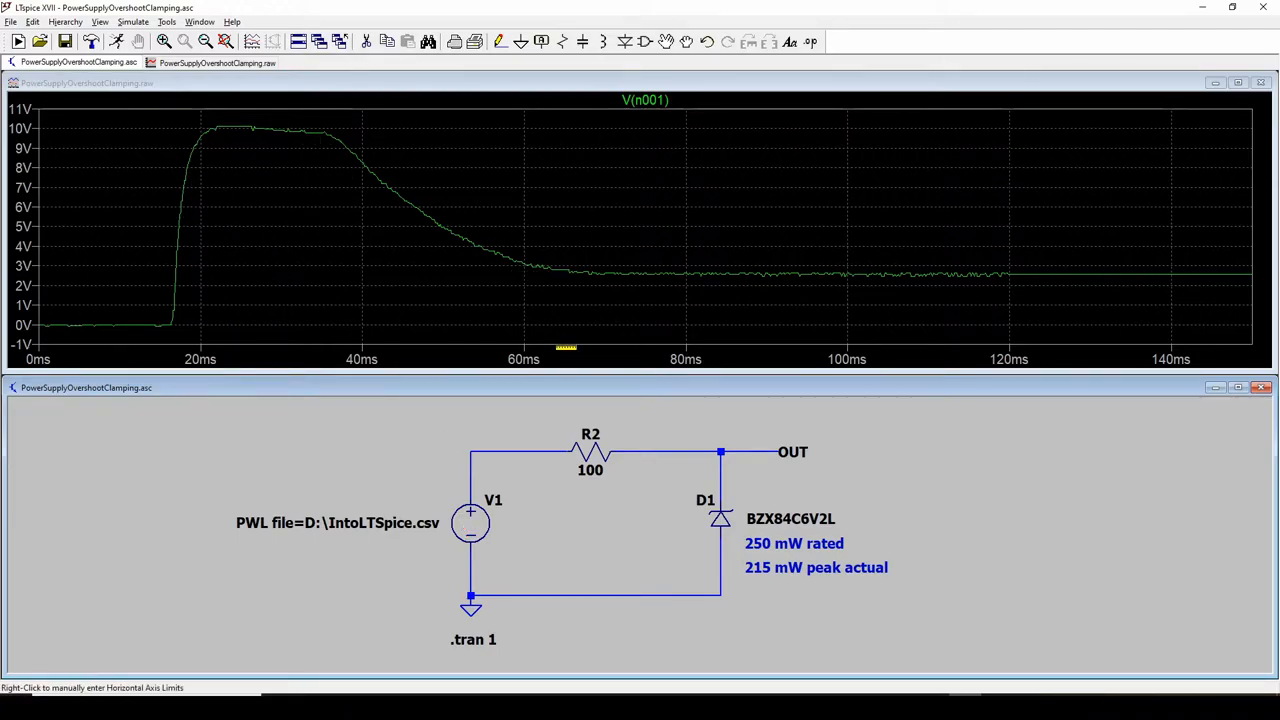
pyautogui.moveTo(118, 336)
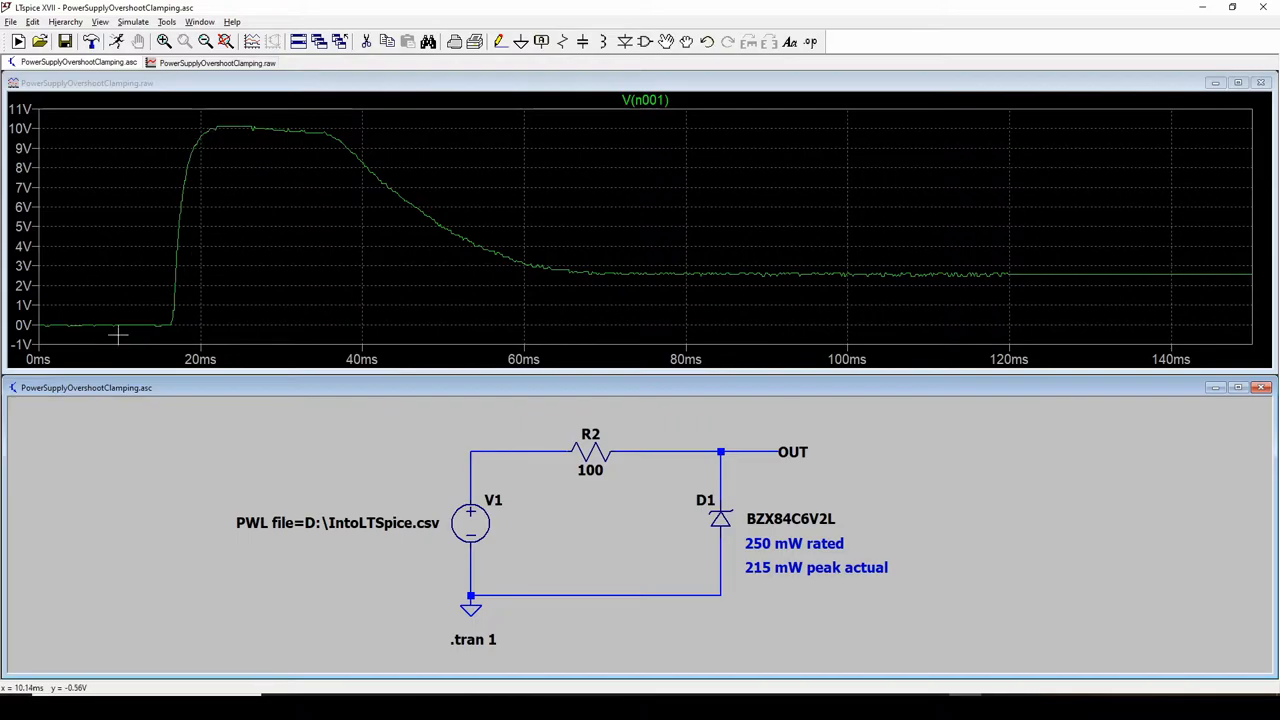
pyautogui.moveTo(92, 324)
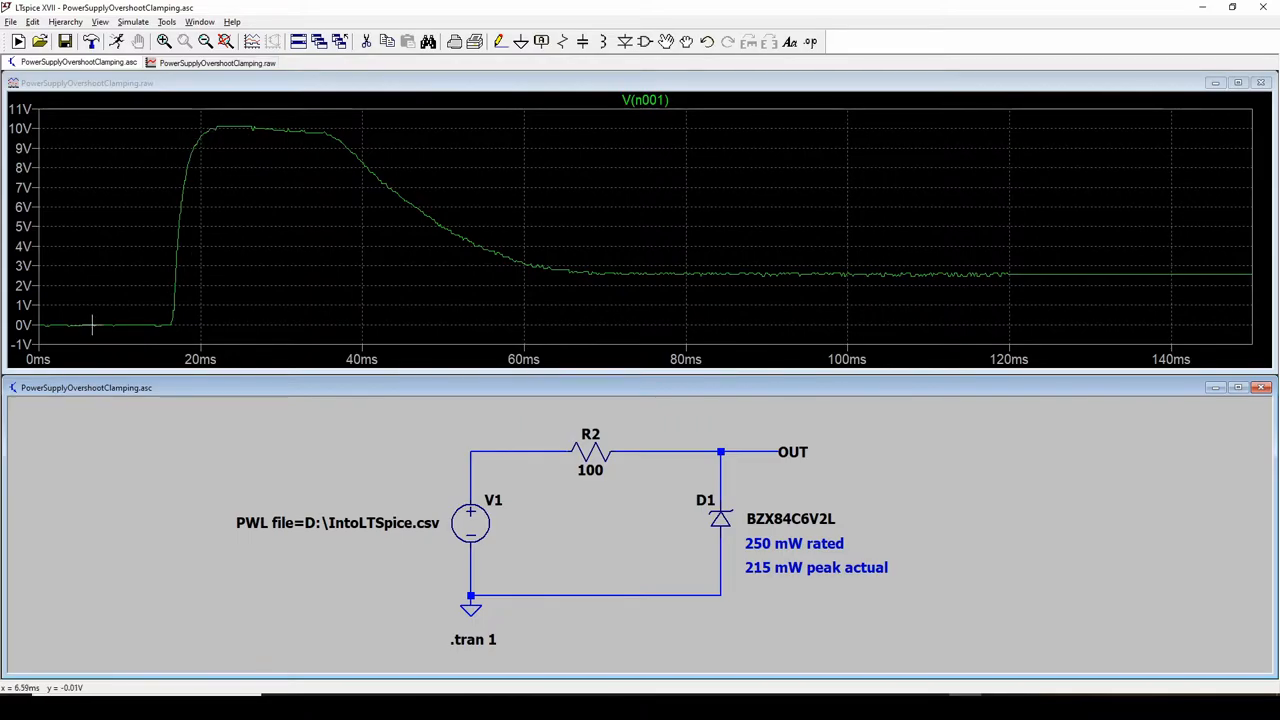
pyautogui.moveTo(236, 124)
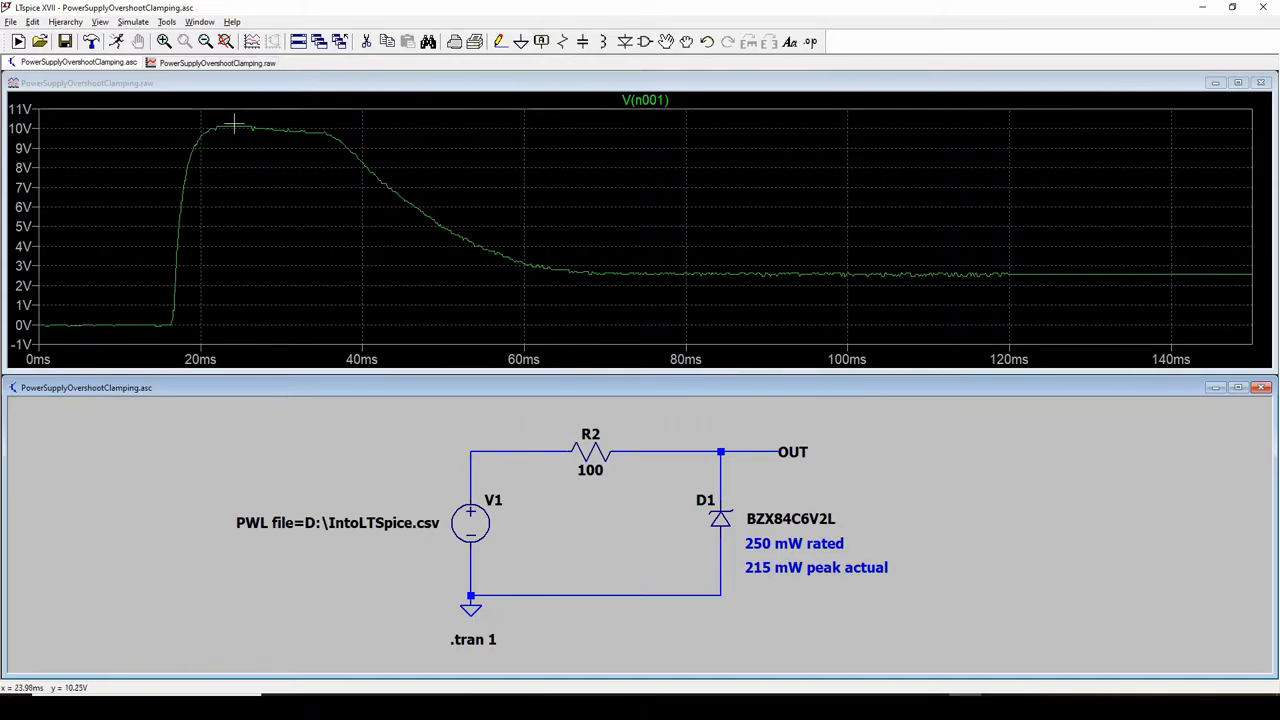
pyautogui.moveTo(824, 276)
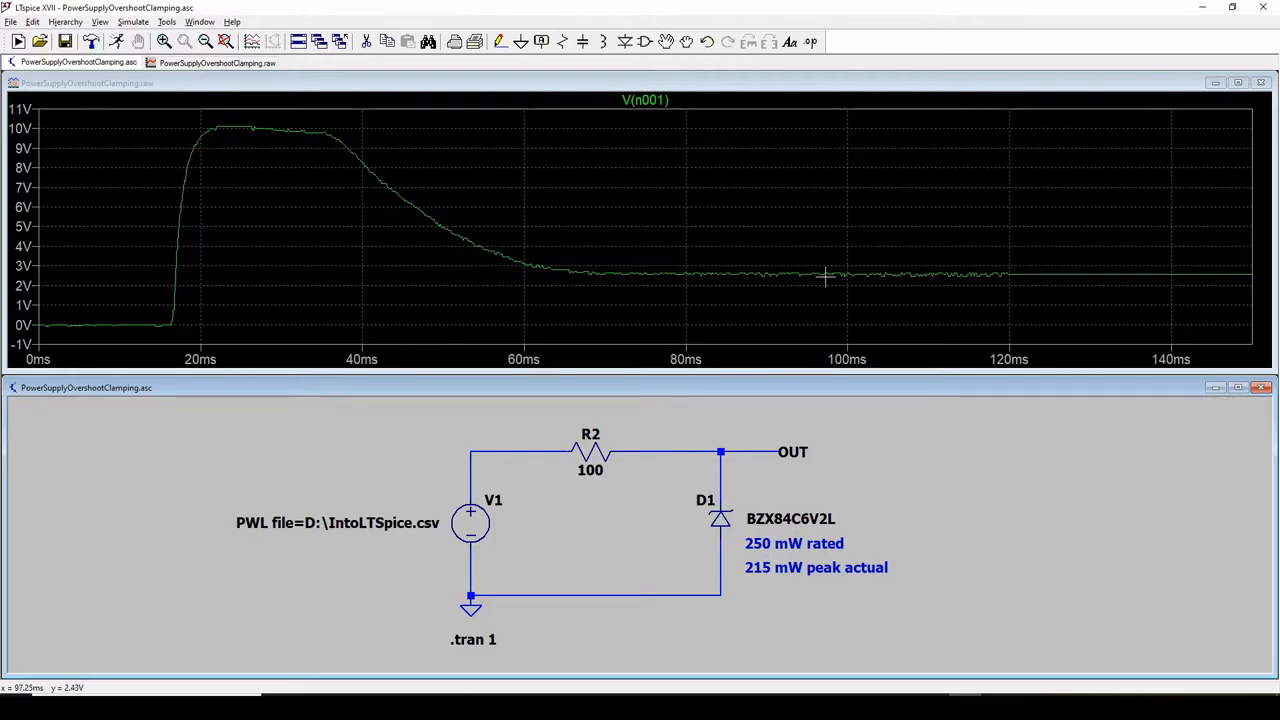
pyautogui.moveTo(828, 276)
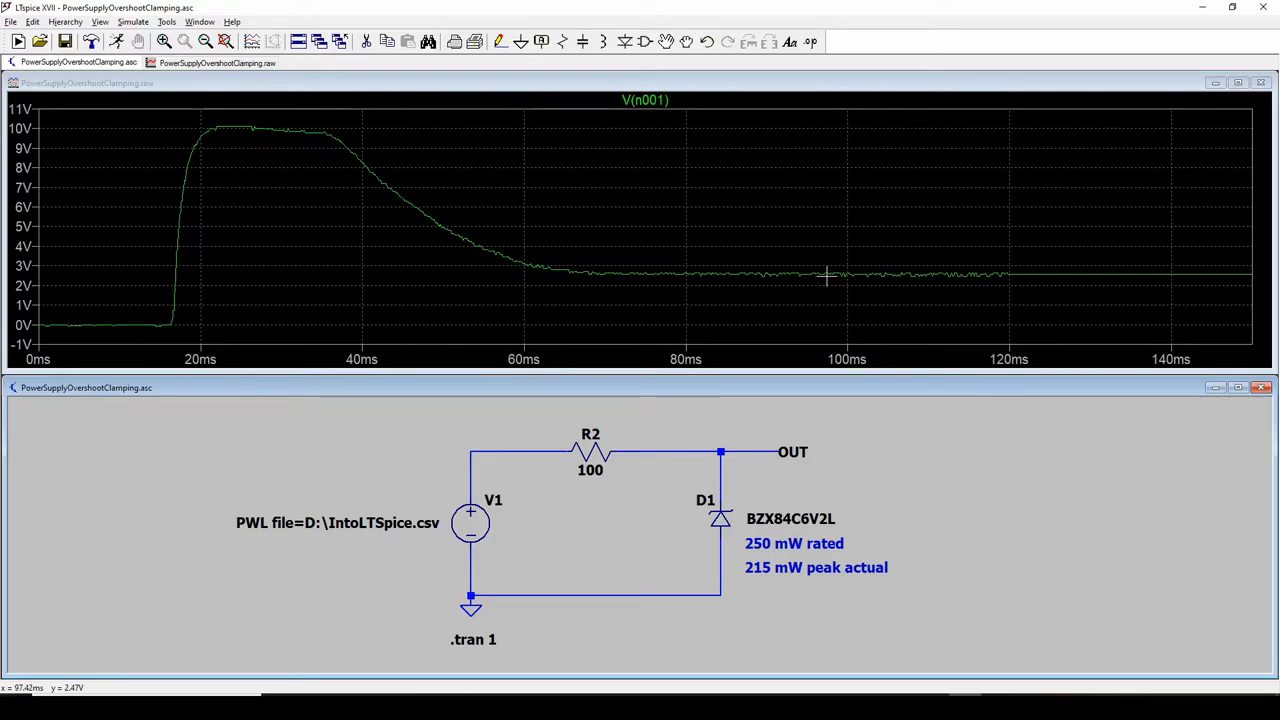
pyautogui.moveTo(844, 276)
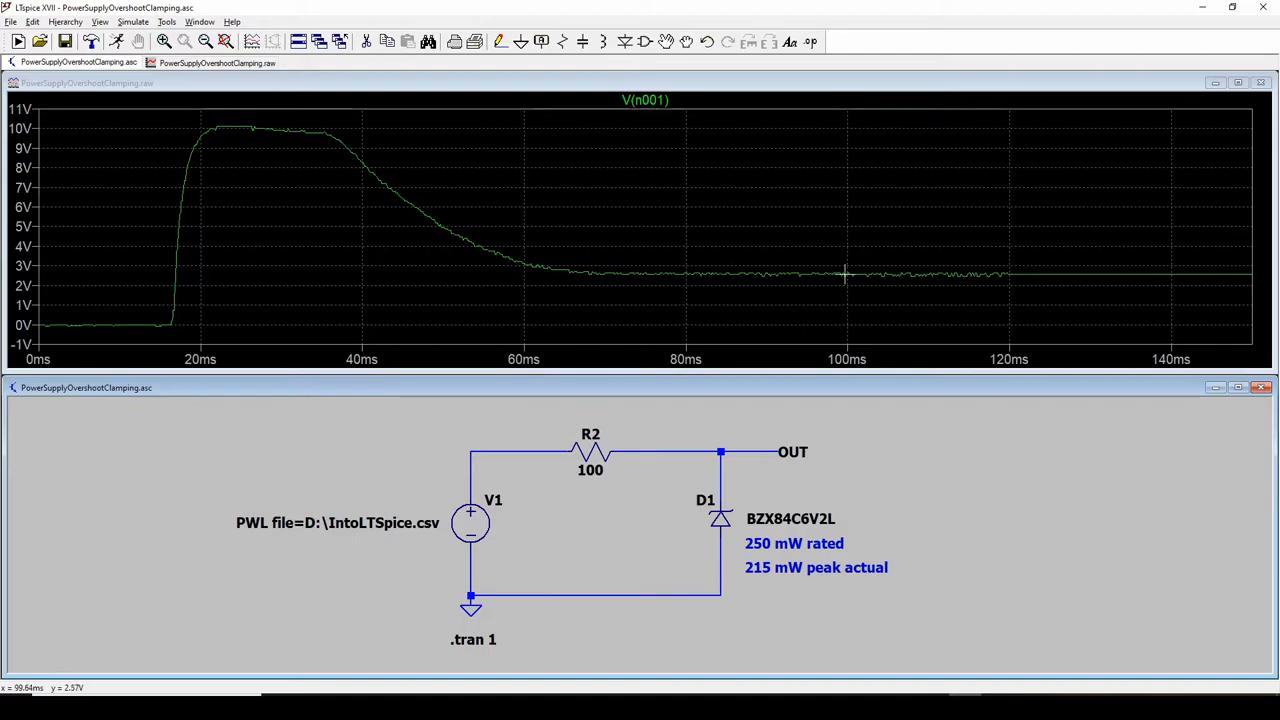
pyautogui.moveTo(302, 288)
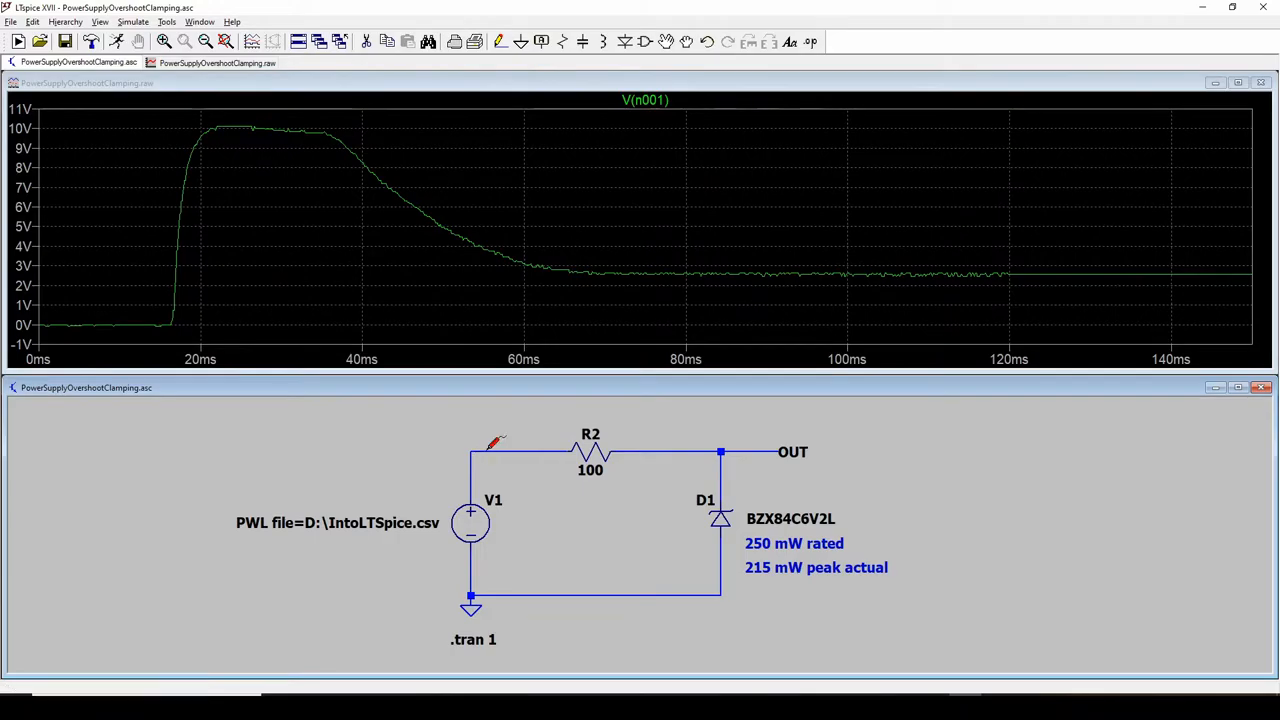
pyautogui.moveTo(510, 444)
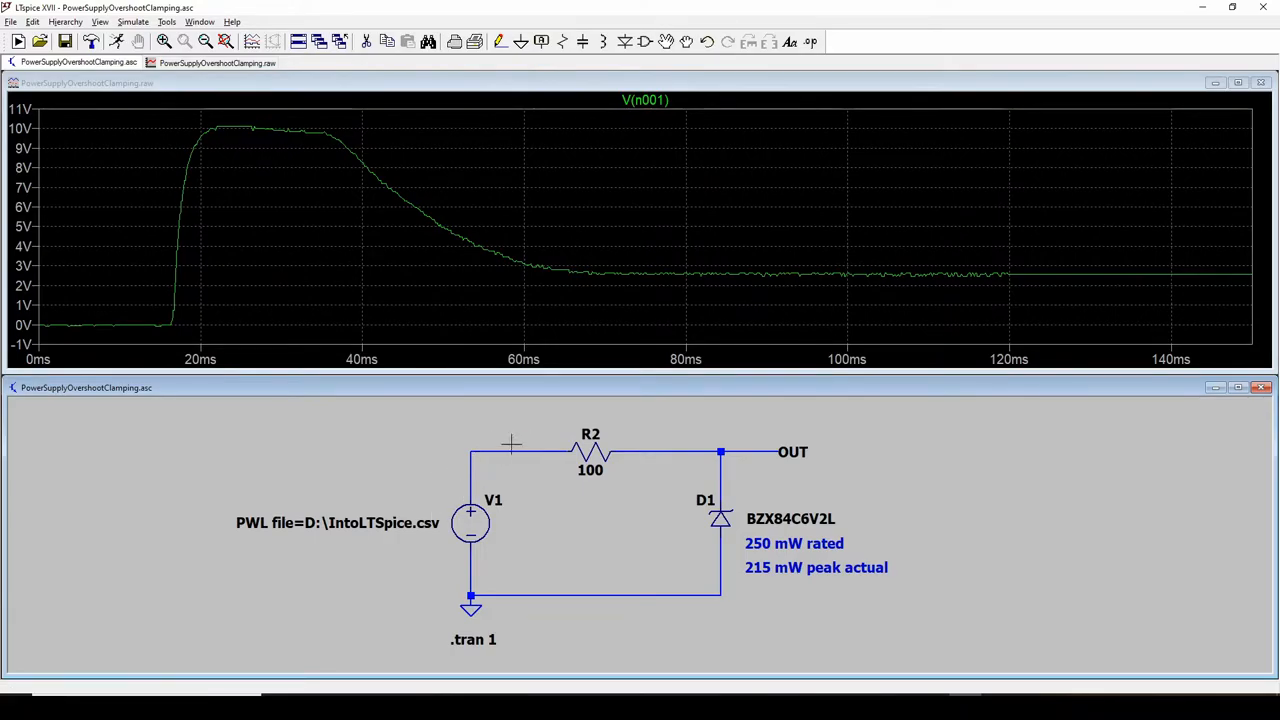
pyautogui.moveTo(256, 210)
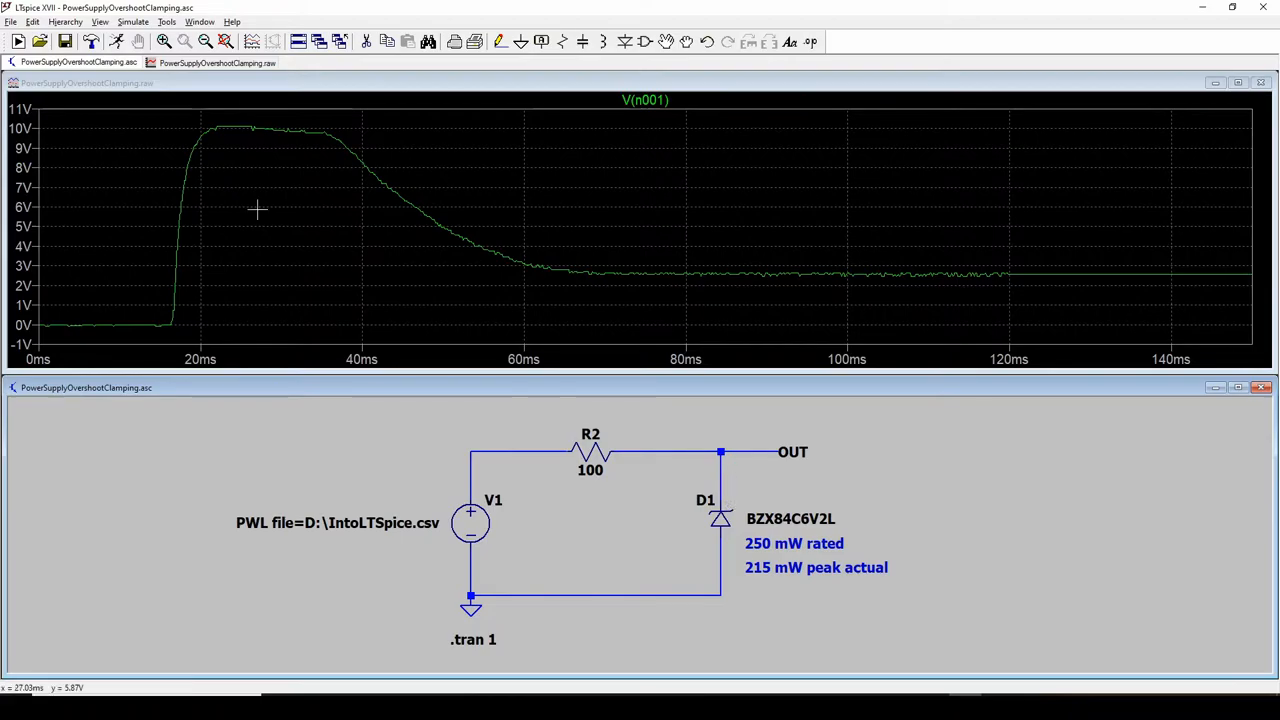
pyautogui.moveTo(244, 128)
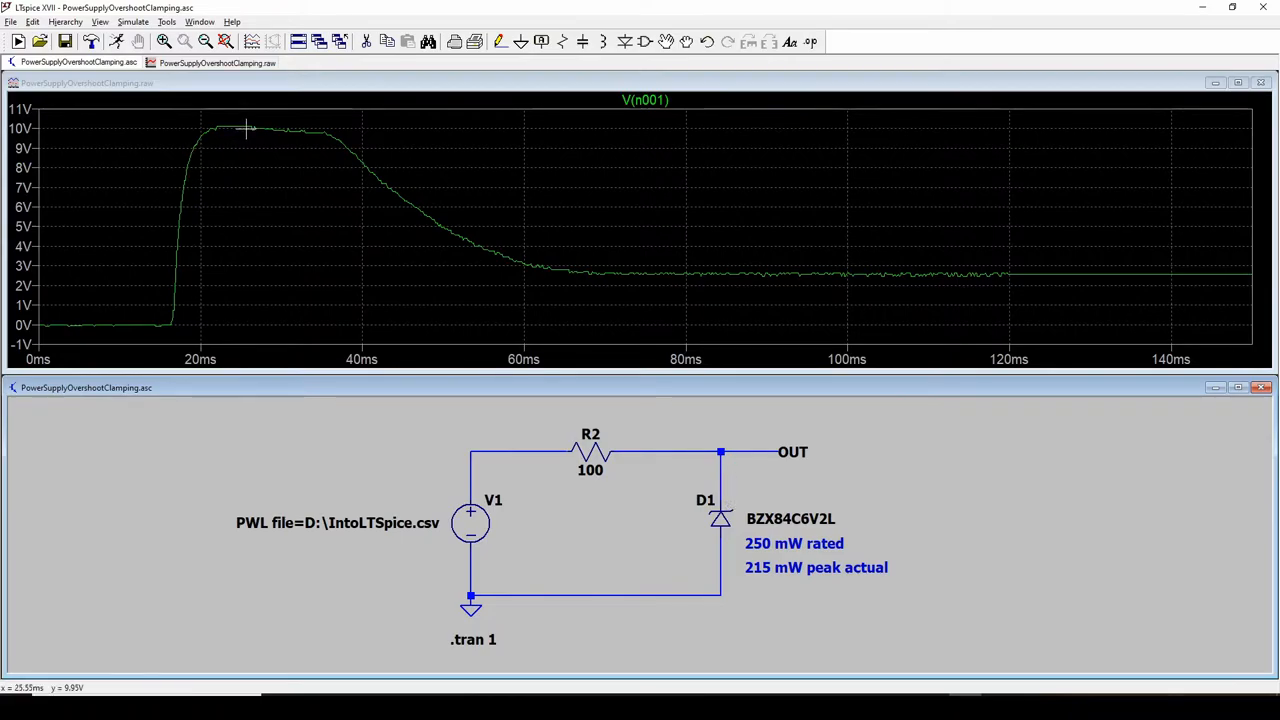
pyautogui.moveTo(184, 240)
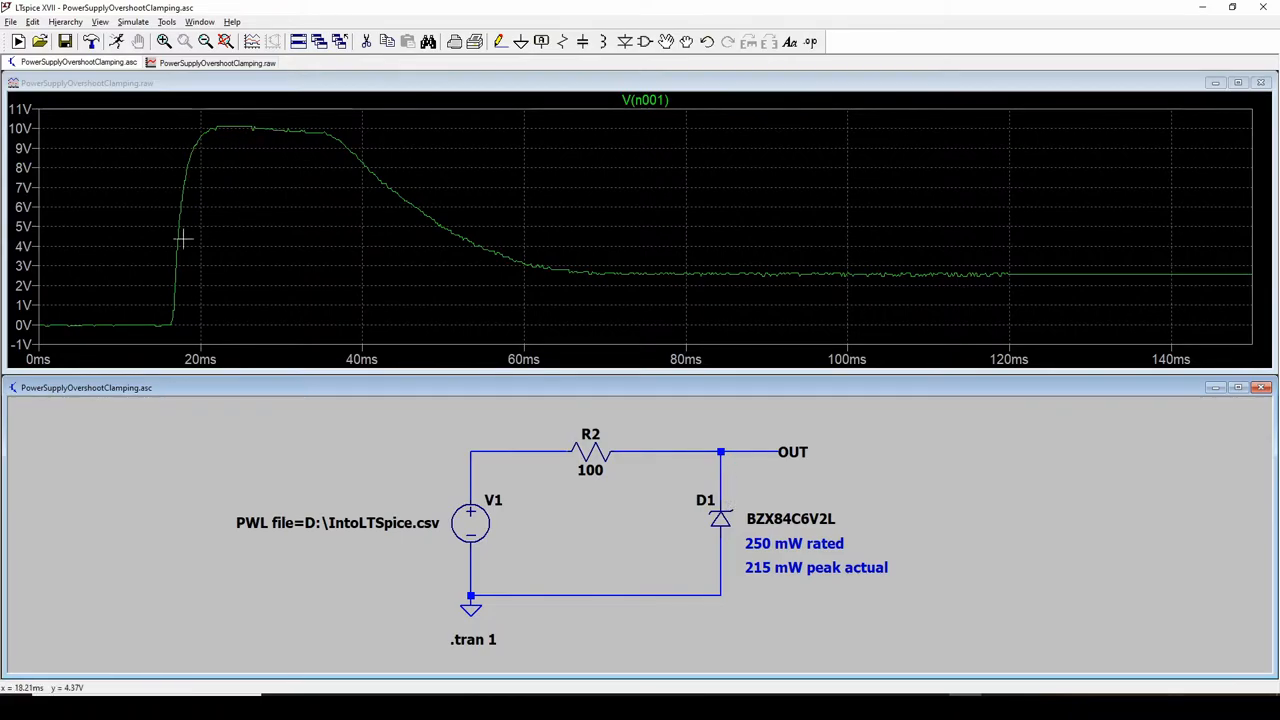
pyautogui.moveTo(378, 206)
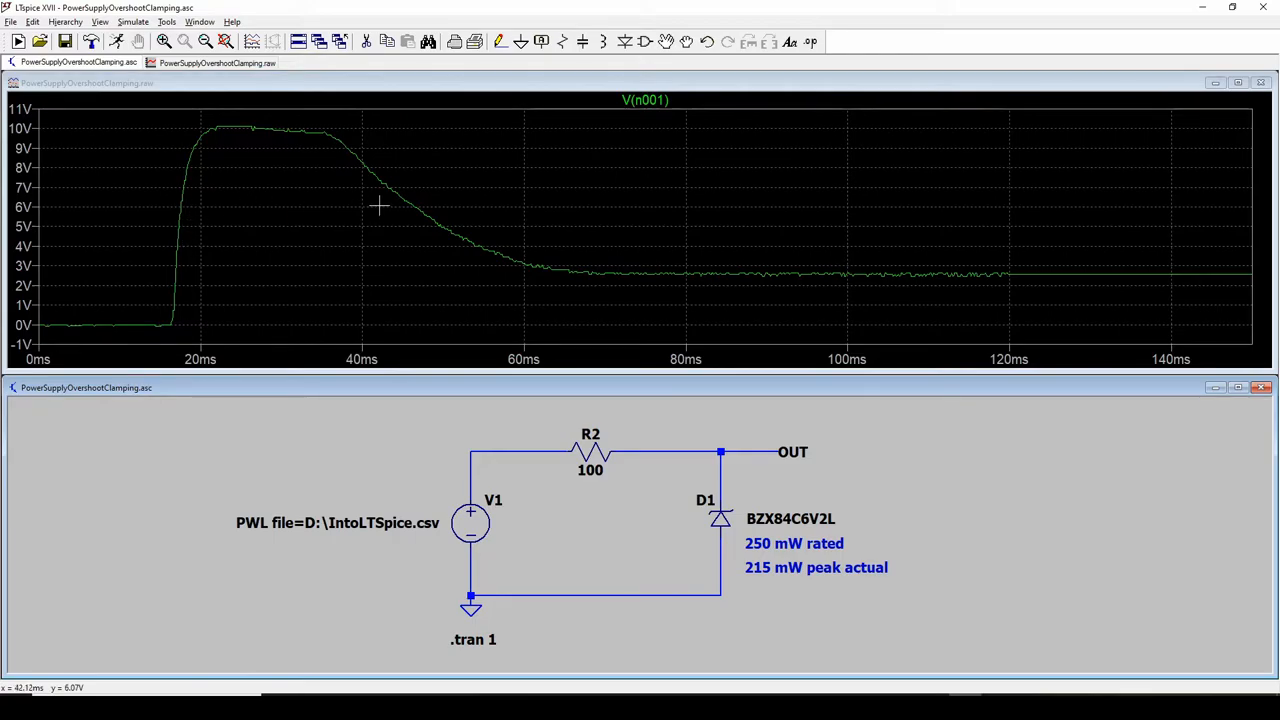
pyautogui.moveTo(812, 452)
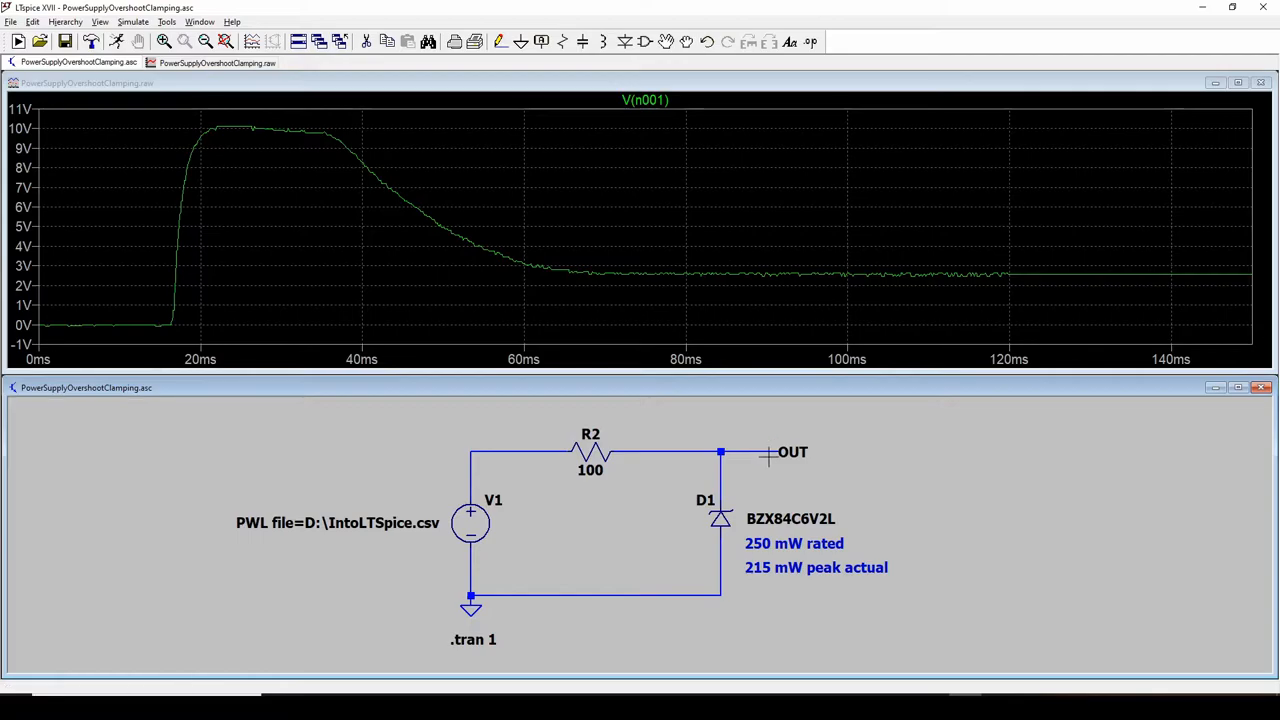
pyautogui.moveTo(770, 450)
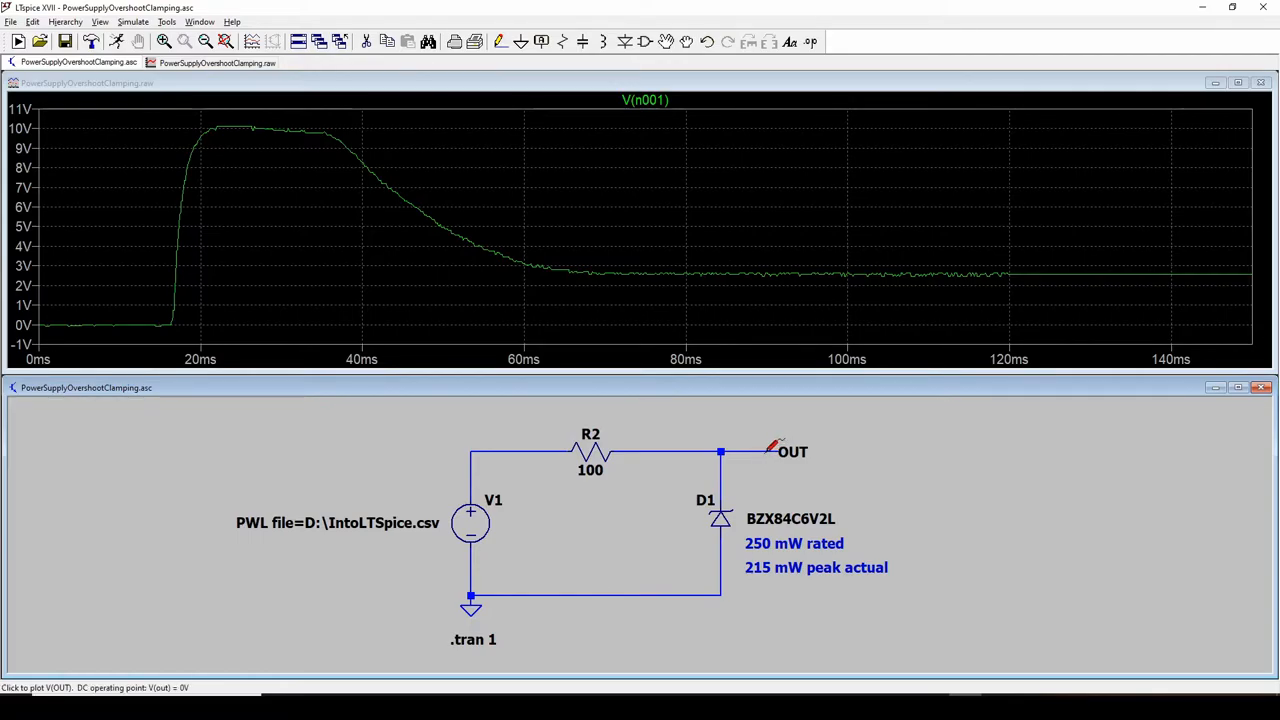
pyautogui.moveTo(228, 212)
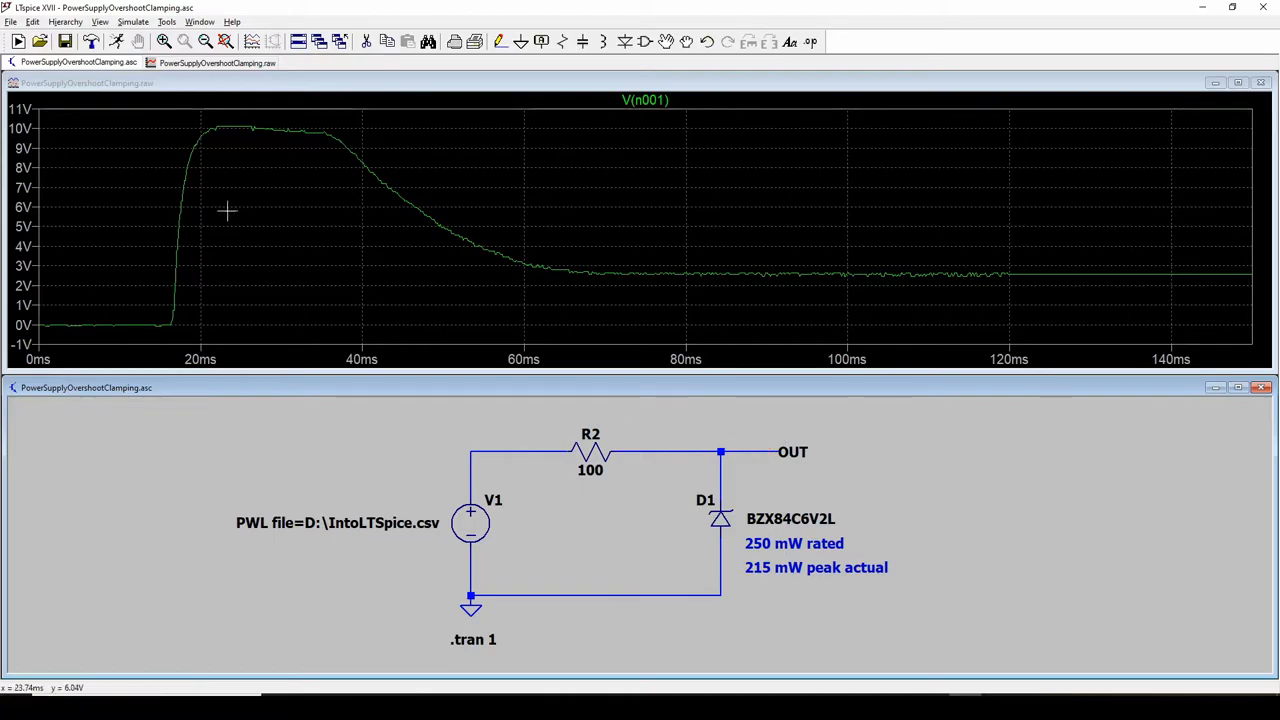
pyautogui.moveTo(664, 292)
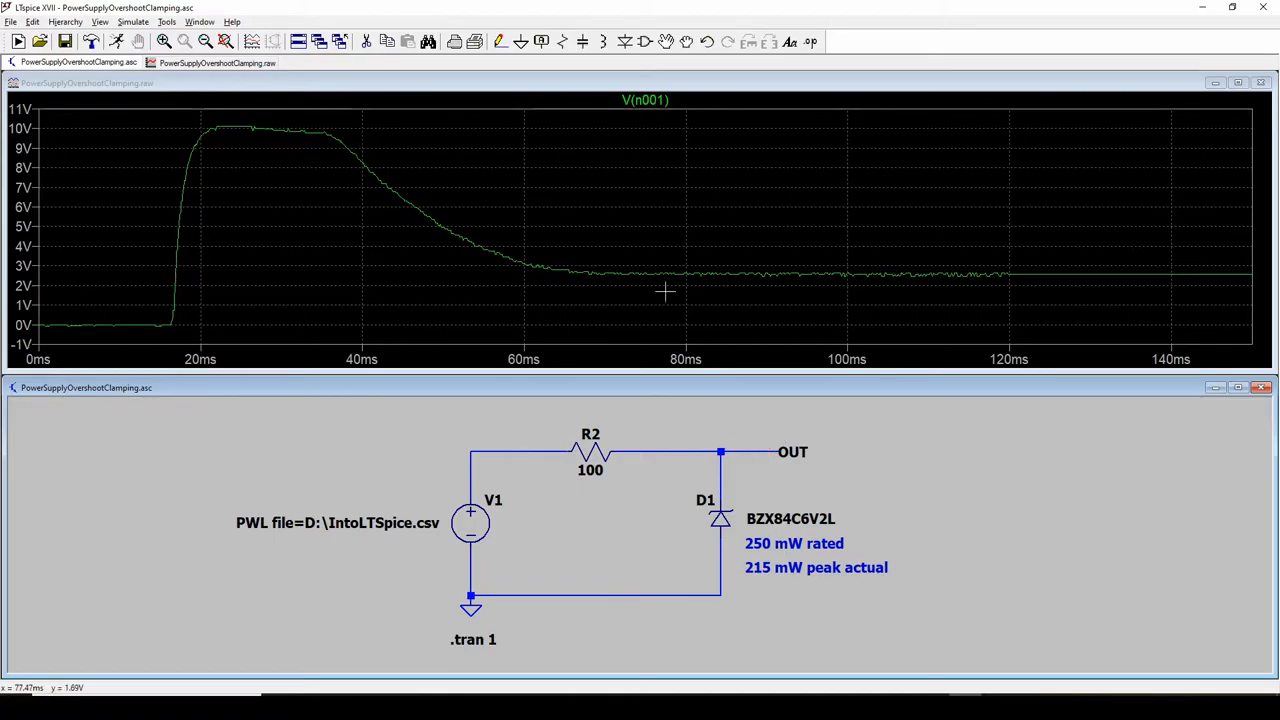
pyautogui.moveTo(724, 272)
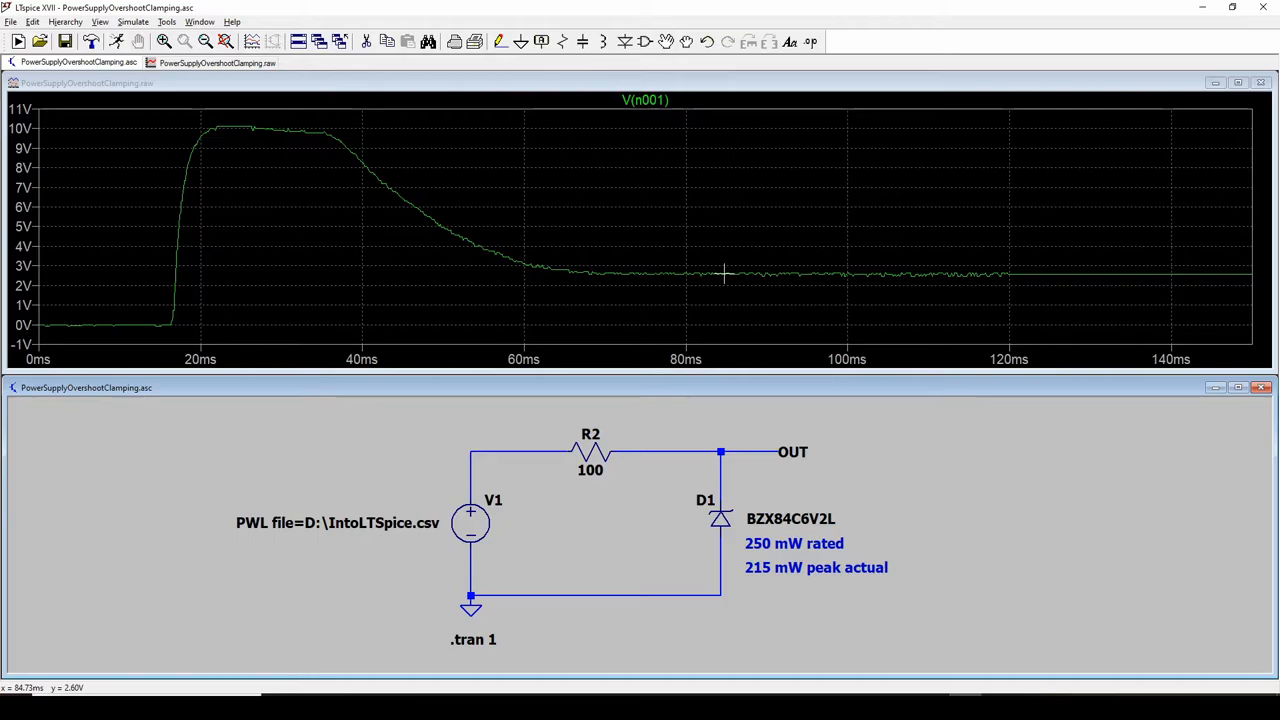
pyautogui.moveTo(724, 272)
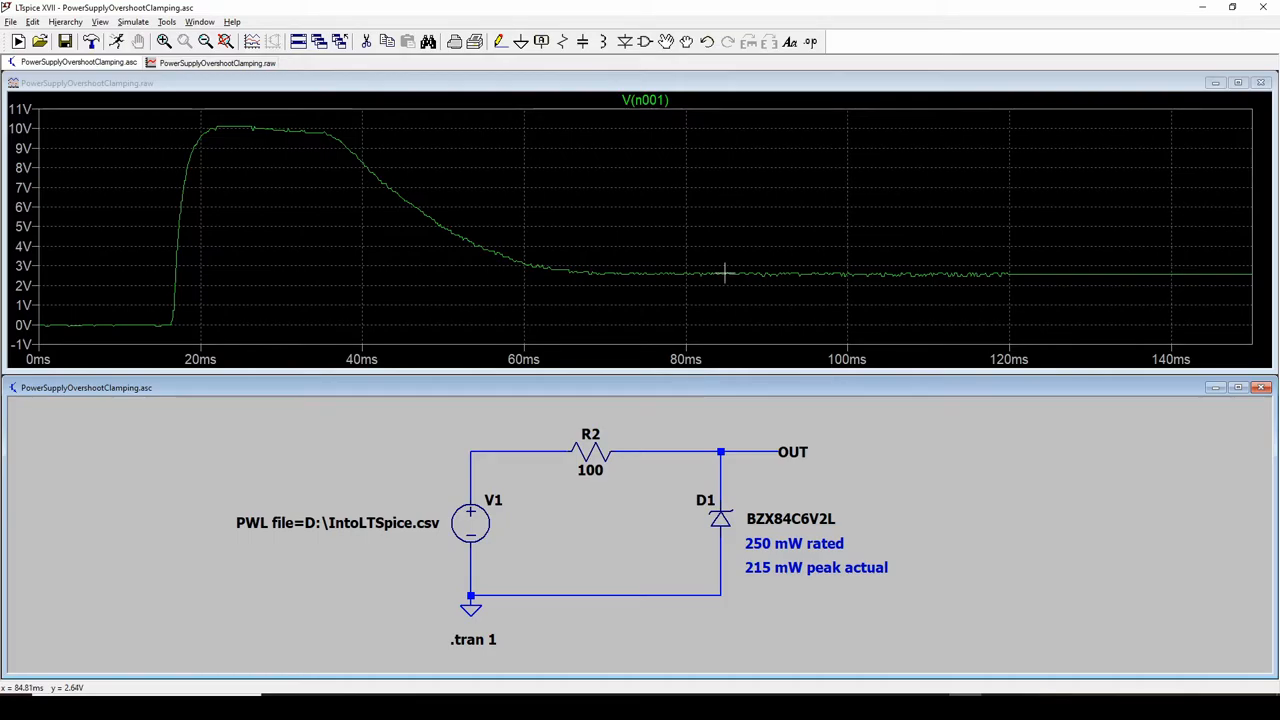
pyautogui.moveTo(718, 510)
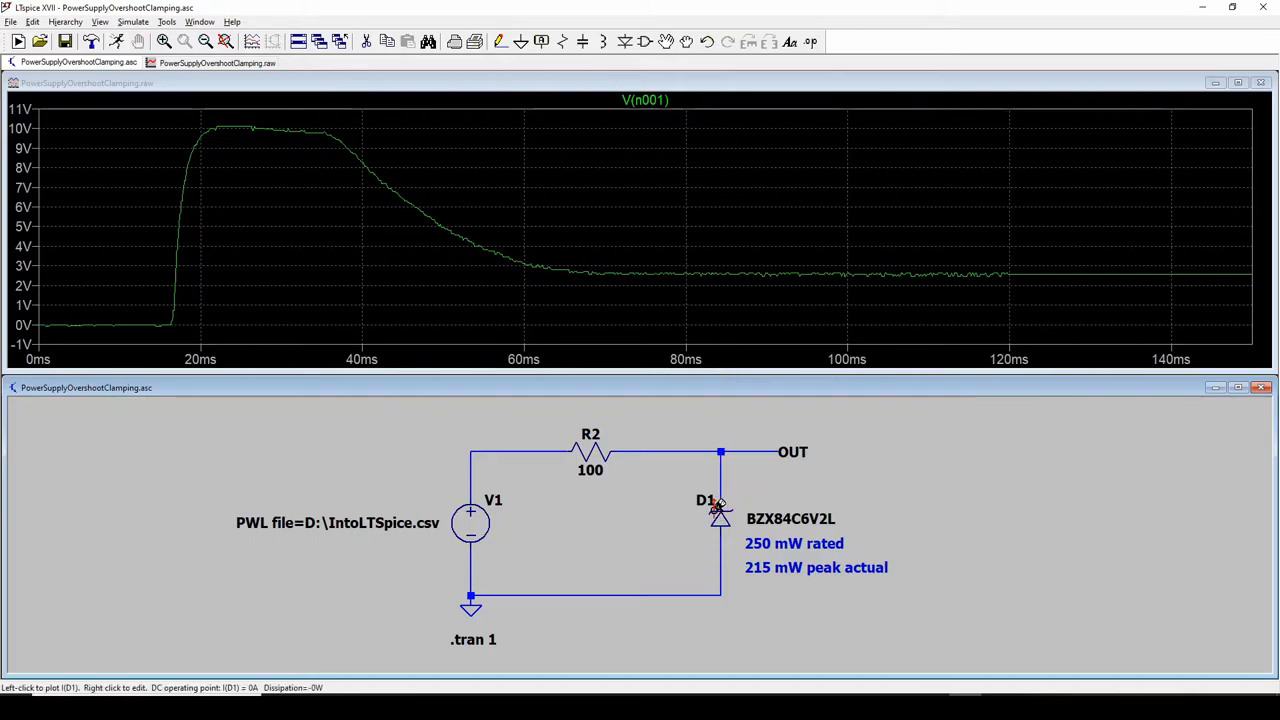
pyautogui.moveTo(720, 452)
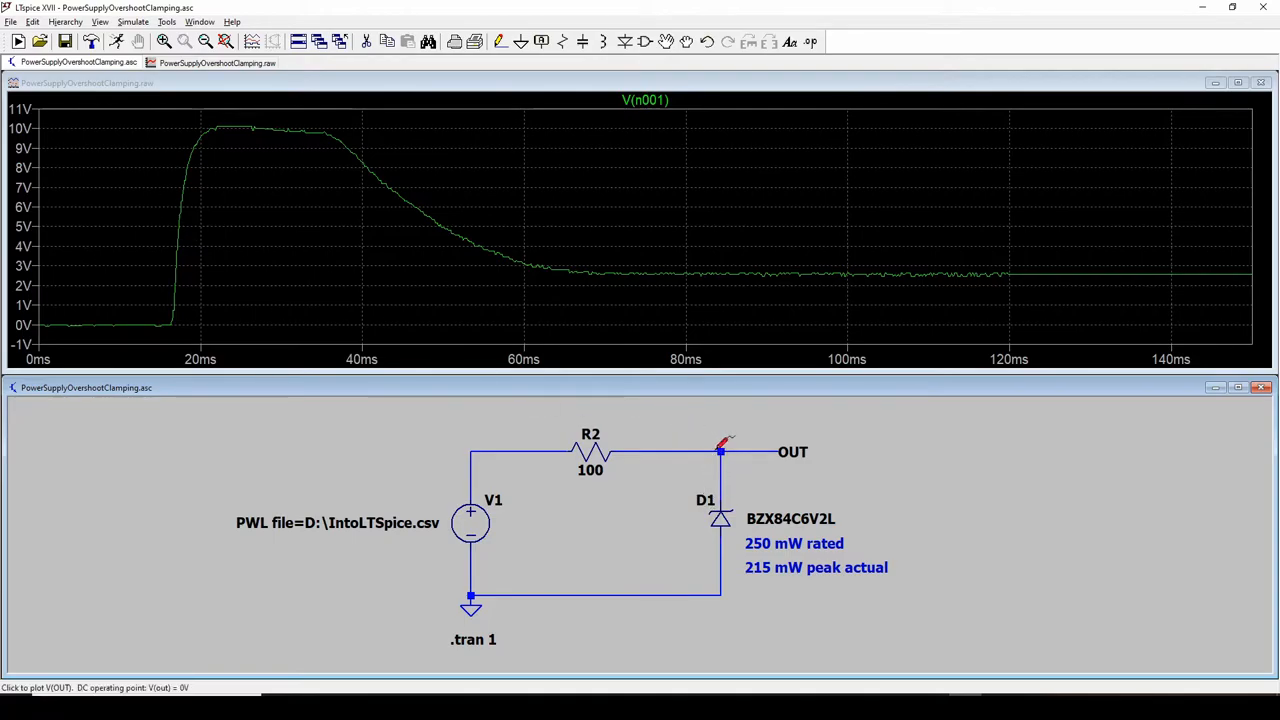
pyautogui.moveTo(712, 458)
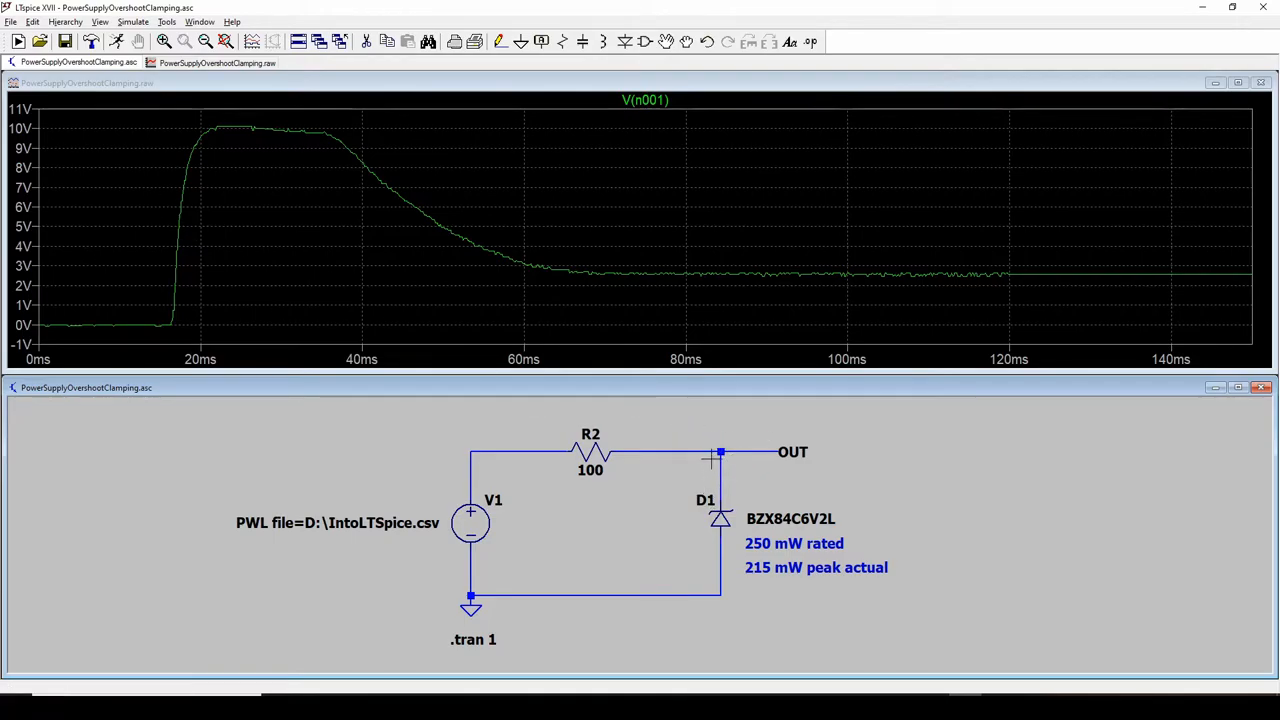
pyautogui.moveTo(590, 456)
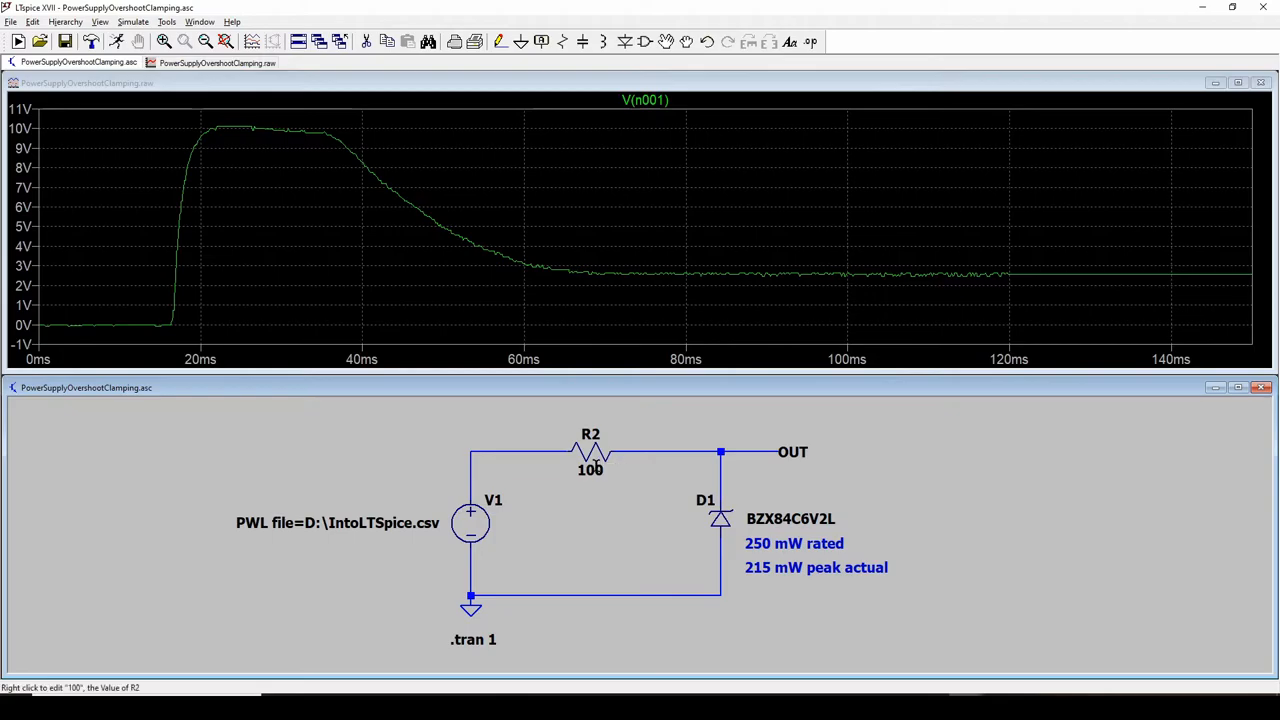
pyautogui.moveTo(578, 448)
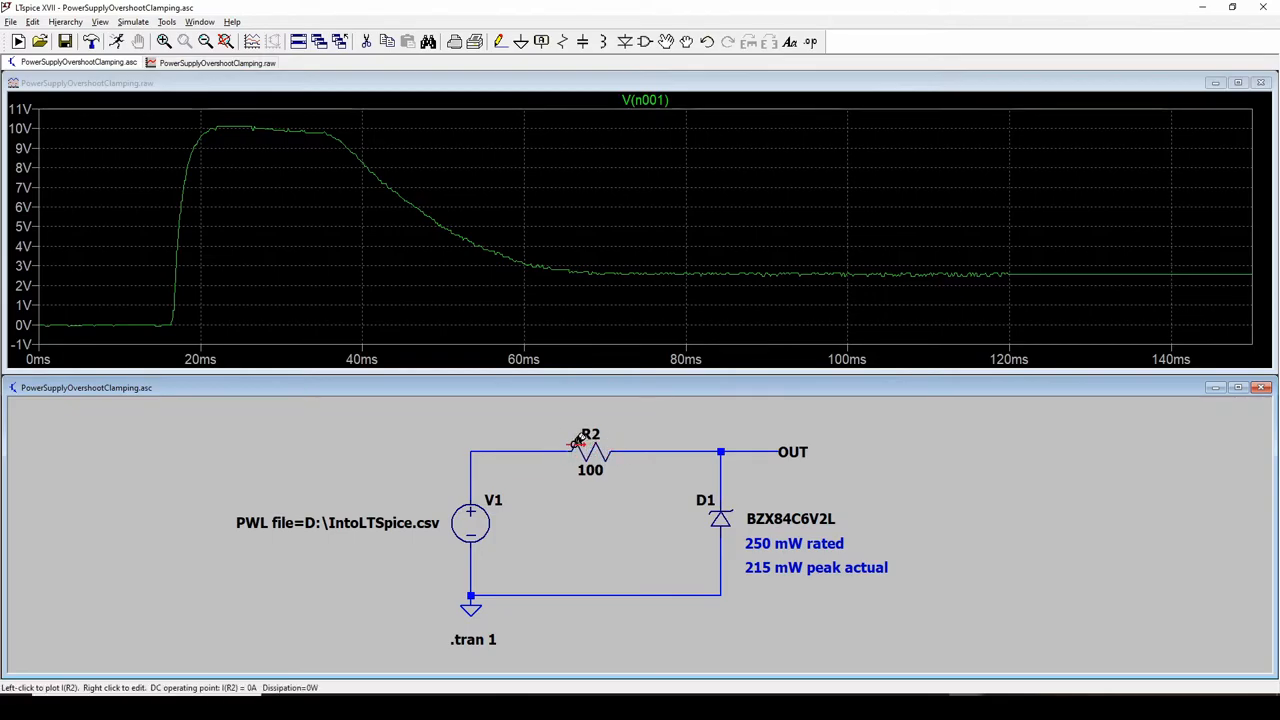
pyautogui.moveTo(650, 448)
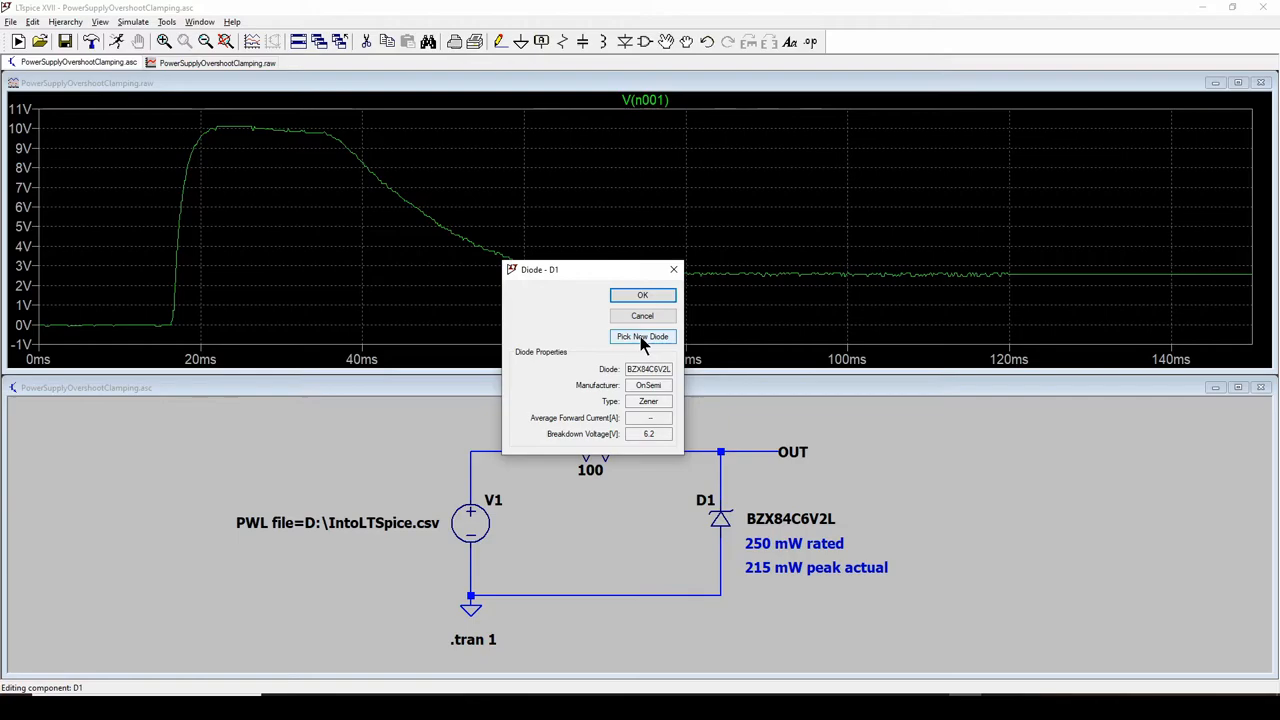
pyautogui.moveTo(648, 448)
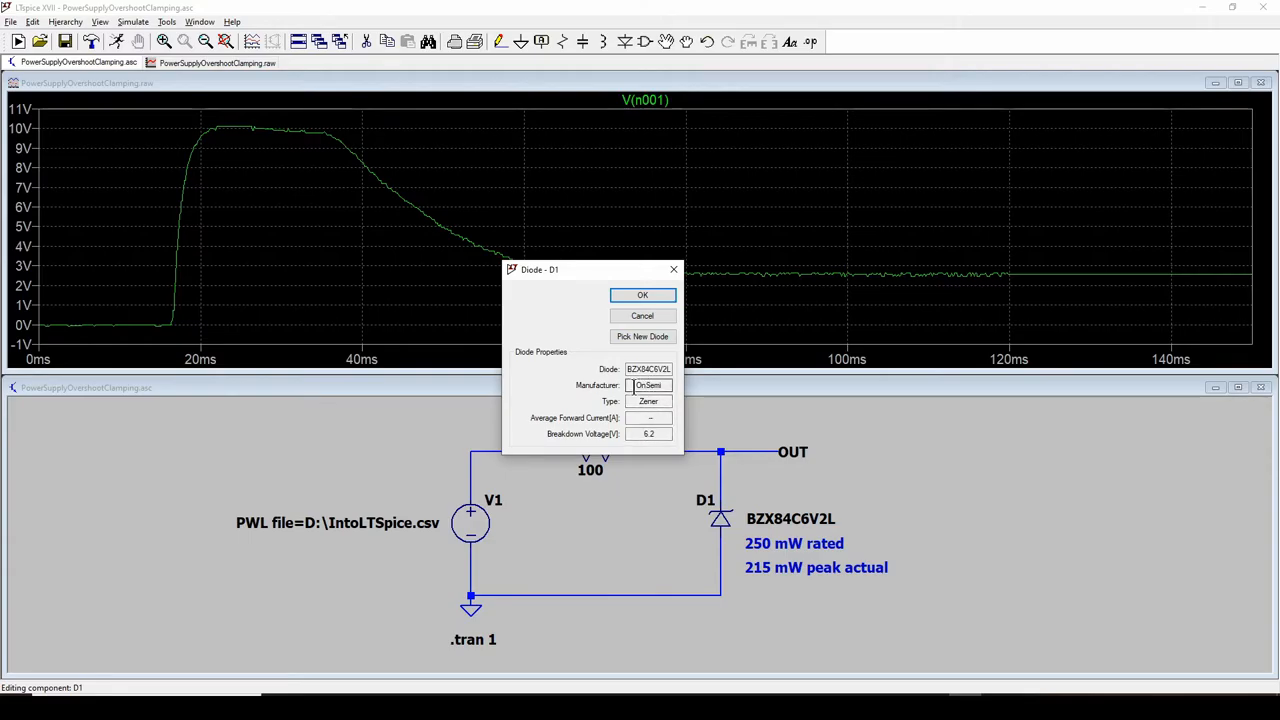
pyautogui.moveTo(704, 476)
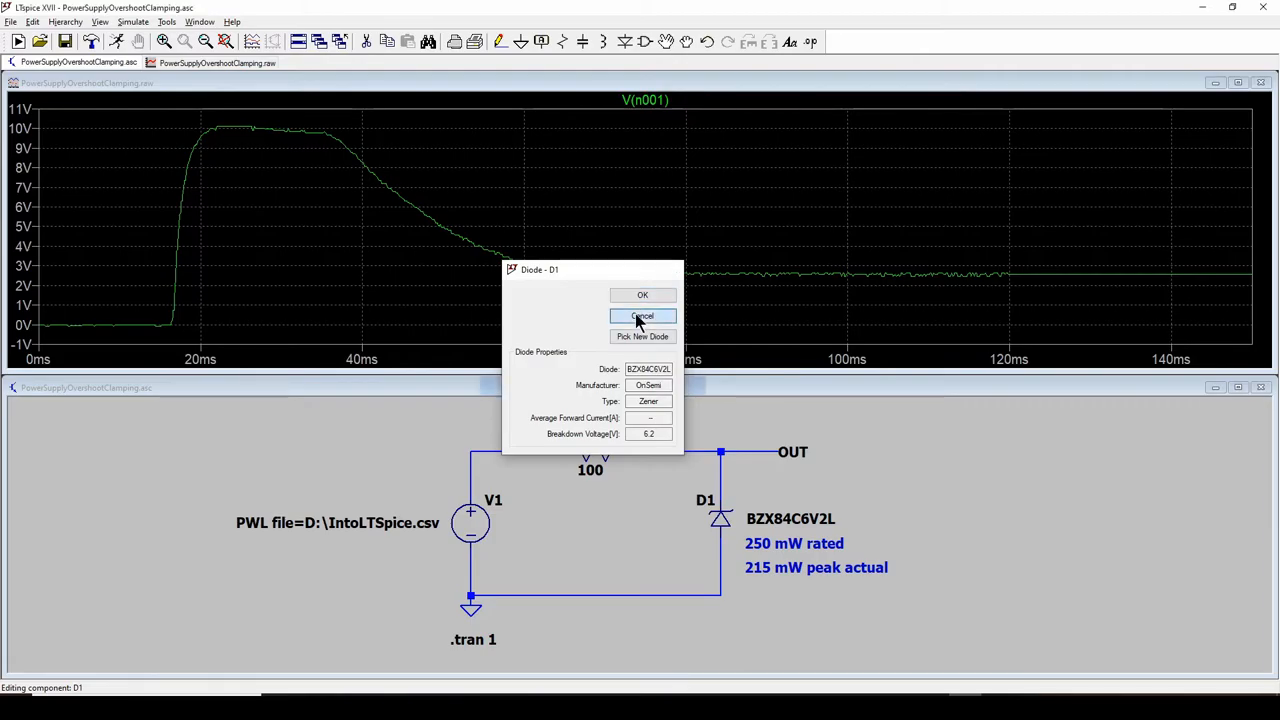
pyautogui.click(642, 316)
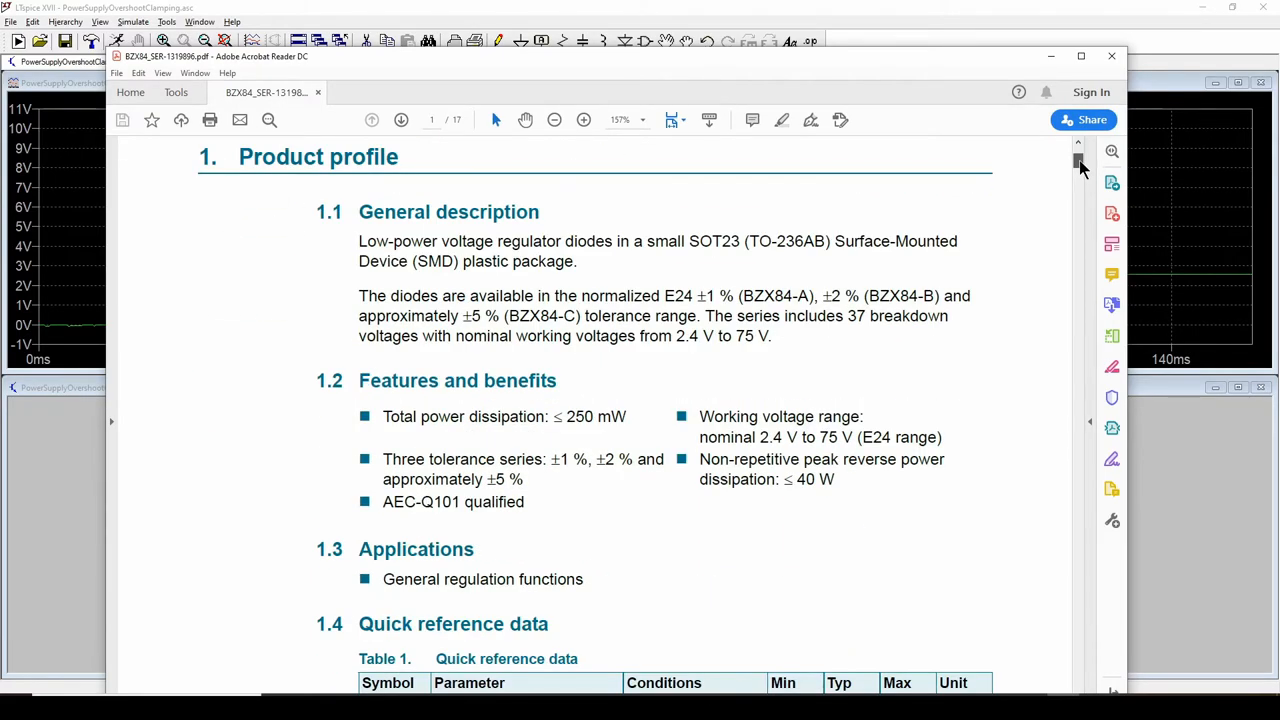
# Step: Browse the BZX84 datasheet from the product profile down to the 6V2 and 6V8 breakdown voltages
pyautogui.scroll(-3)
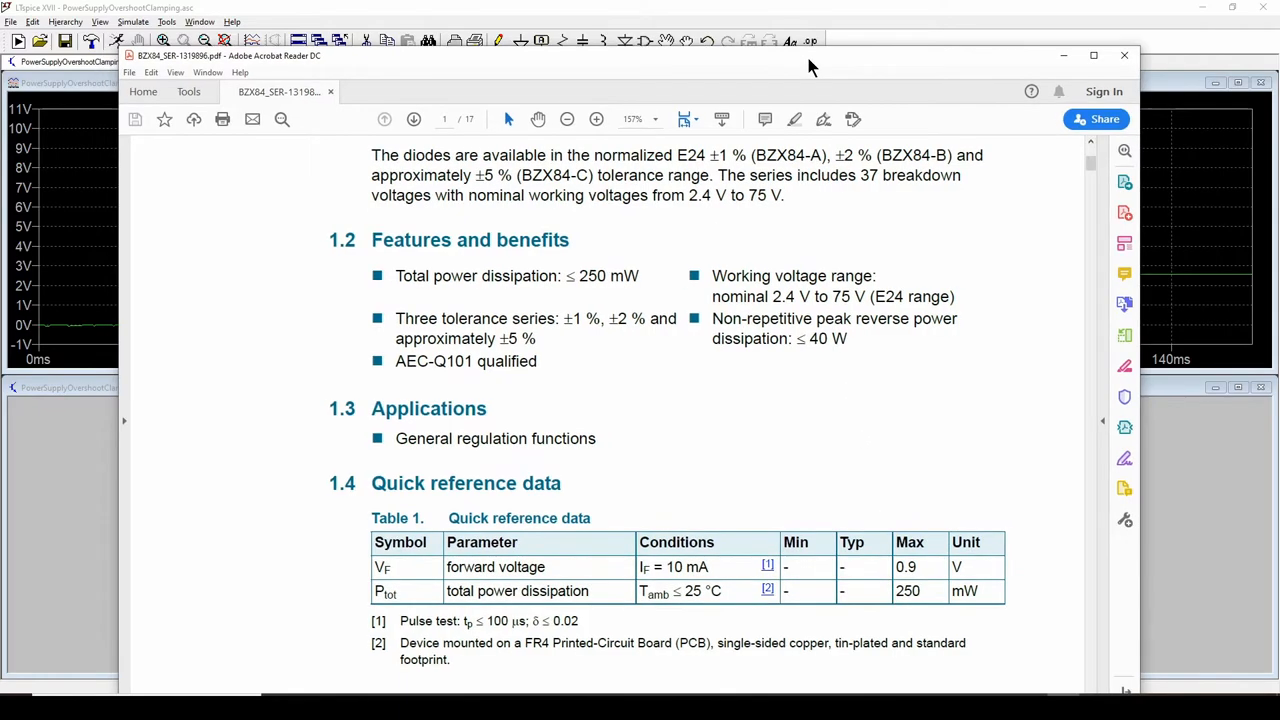
pyautogui.scroll(3)
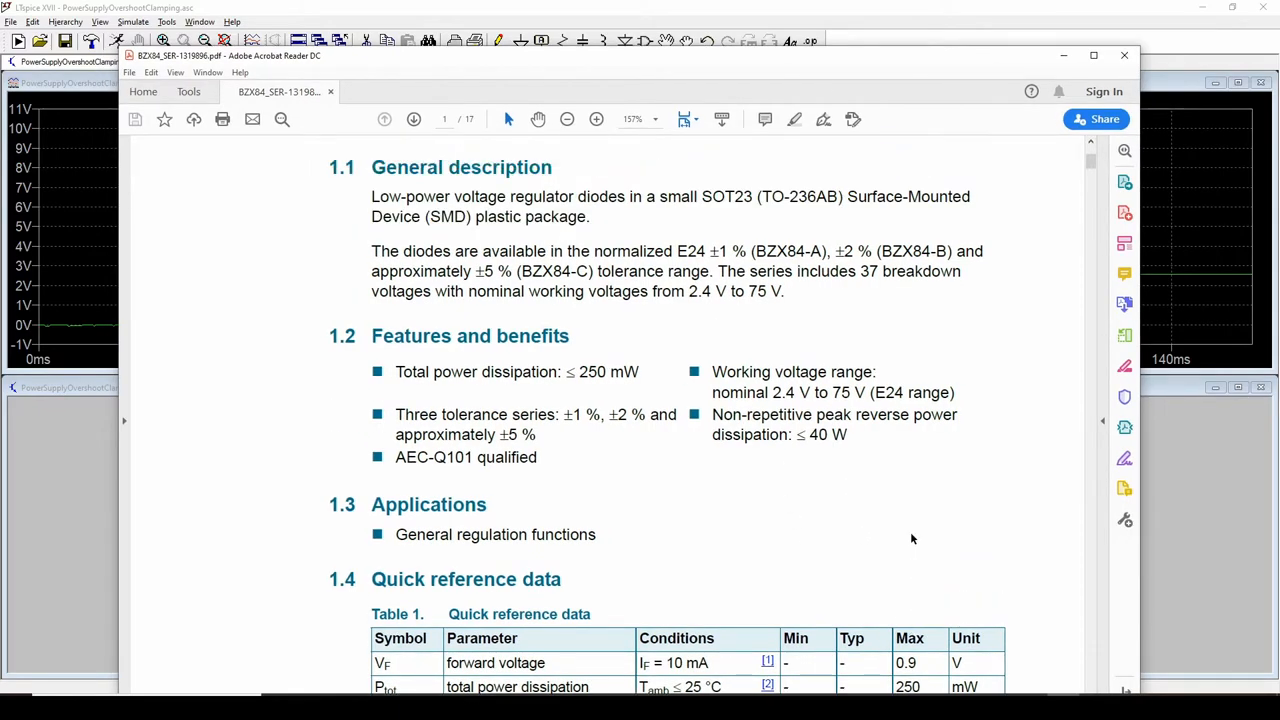
pyautogui.scroll(3)
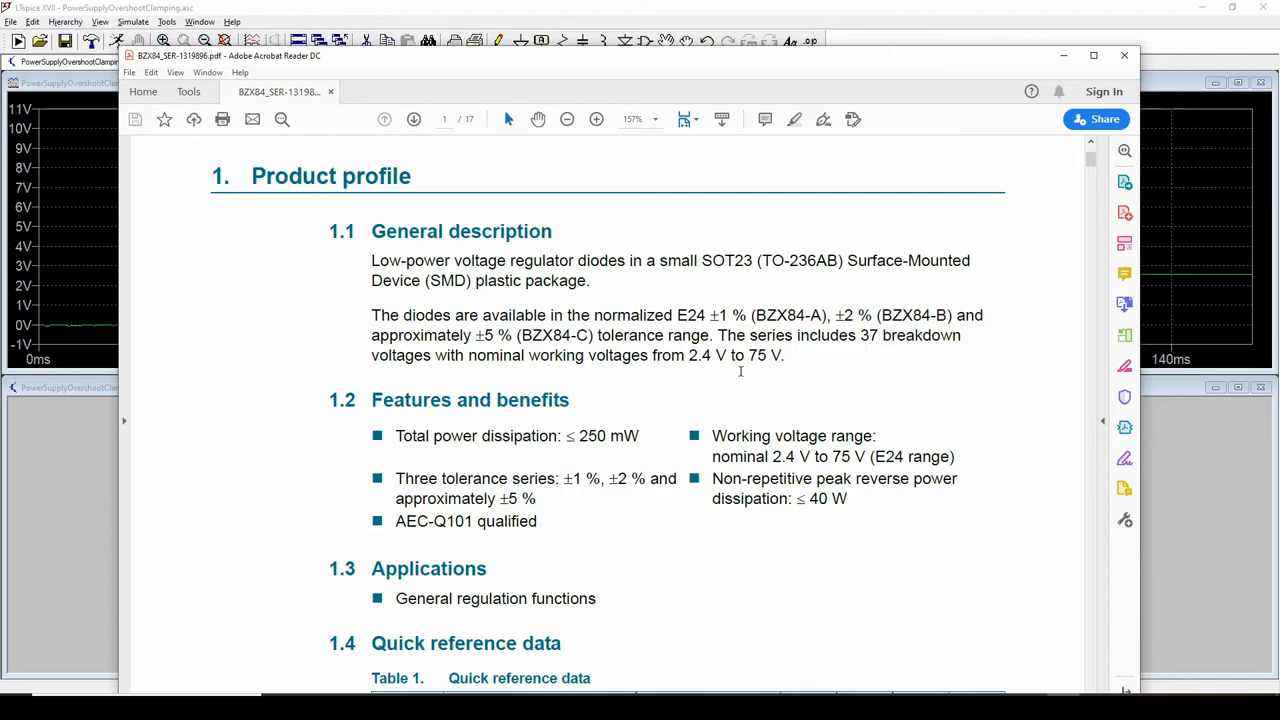
pyautogui.scroll(-3)
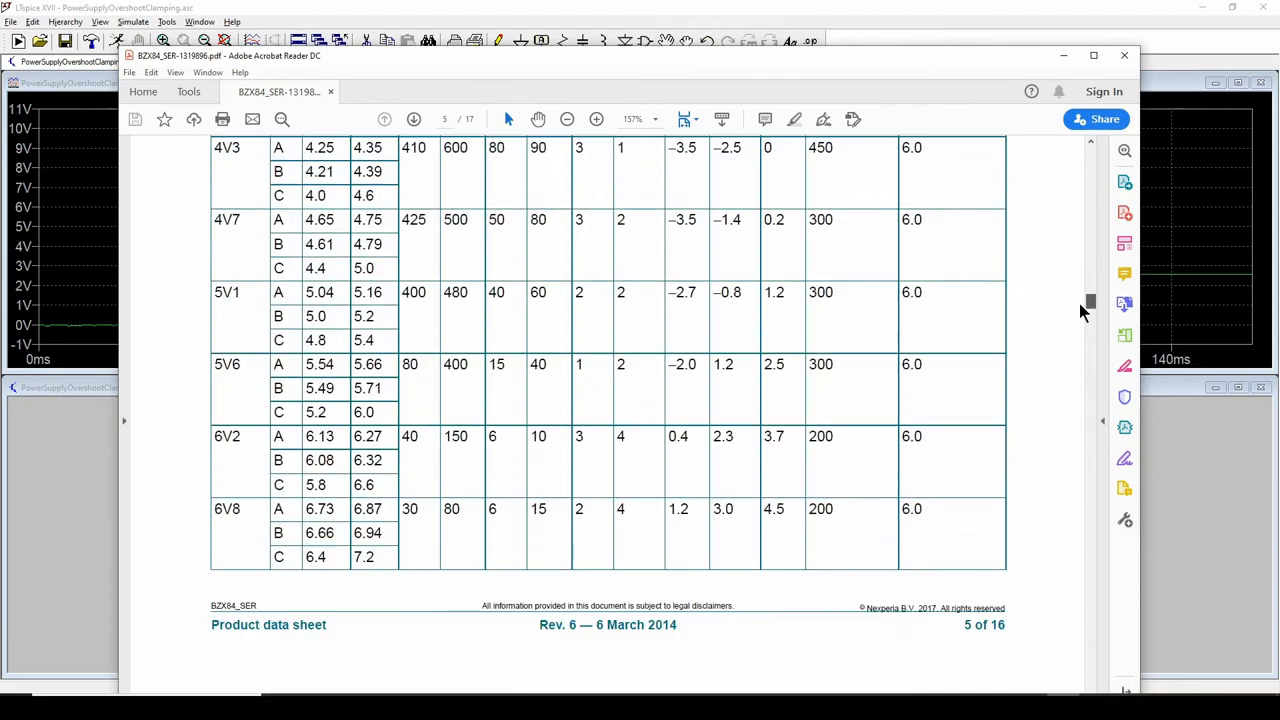
pyautogui.scroll(-3)
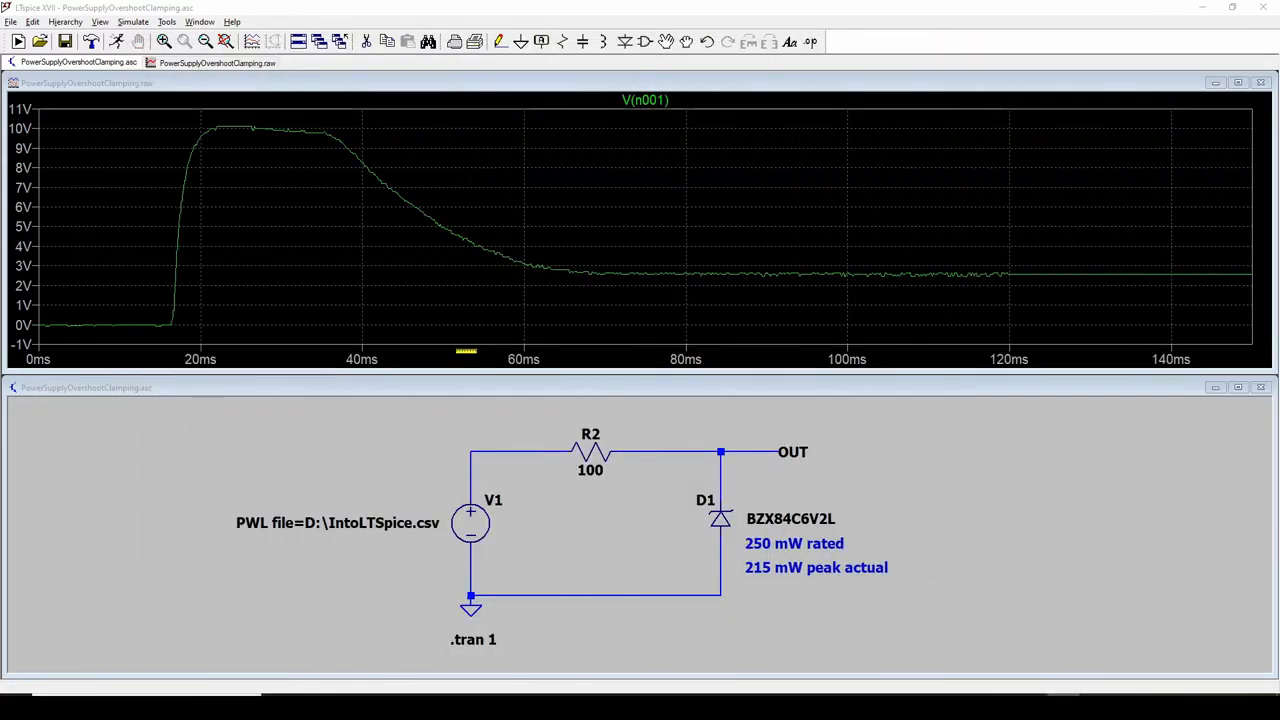
pyautogui.moveTo(730, 472)
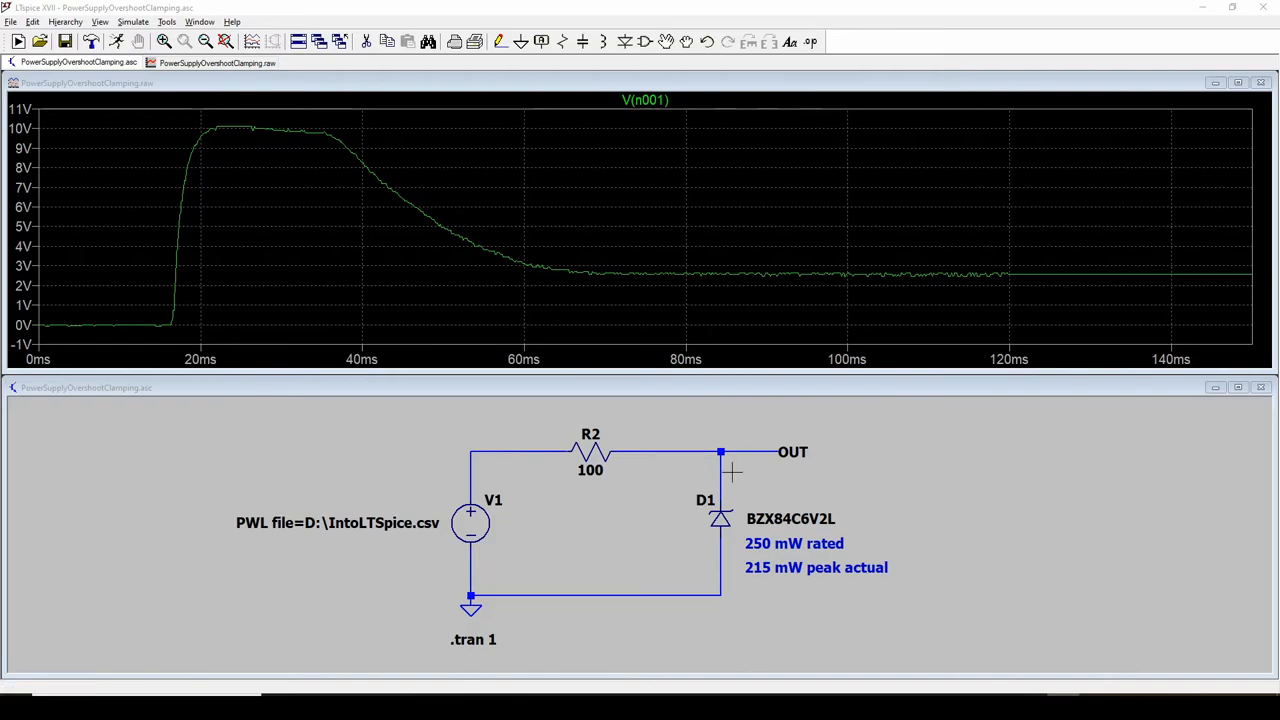
pyautogui.moveTo(742, 548)
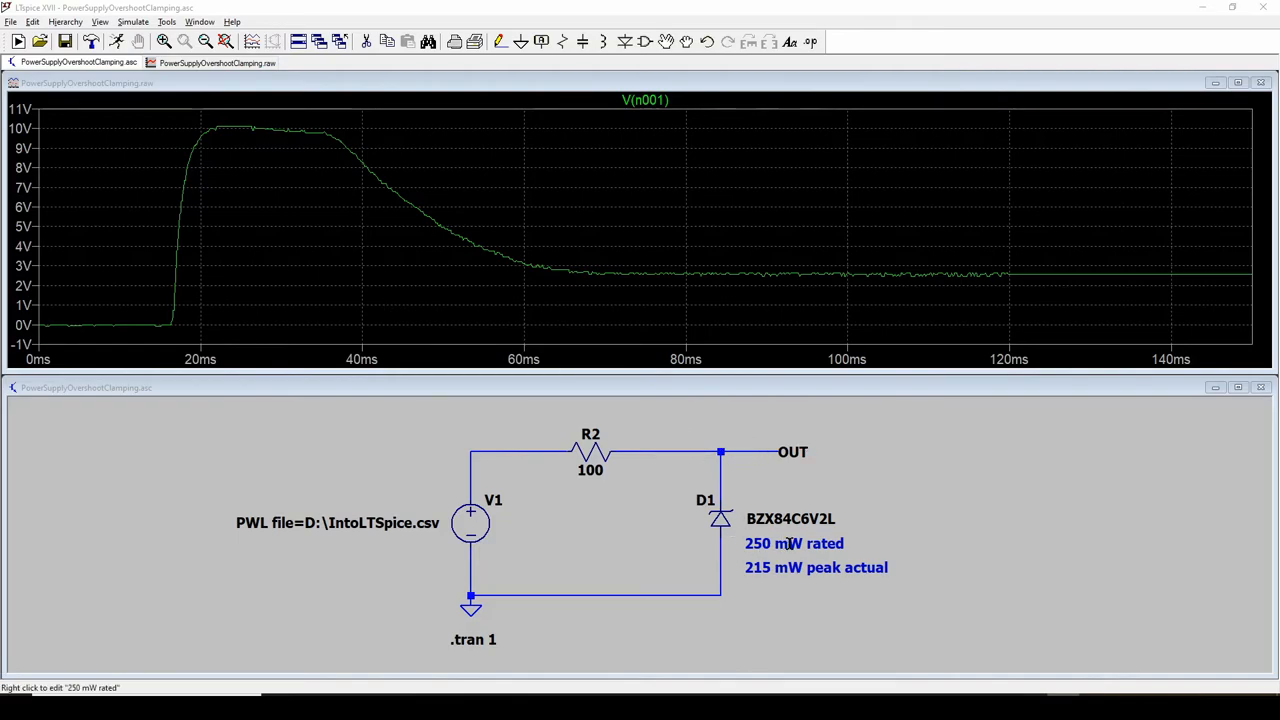
pyautogui.moveTo(720, 516)
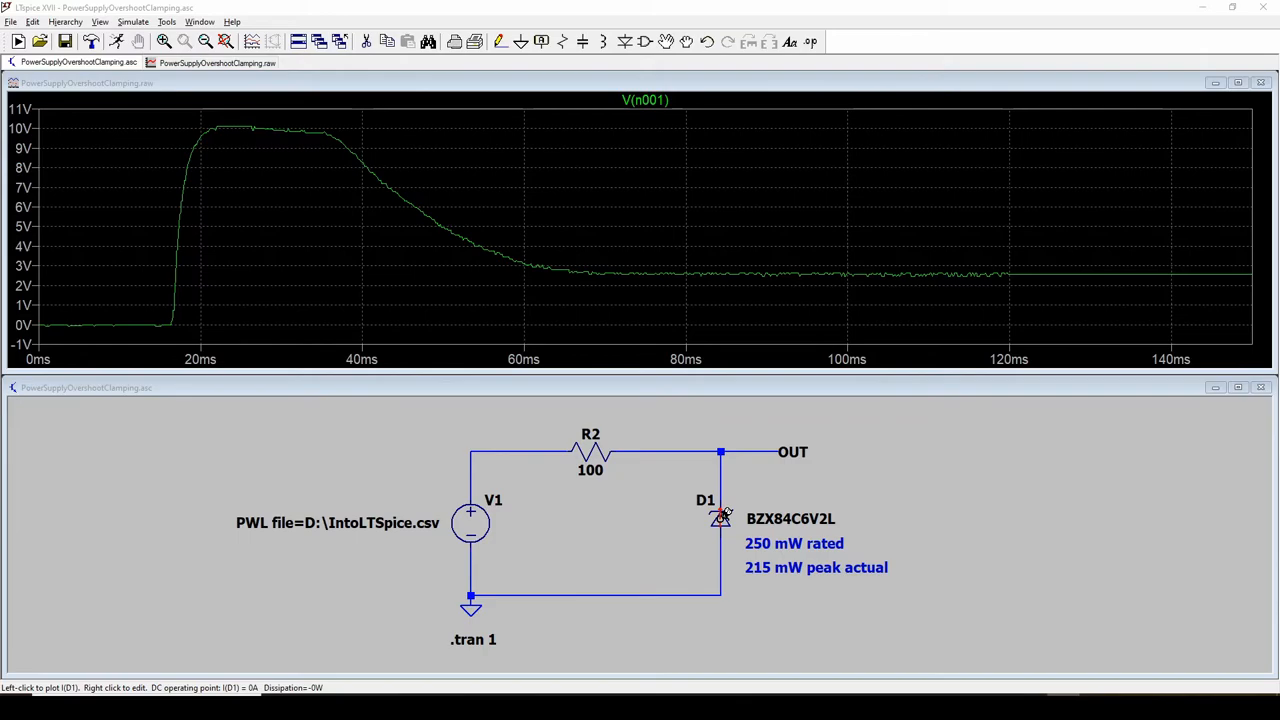
pyautogui.moveTo(670, 470)
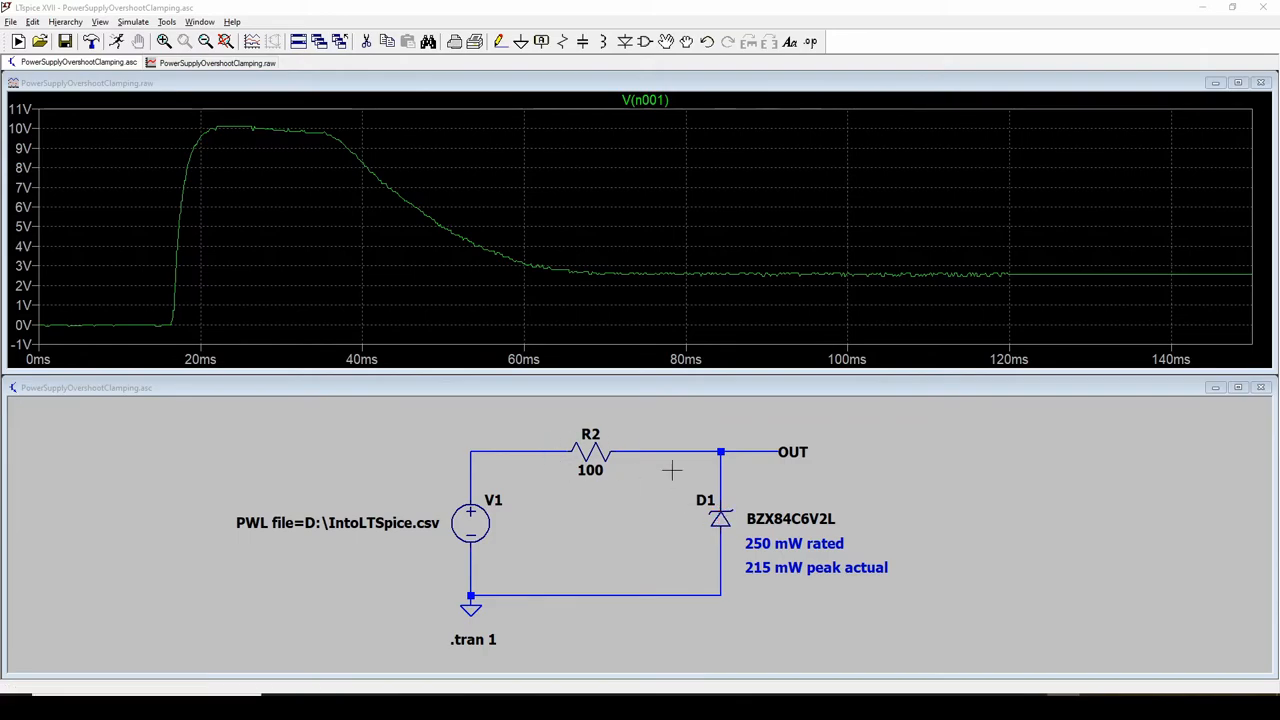
pyautogui.moveTo(690, 444)
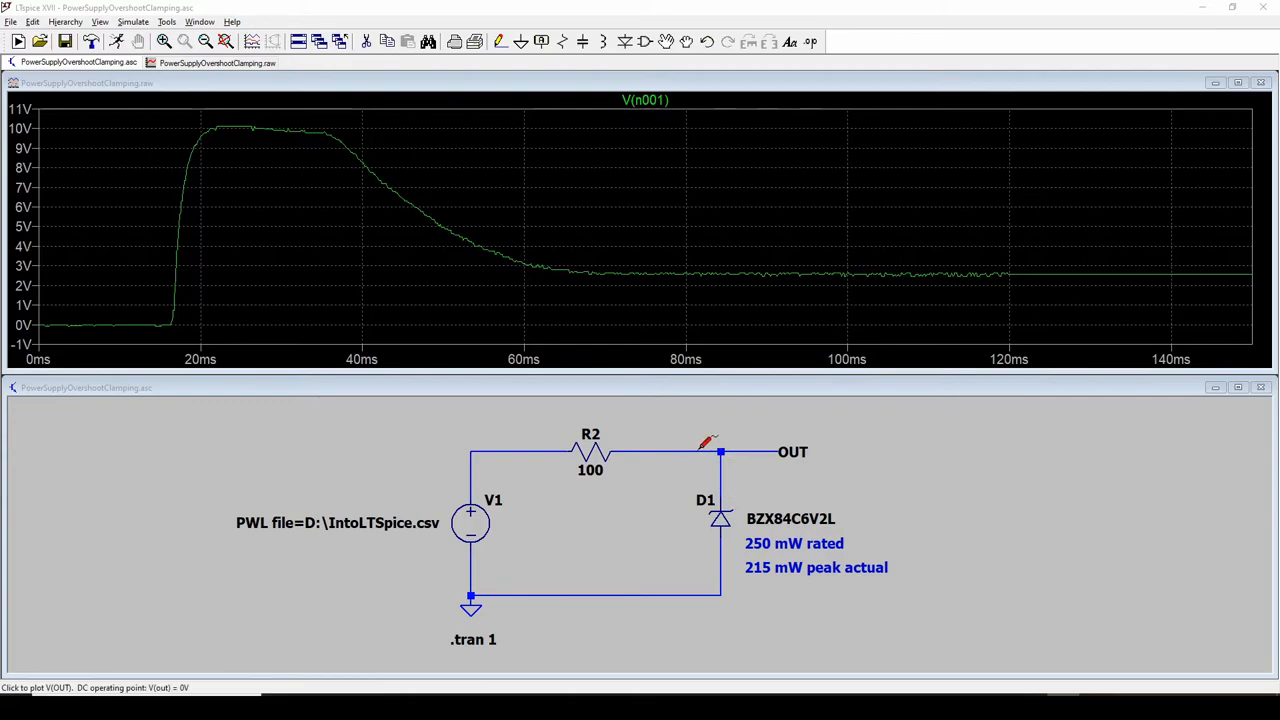
pyautogui.click(720, 452)
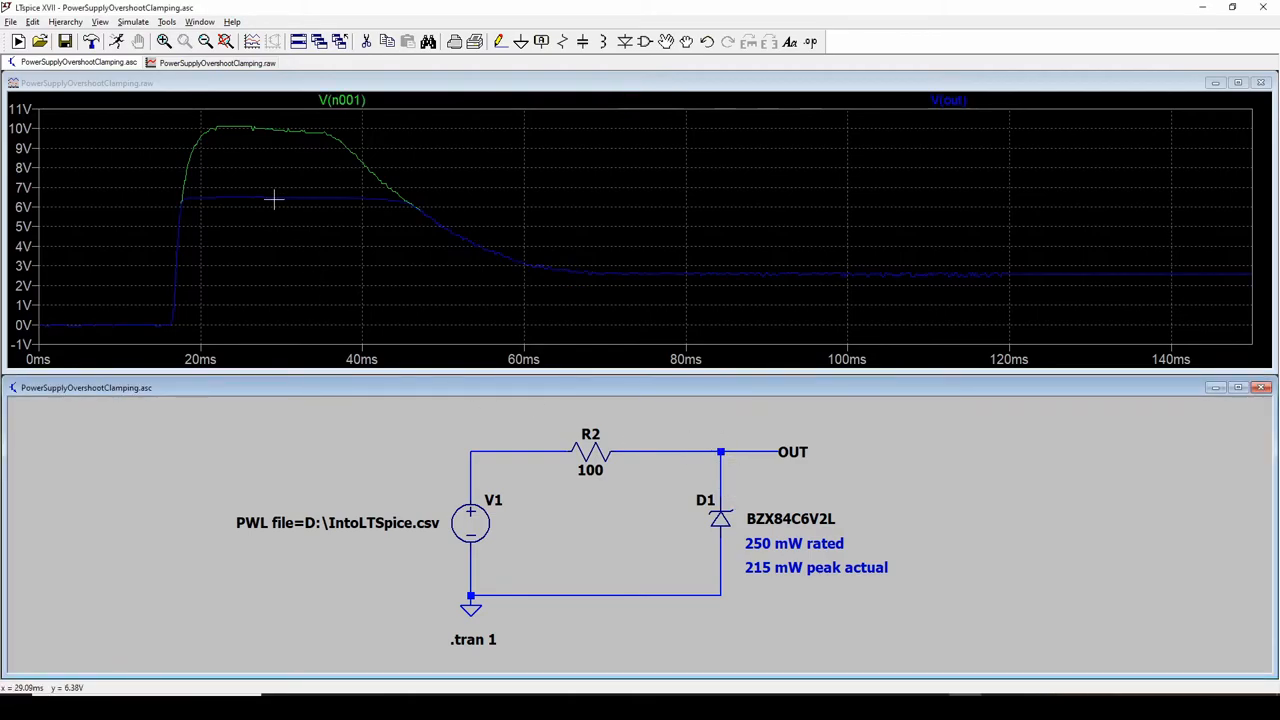
pyautogui.moveTo(268, 184)
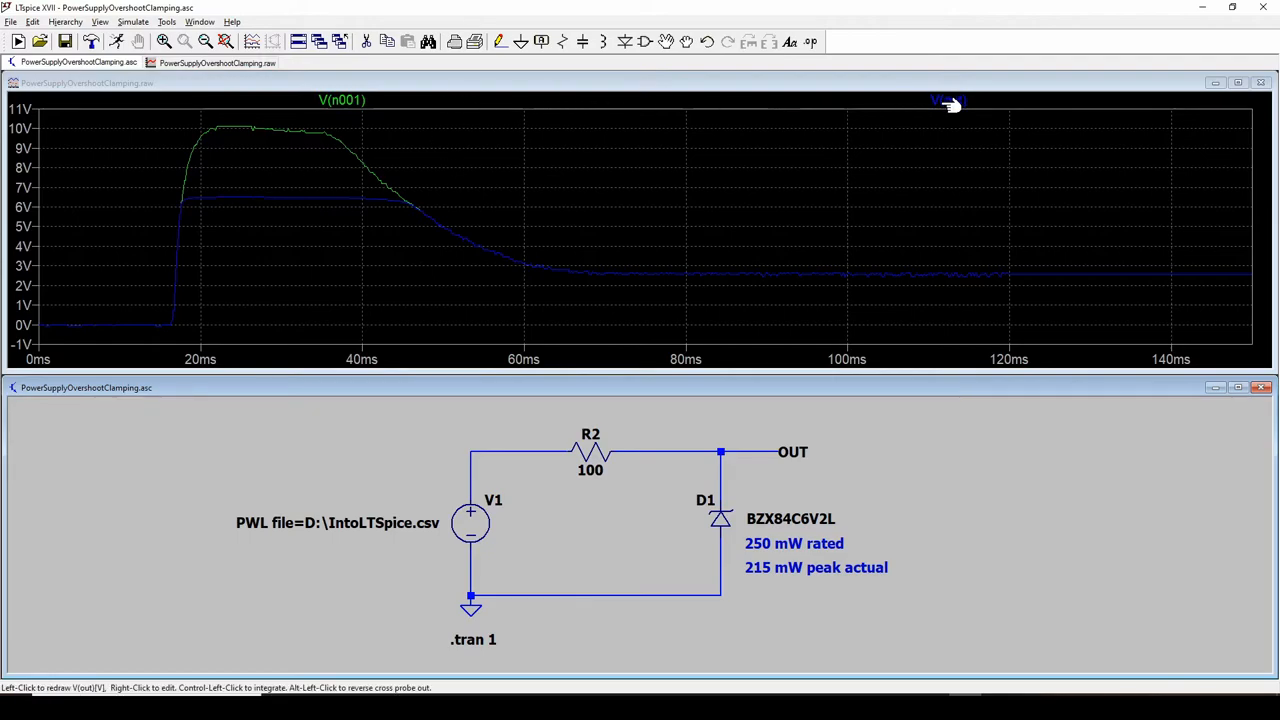
pyautogui.click(598, 320)
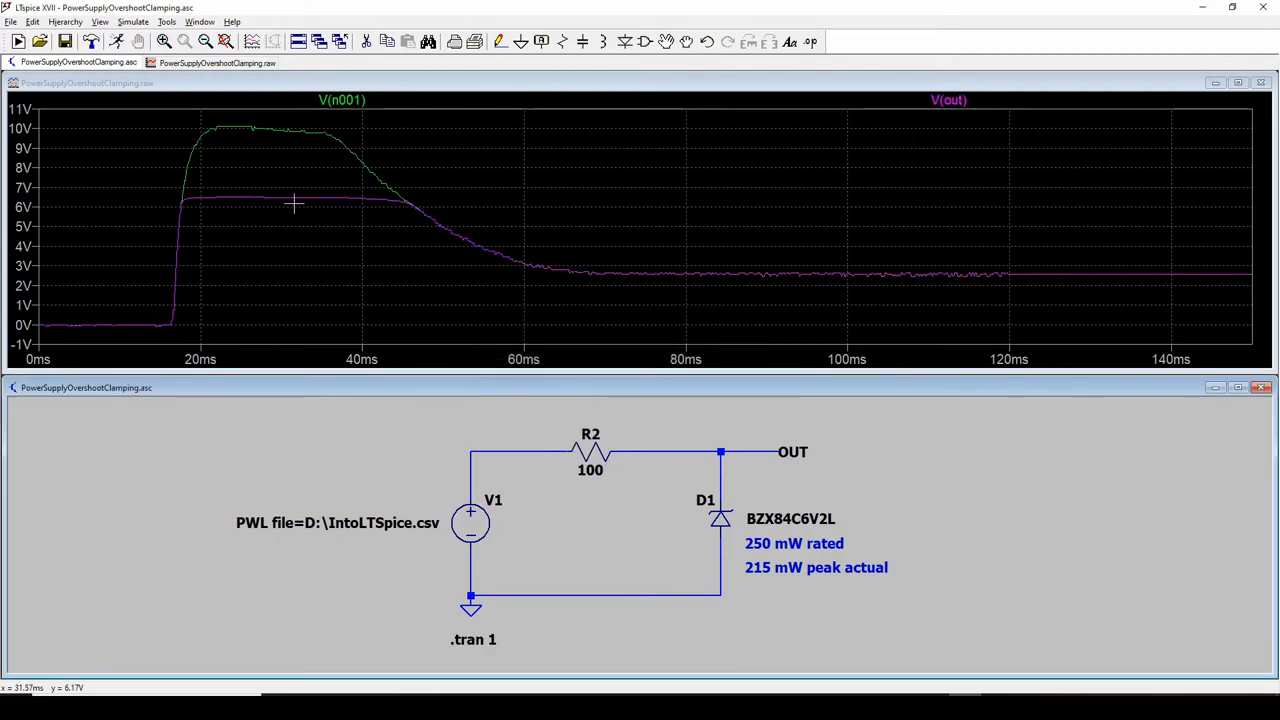
pyautogui.moveTo(318, 196)
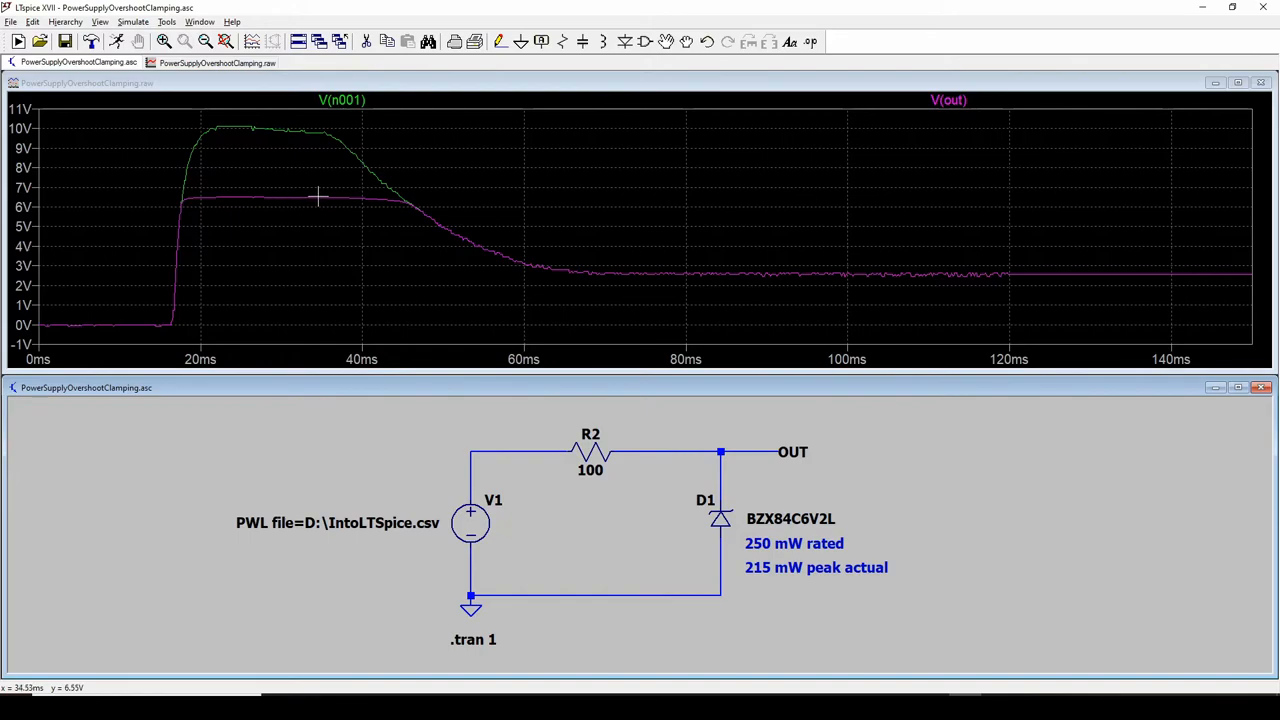
pyautogui.moveTo(600, 270)
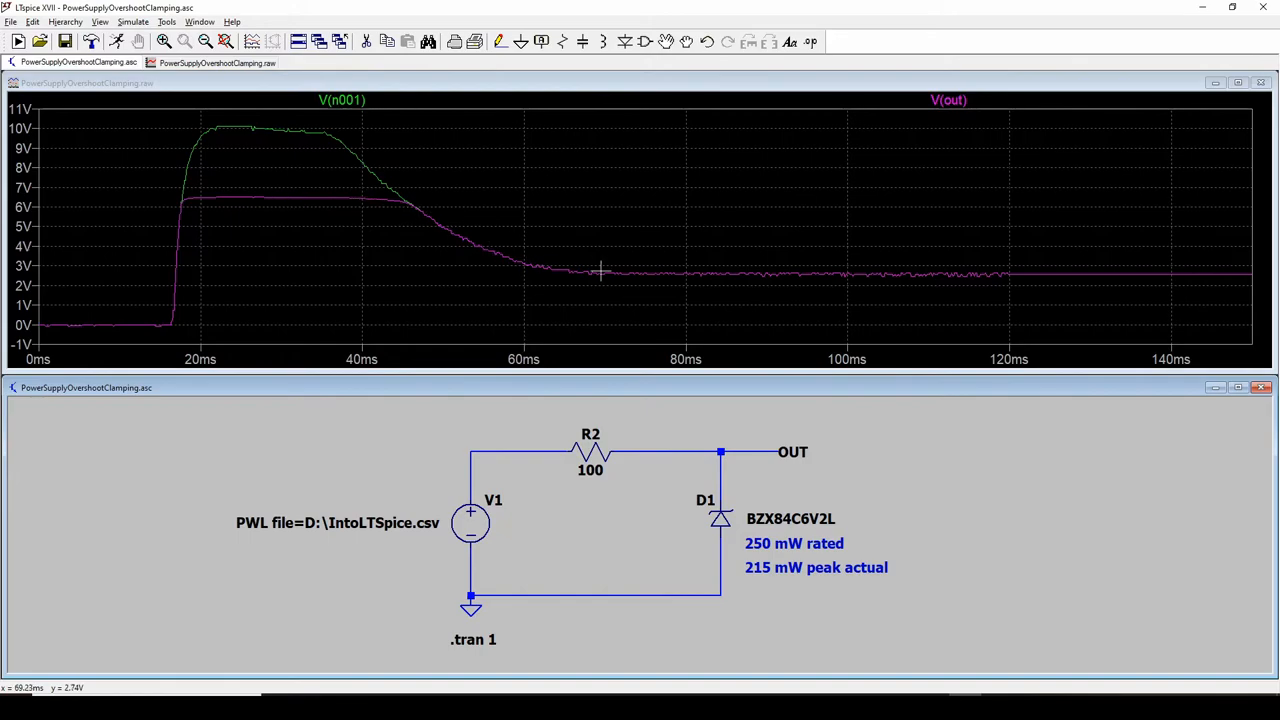
pyautogui.moveTo(888, 540)
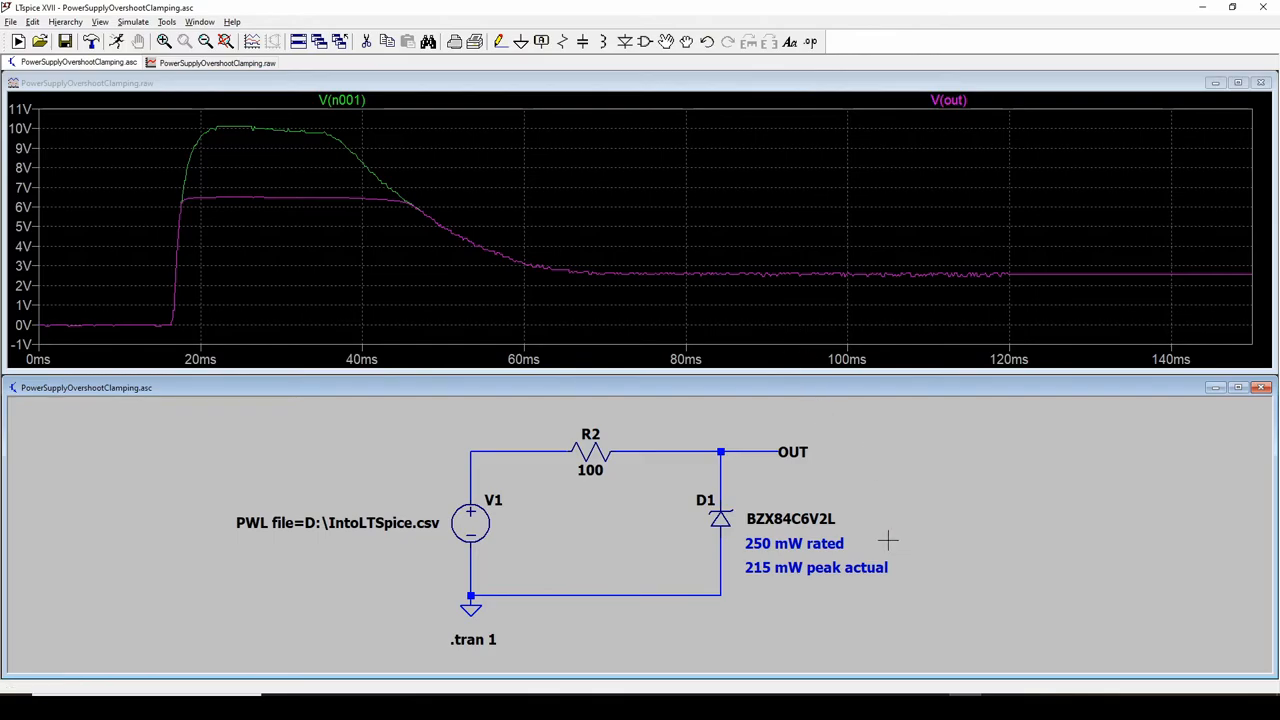
pyautogui.moveTo(720, 444)
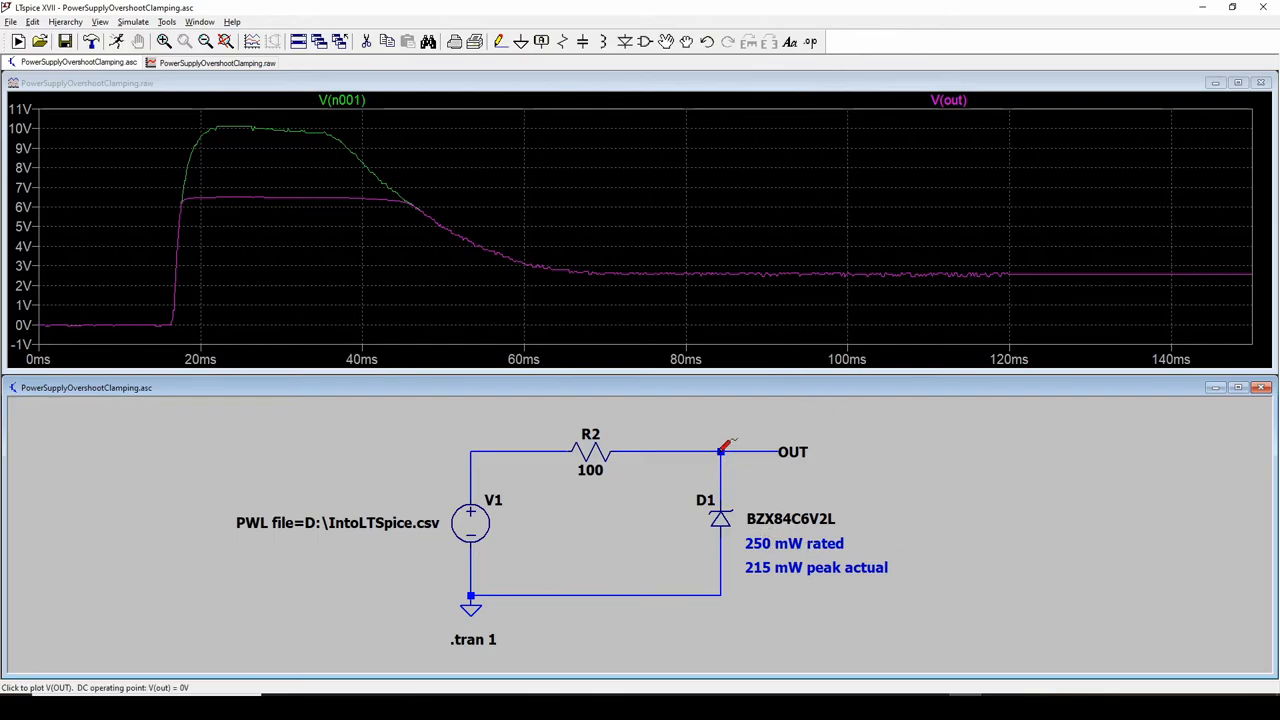
pyautogui.moveTo(750, 488)
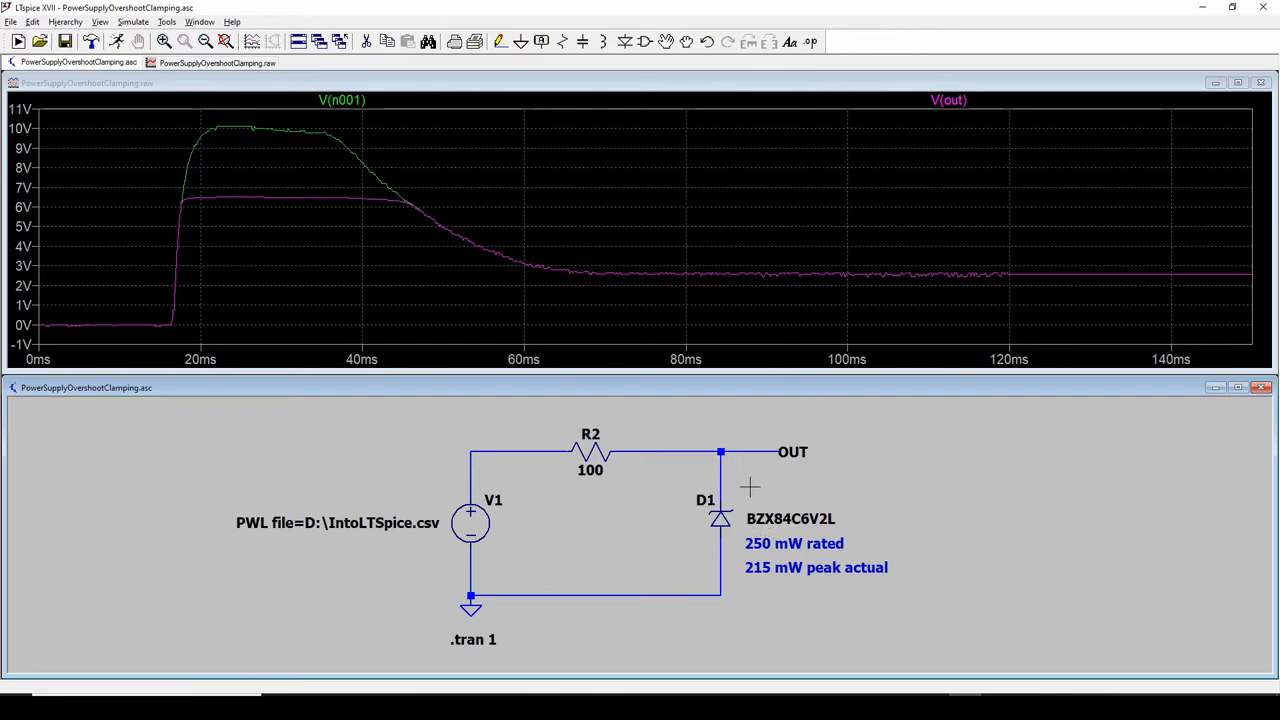
pyautogui.moveTo(720, 518)
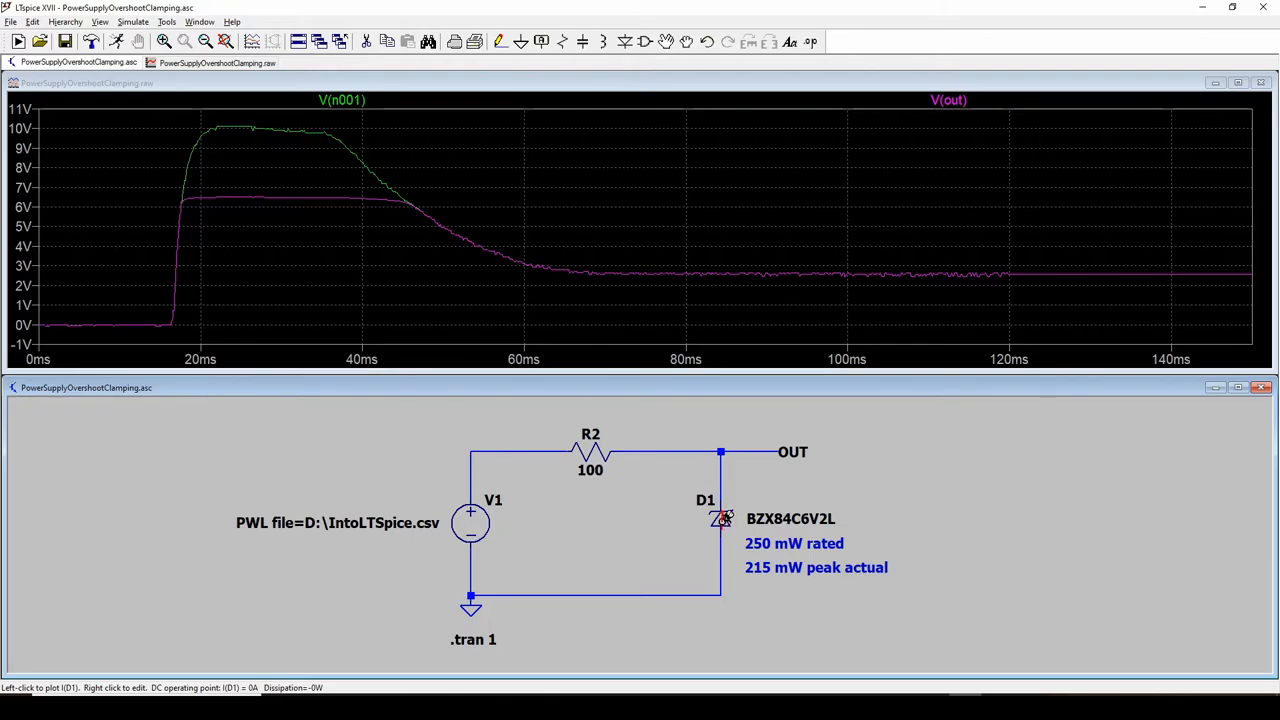
# Step: Plot the current I(D1) through the Zener and delete the V(n001) input voltage trace
pyautogui.click(722, 518)
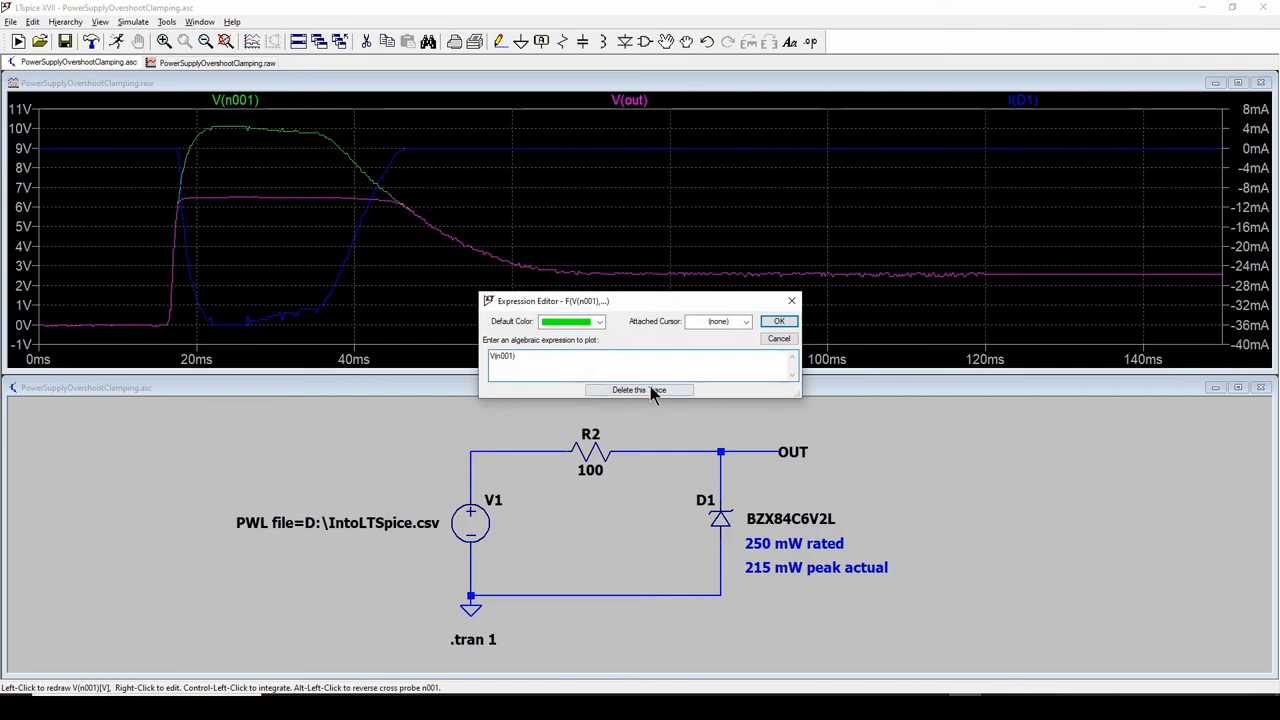
pyautogui.click(640, 388)
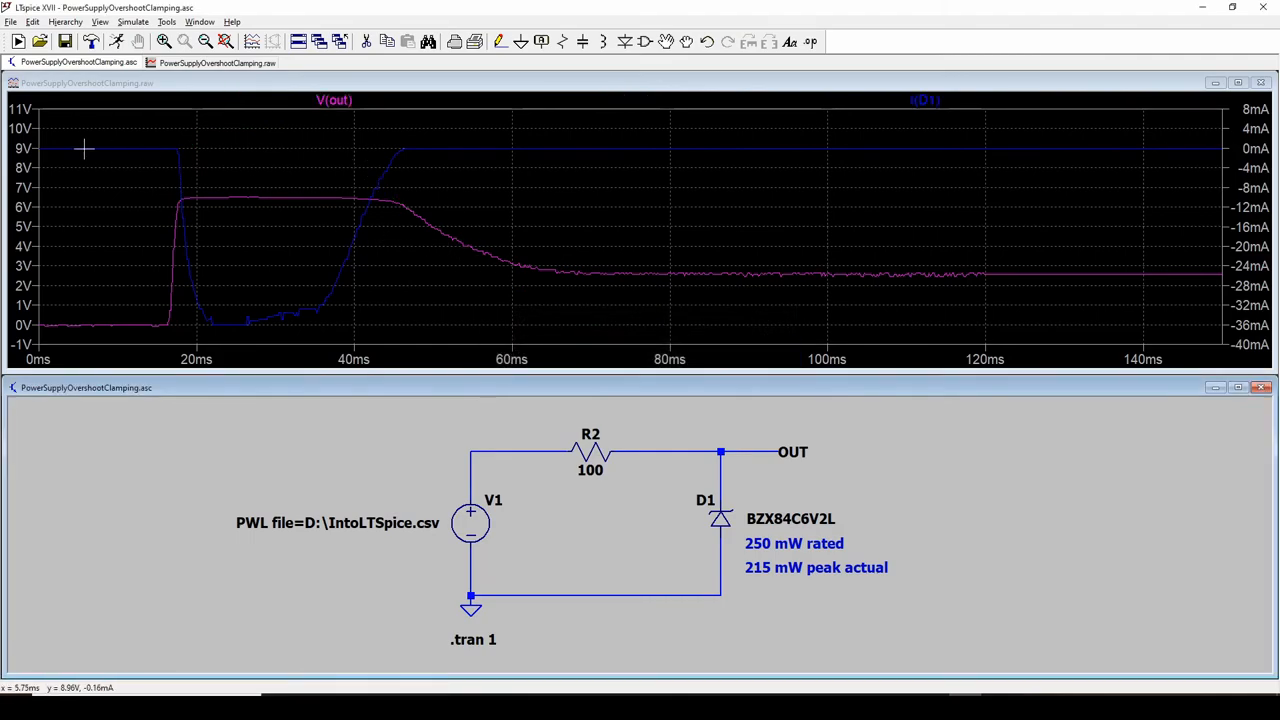
pyautogui.moveTo(134, 152)
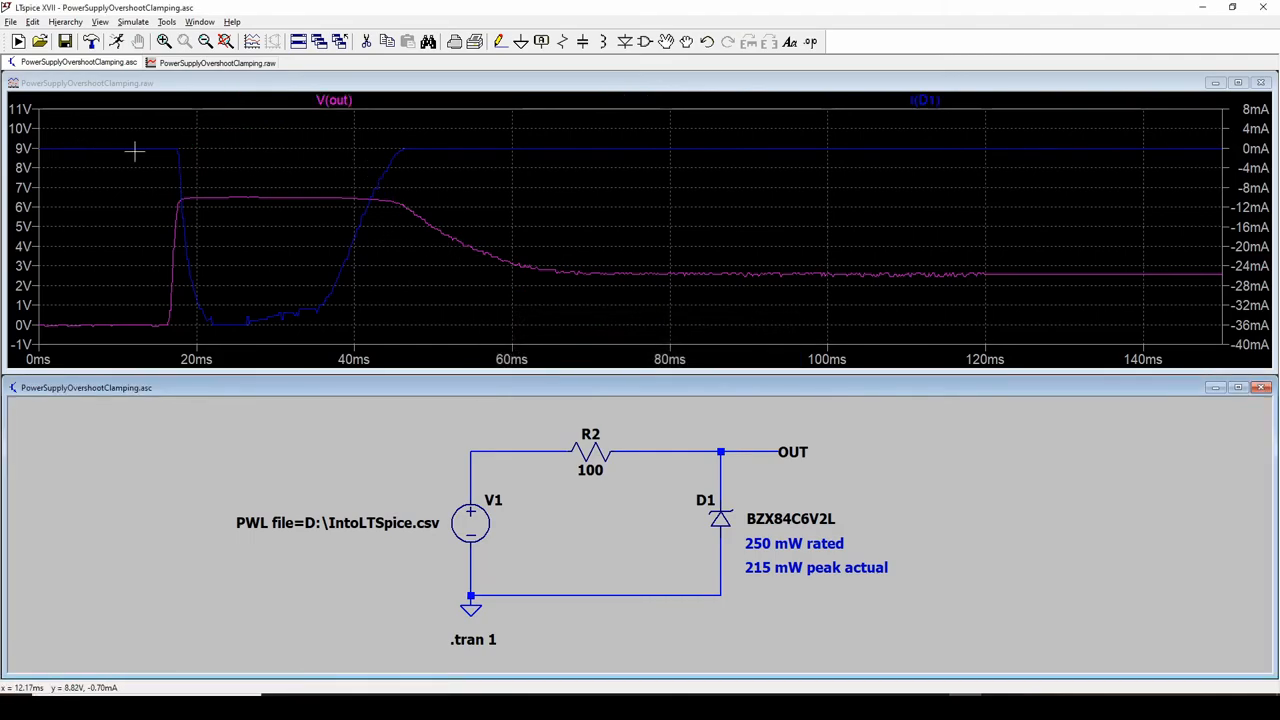
pyautogui.moveTo(150, 326)
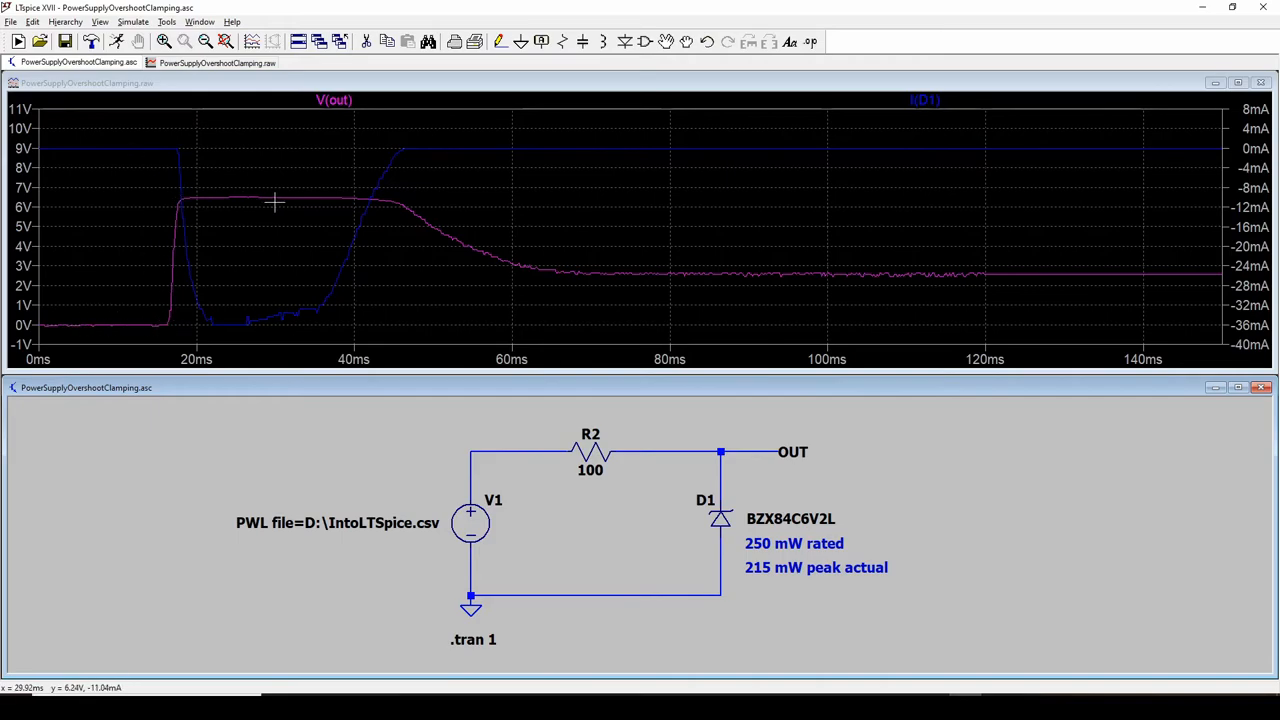
pyautogui.moveTo(1204, 136)
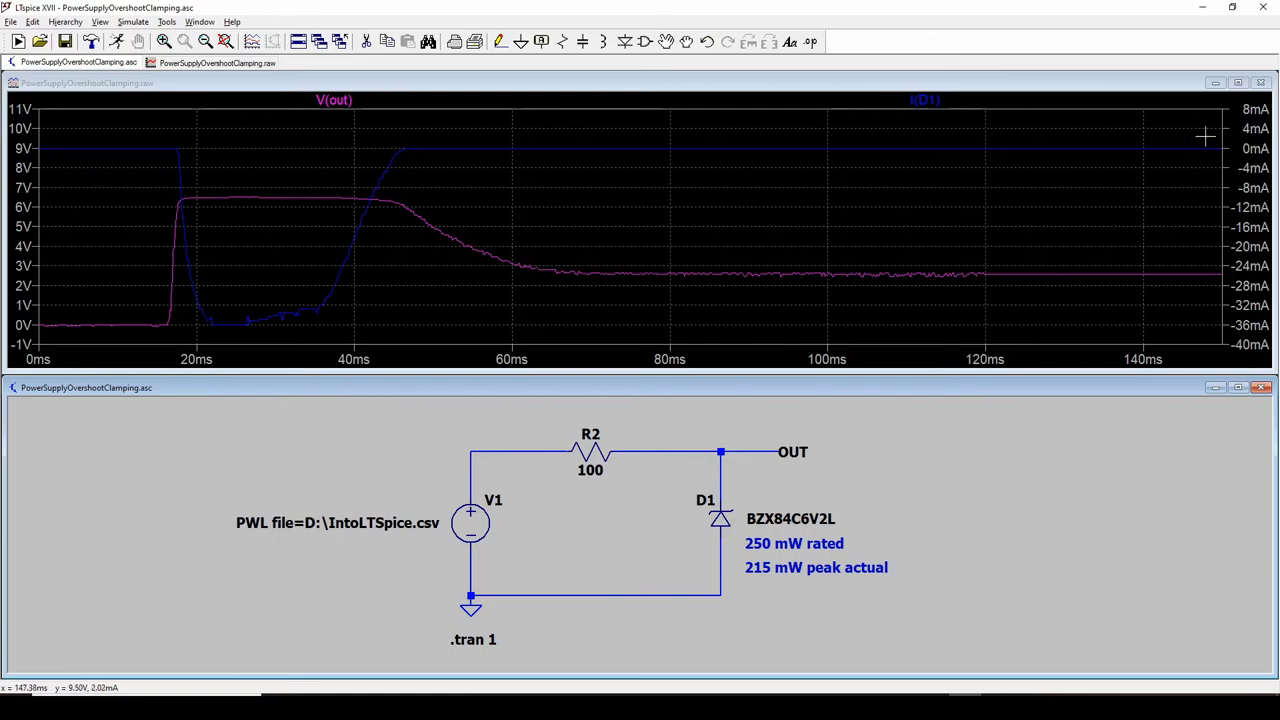
pyautogui.moveTo(128, 152)
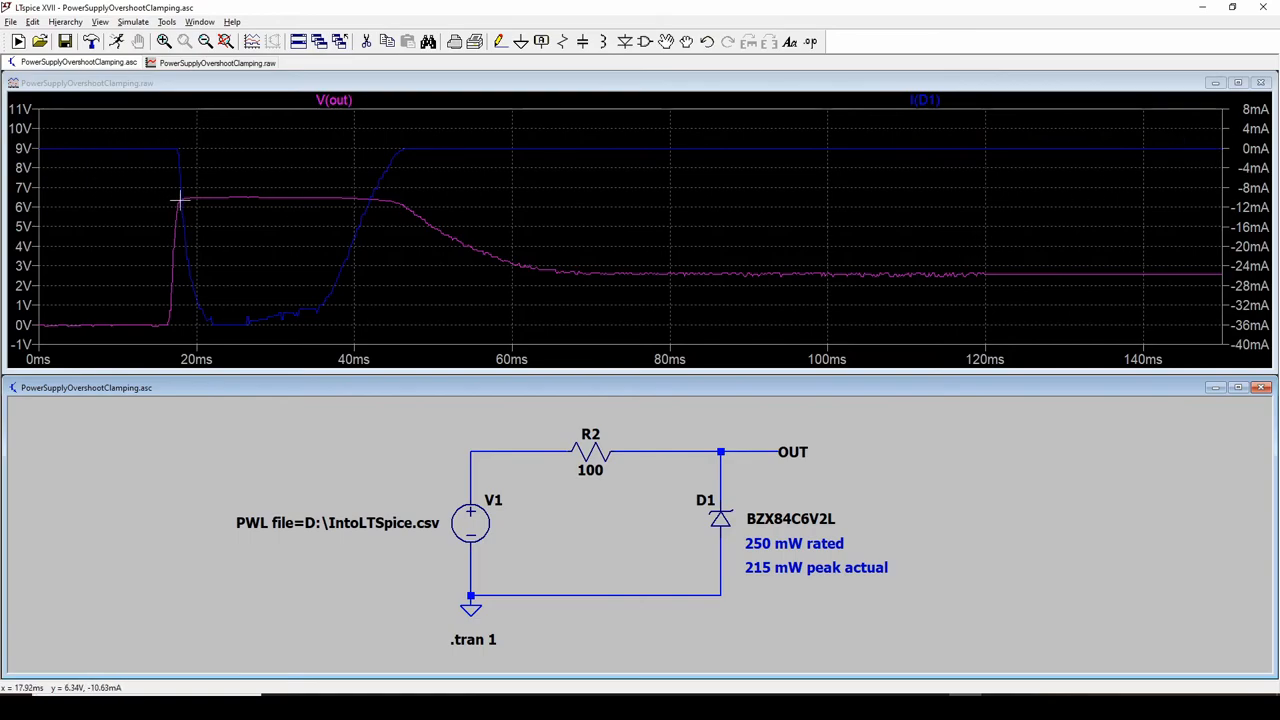
pyautogui.moveTo(184, 252)
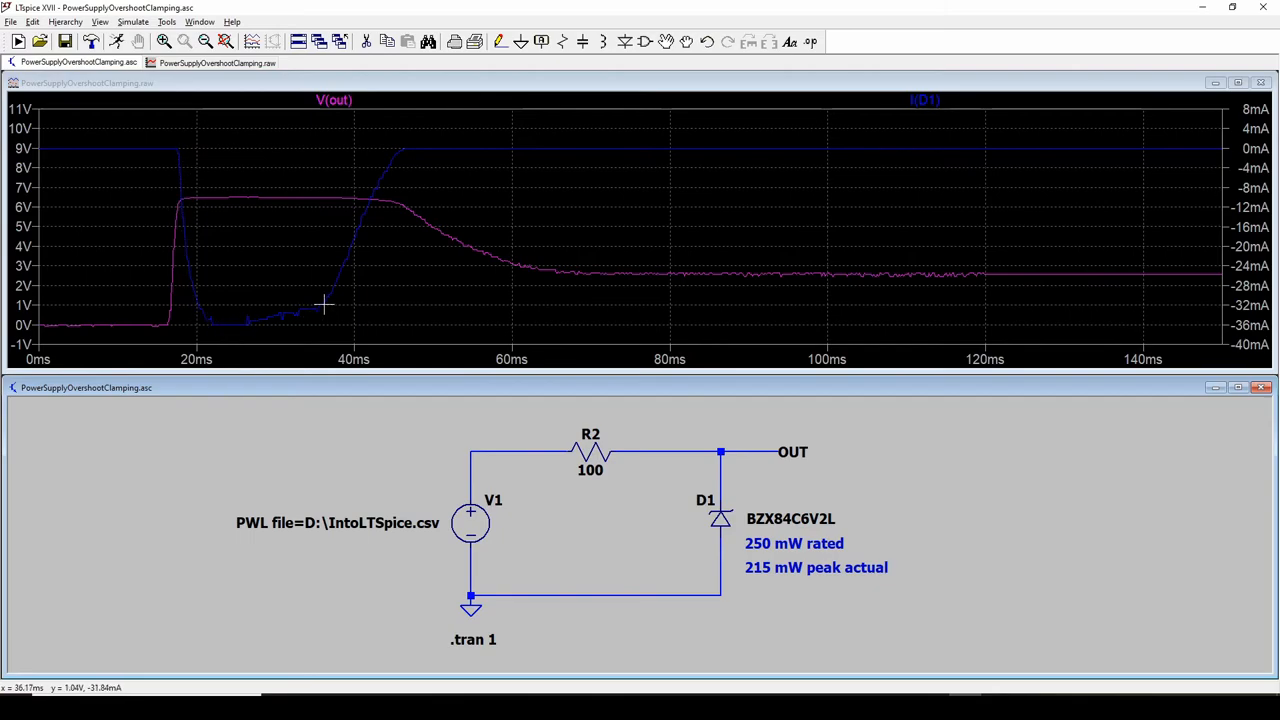
pyautogui.moveTo(1150, 360)
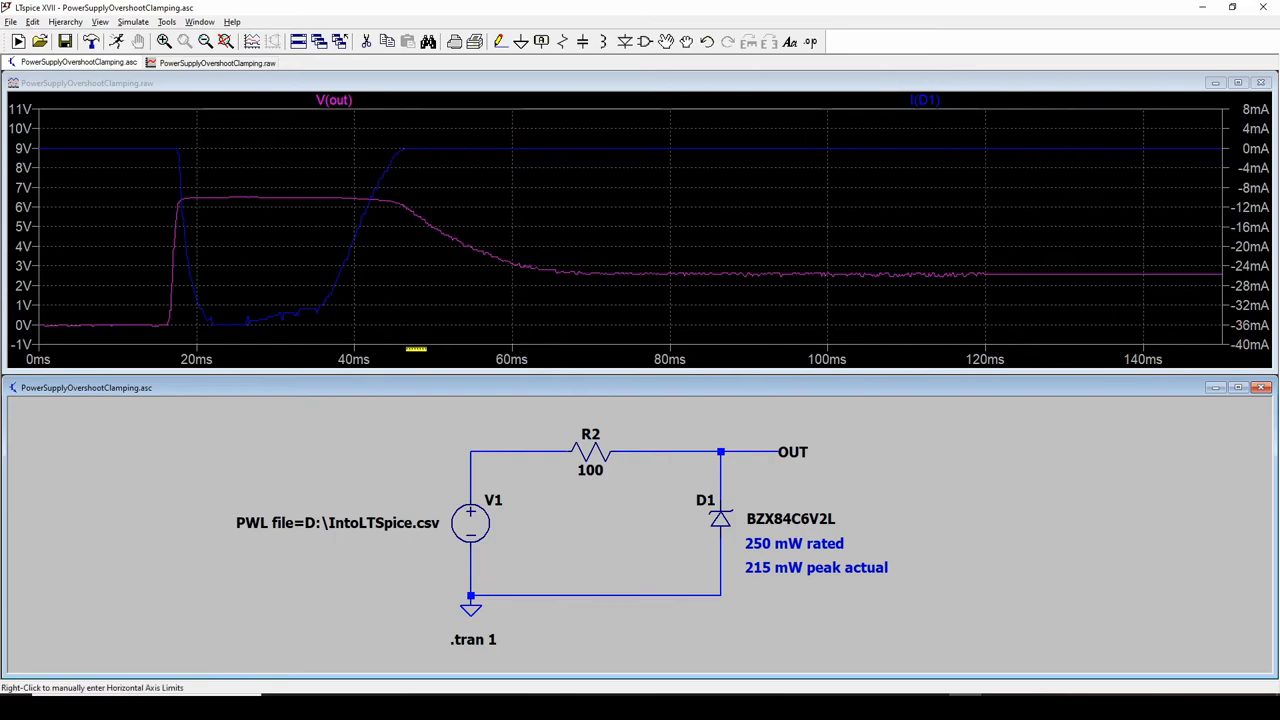
pyautogui.moveTo(236, 276)
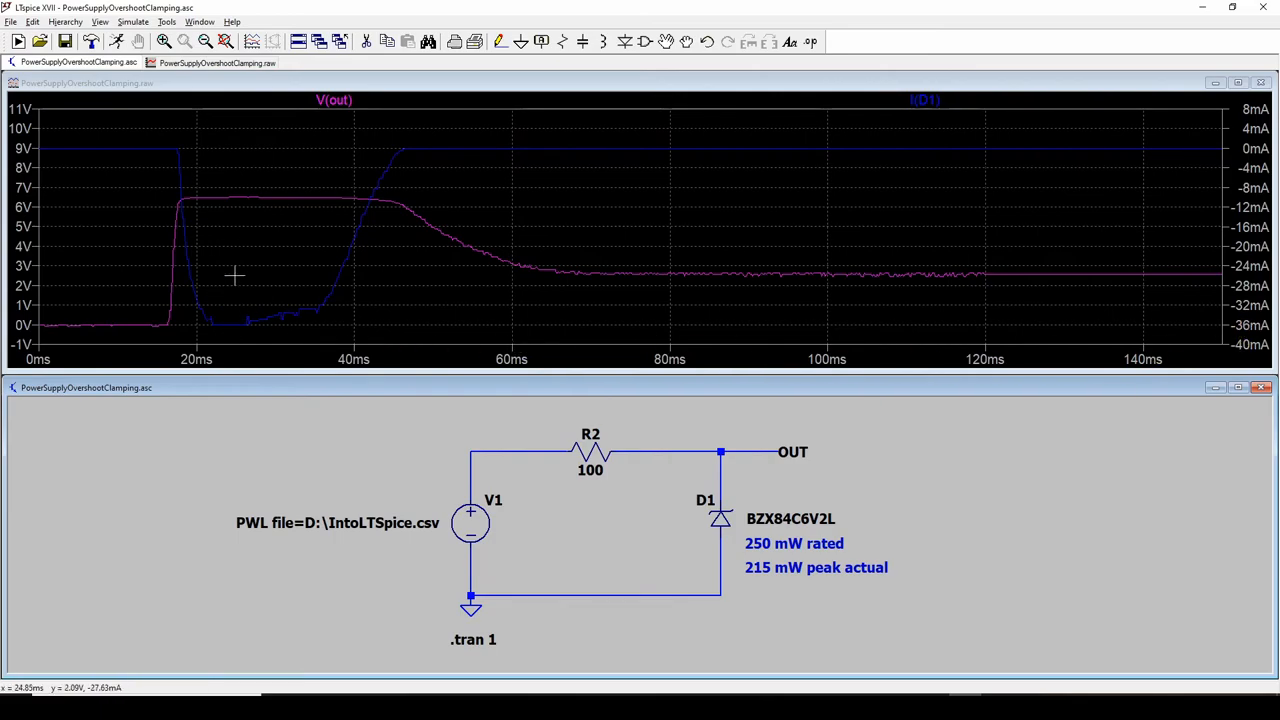
pyautogui.moveTo(660, 456)
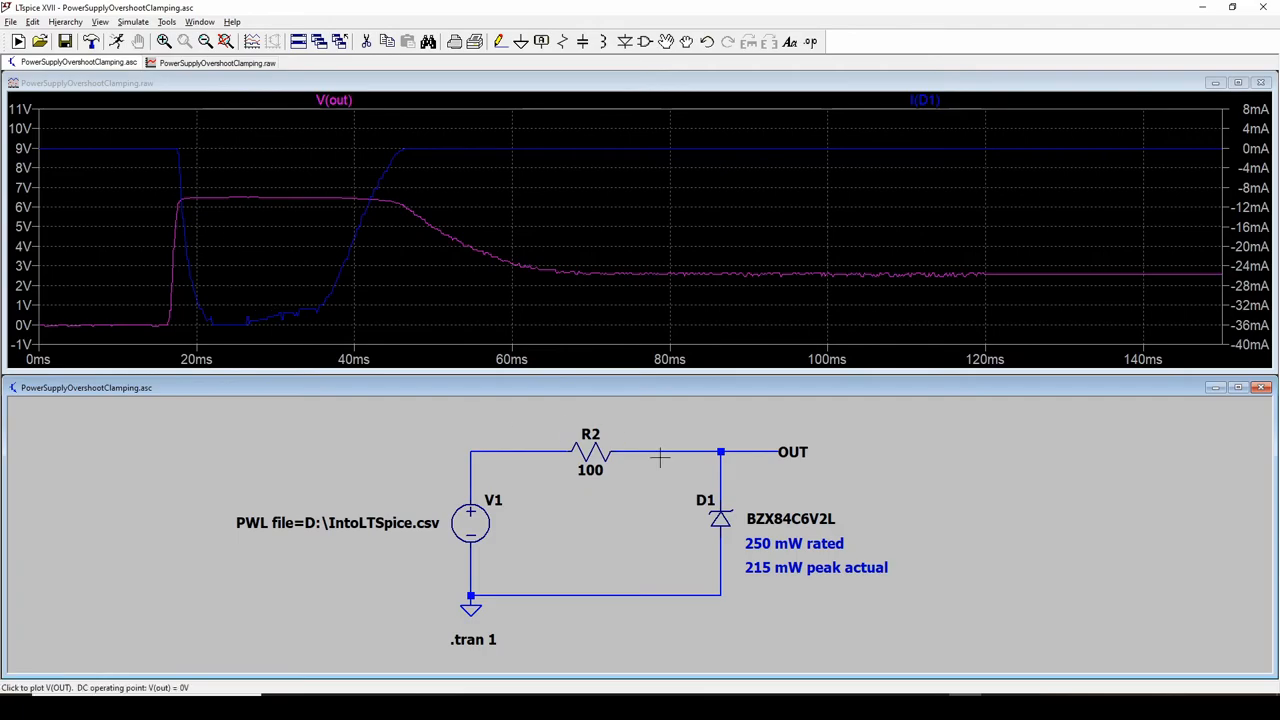
pyautogui.moveTo(776, 548)
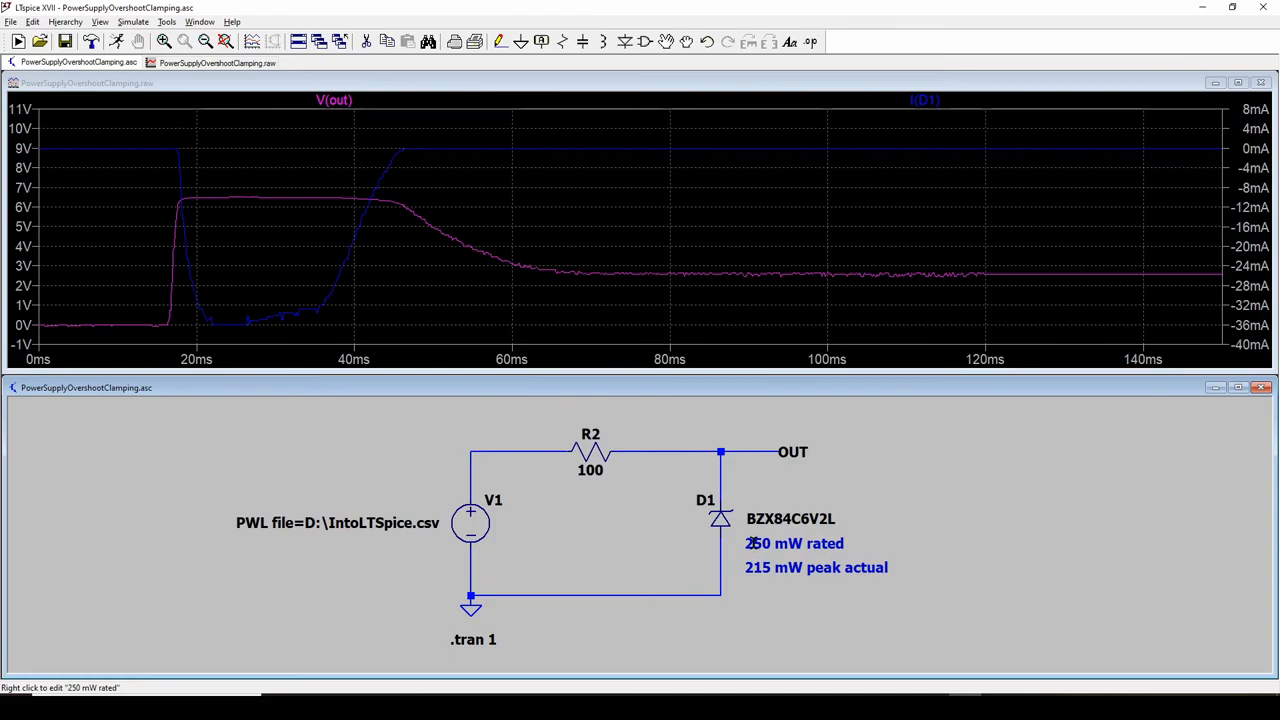
pyautogui.moveTo(720, 518)
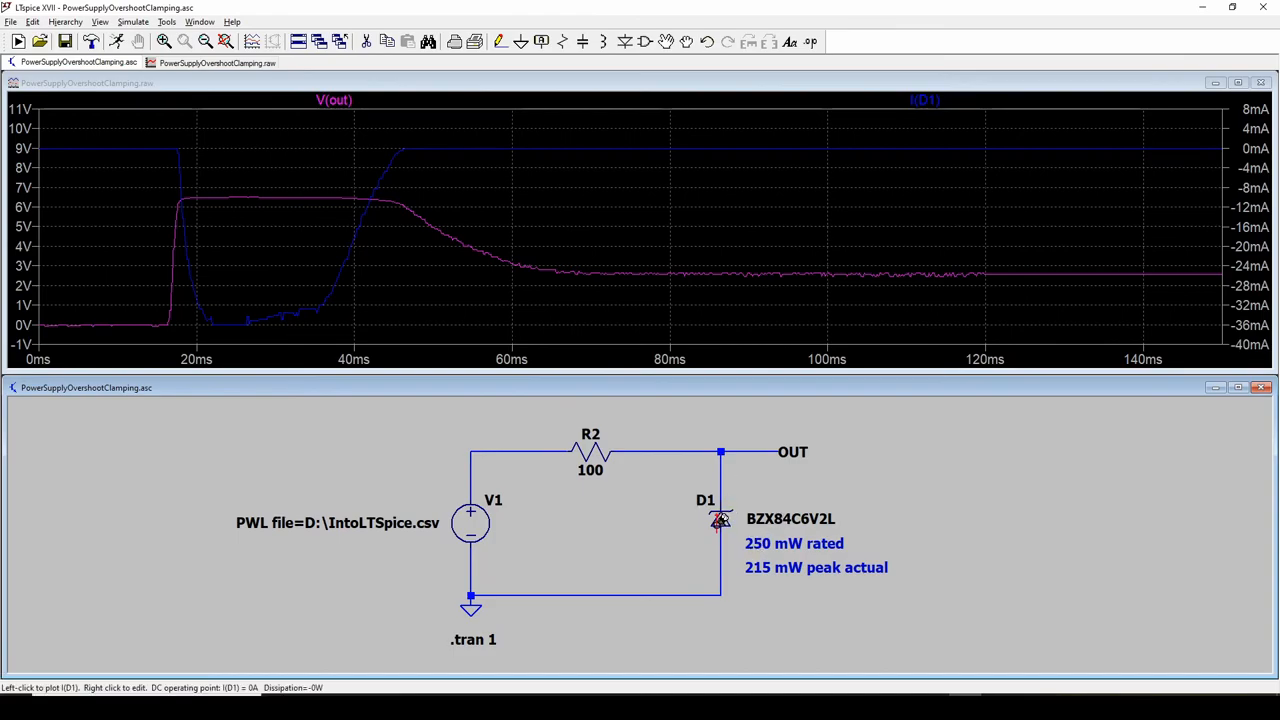
pyautogui.moveTo(560, 410)
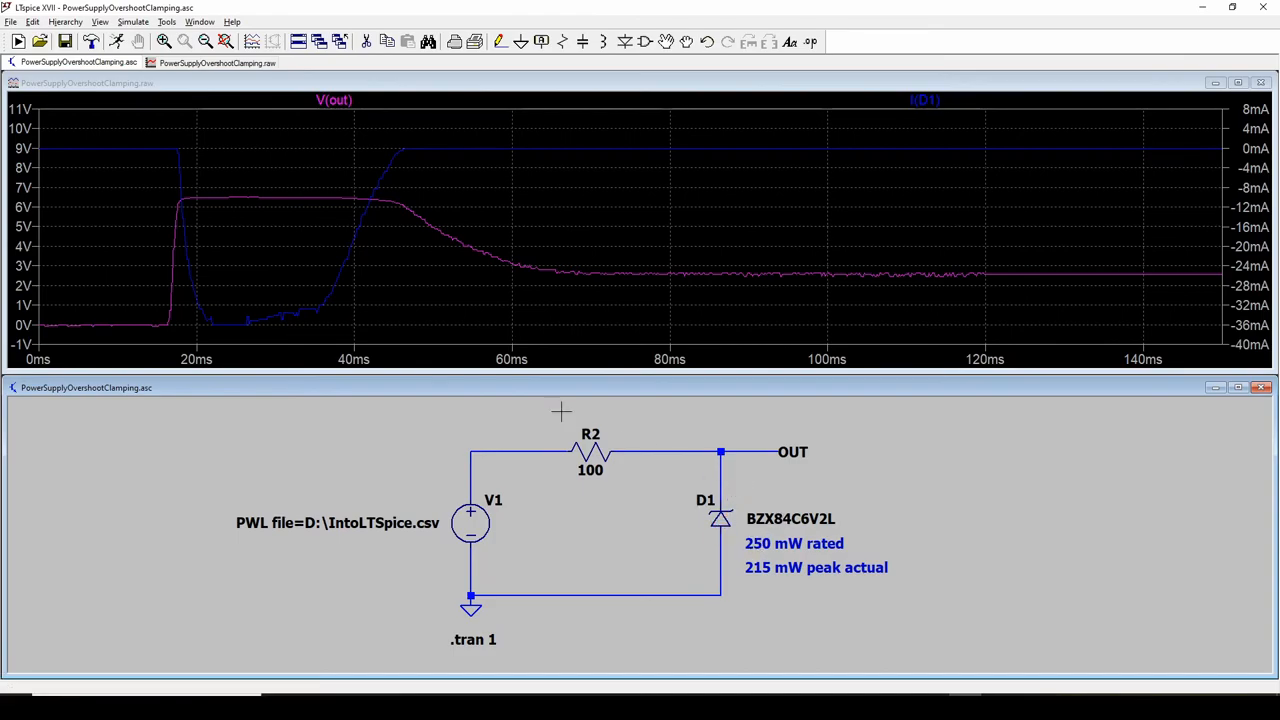
pyautogui.moveTo(764, 474)
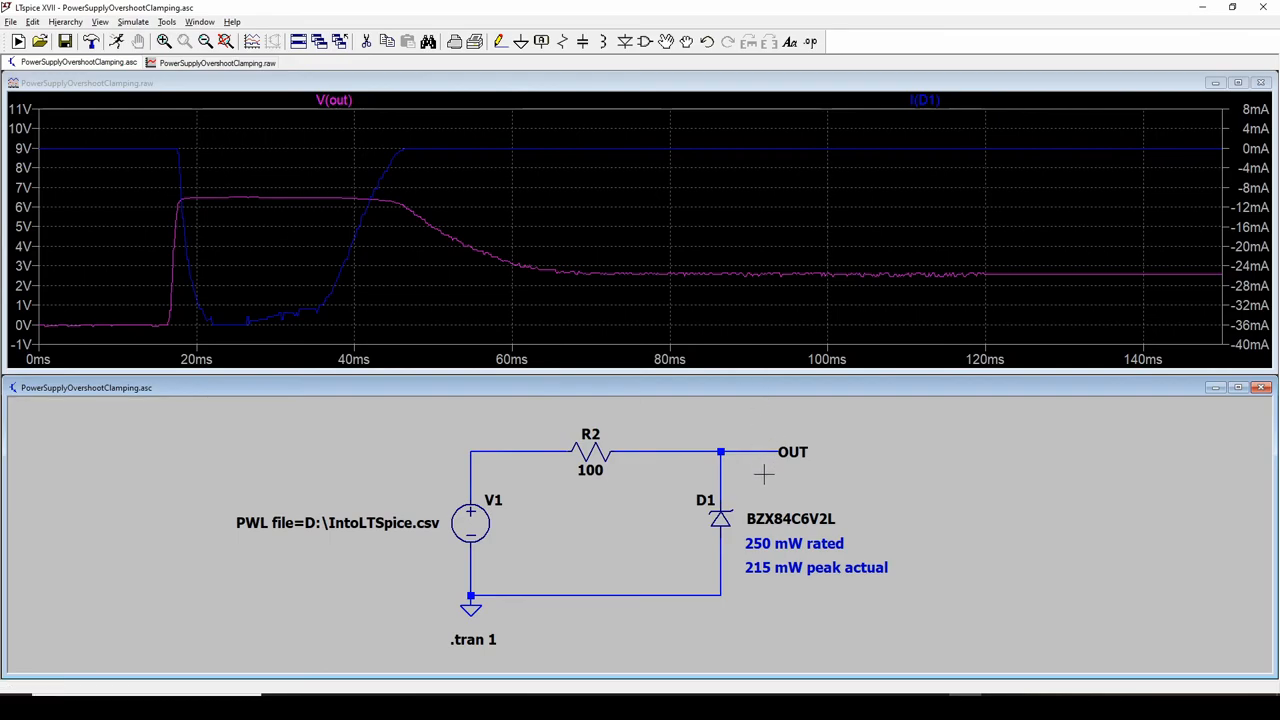
pyautogui.moveTo(712, 484)
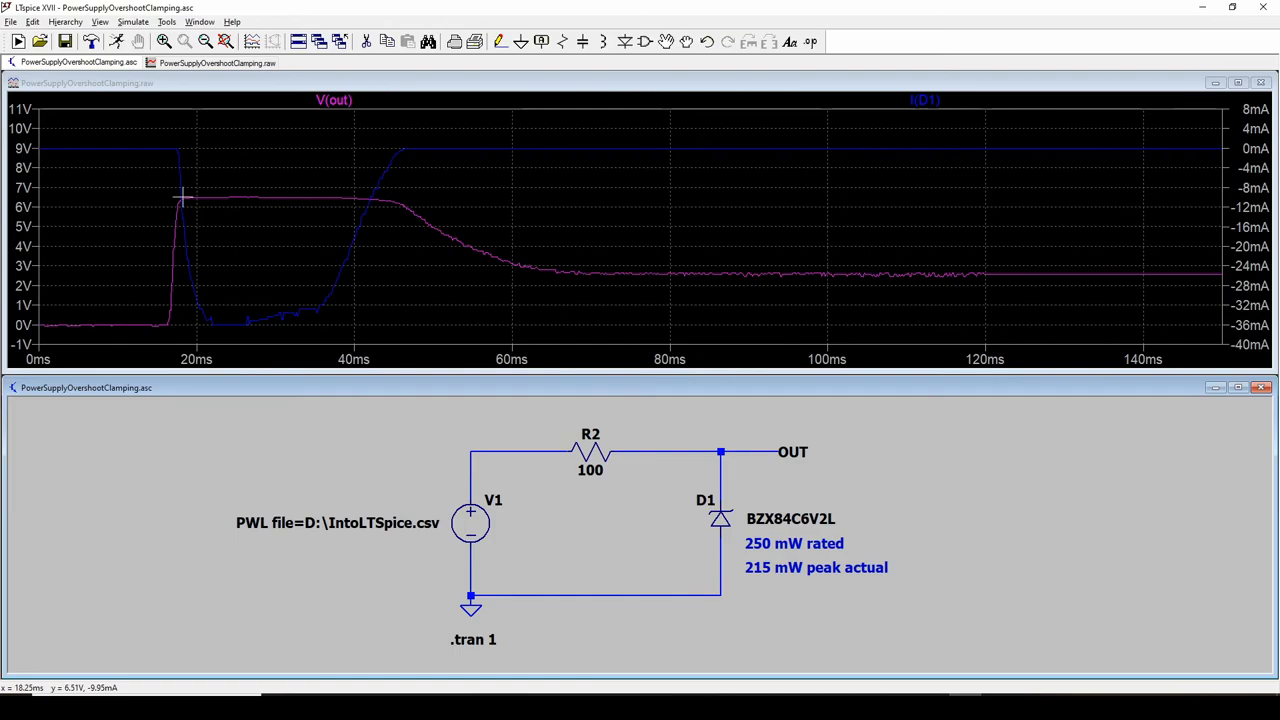
pyautogui.moveTo(528, 272)
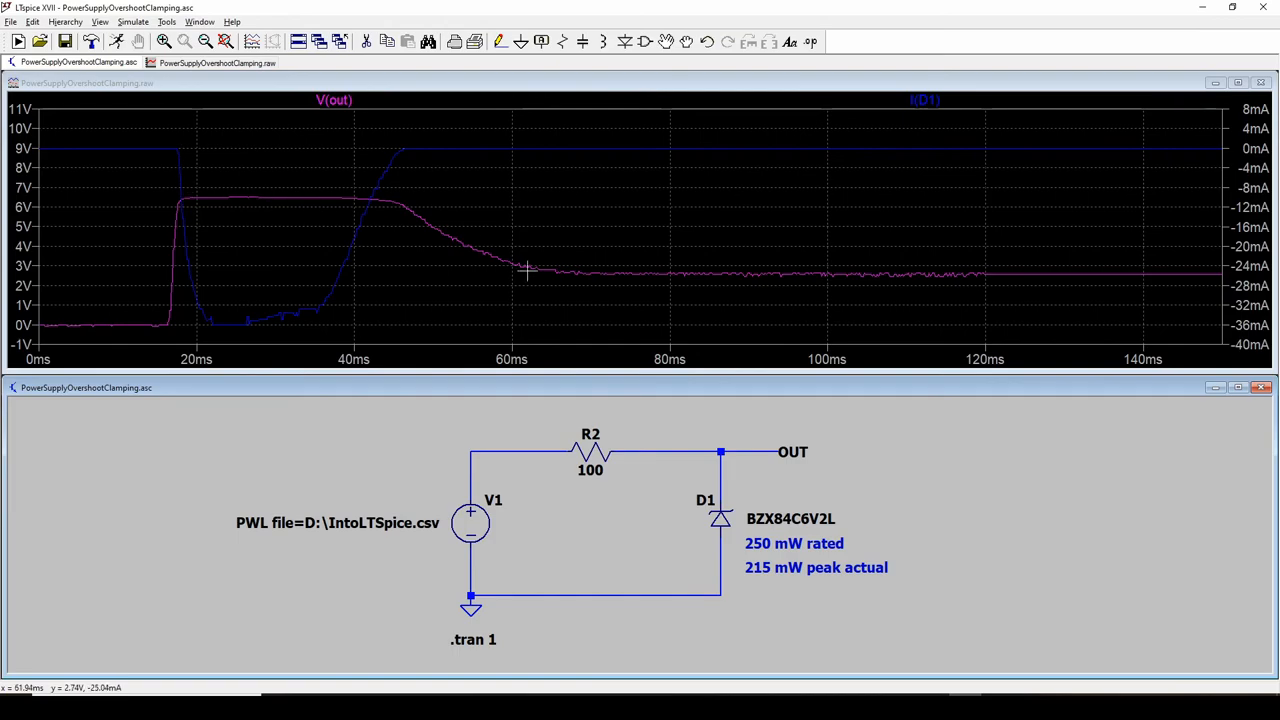
pyautogui.moveTo(640, 272)
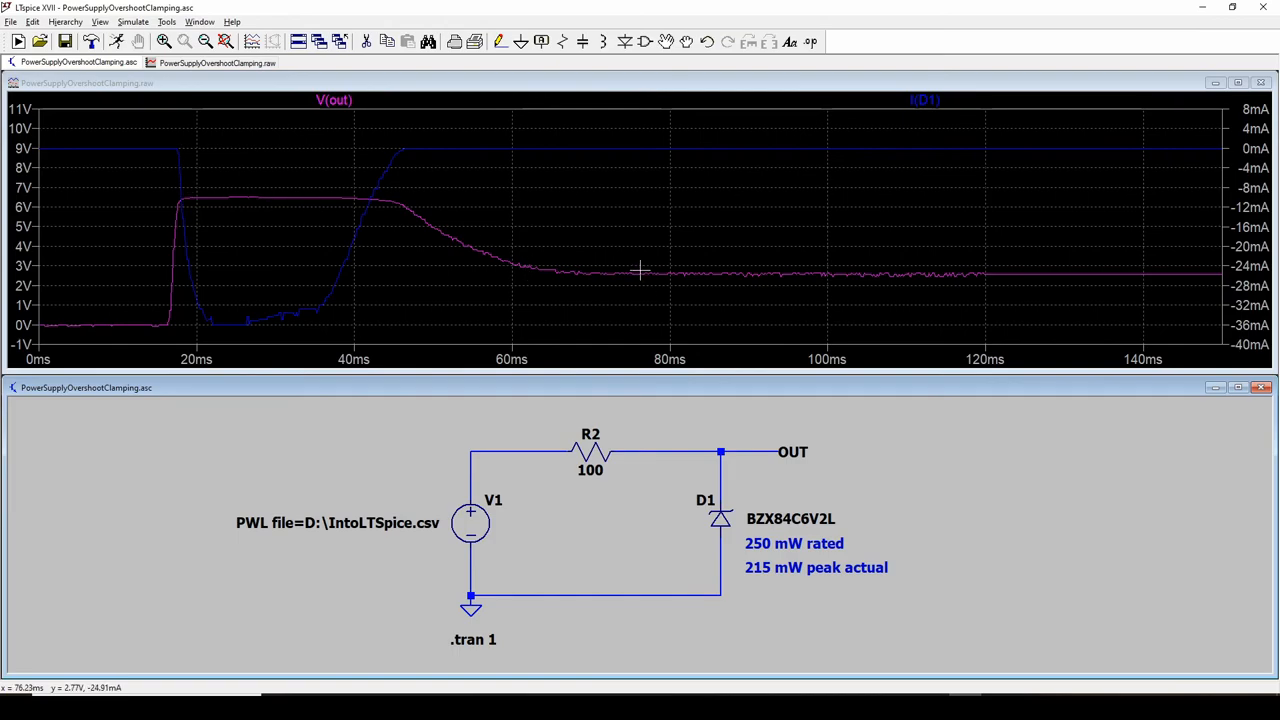
pyautogui.moveTo(470, 520)
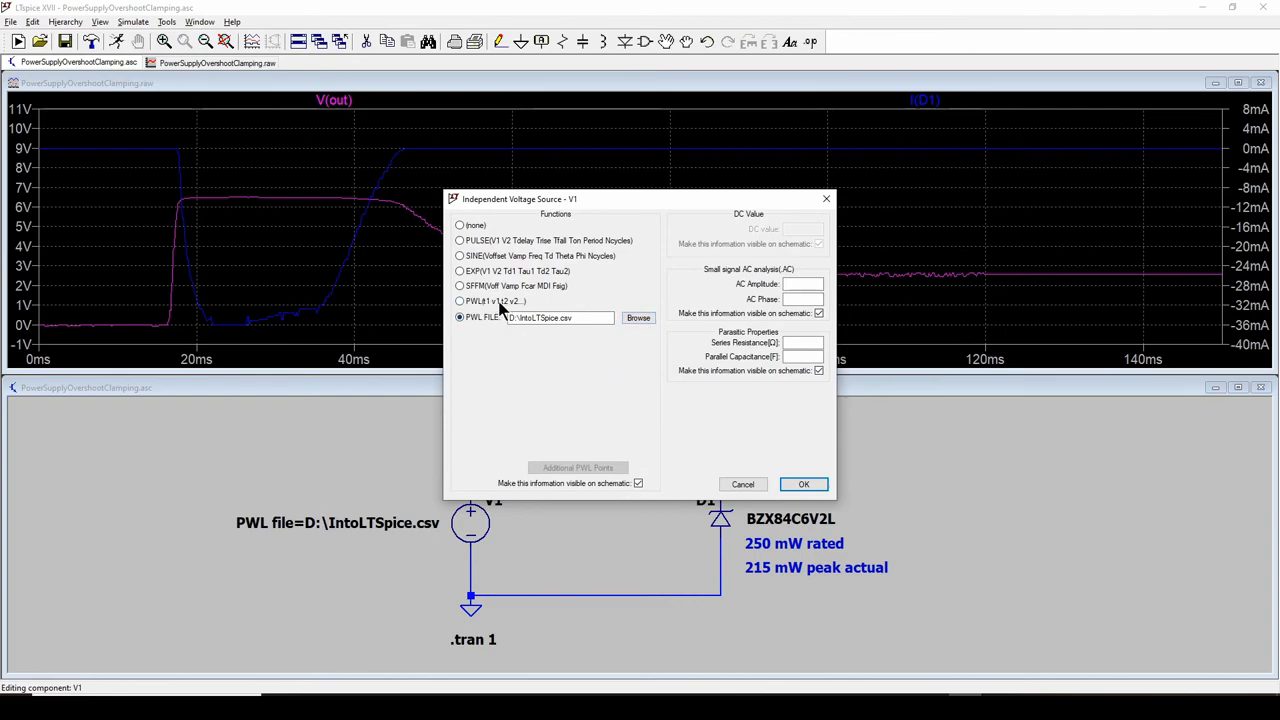
pyautogui.click(560, 316)
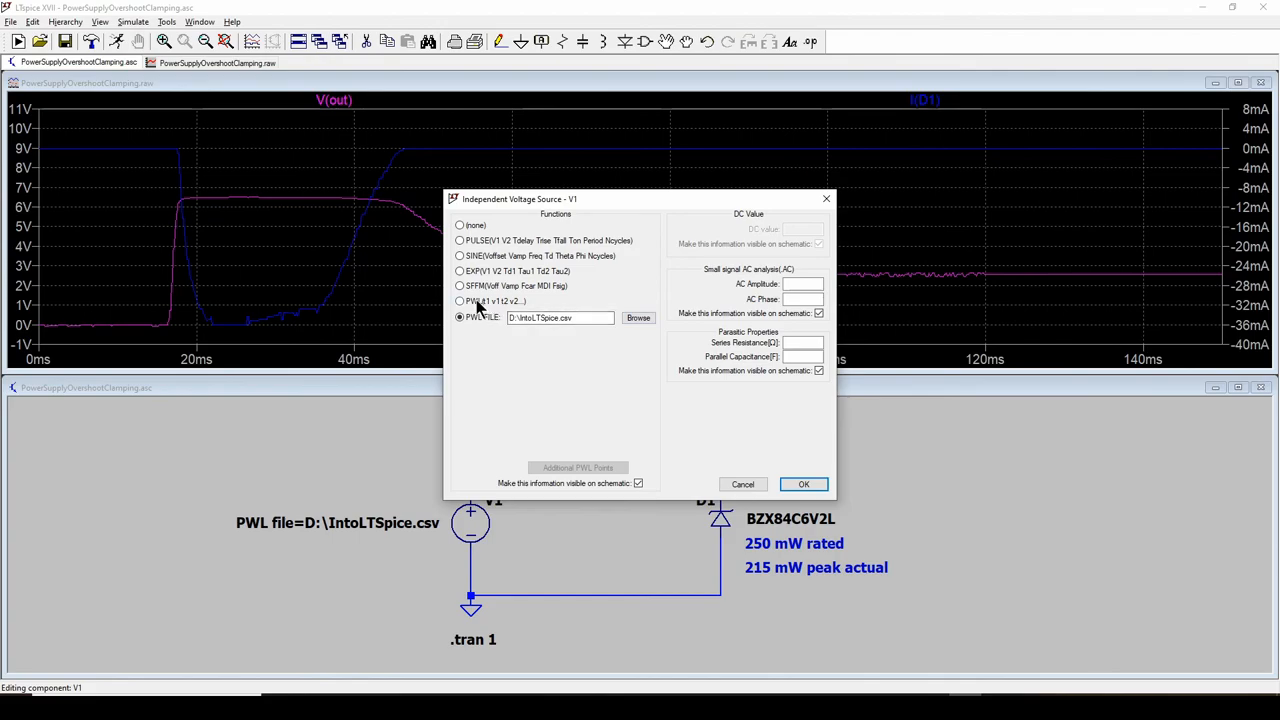
pyautogui.moveTo(610, 348)
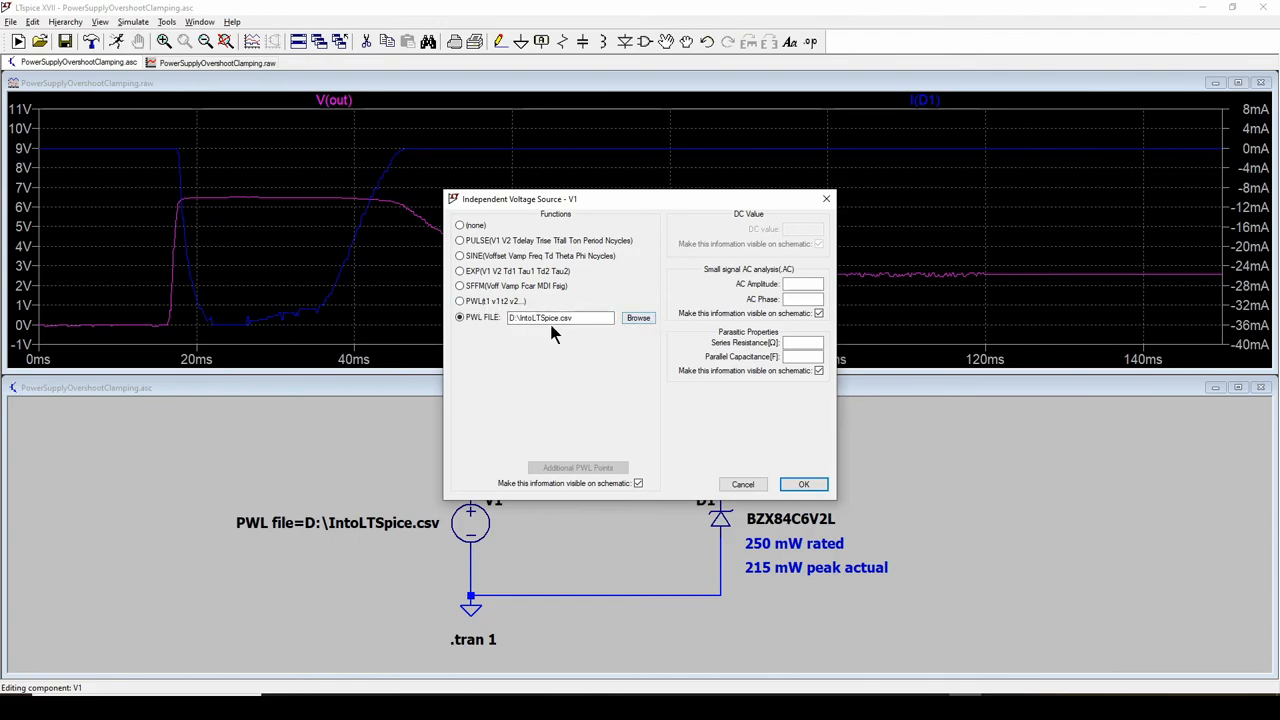
pyautogui.moveTo(638, 318)
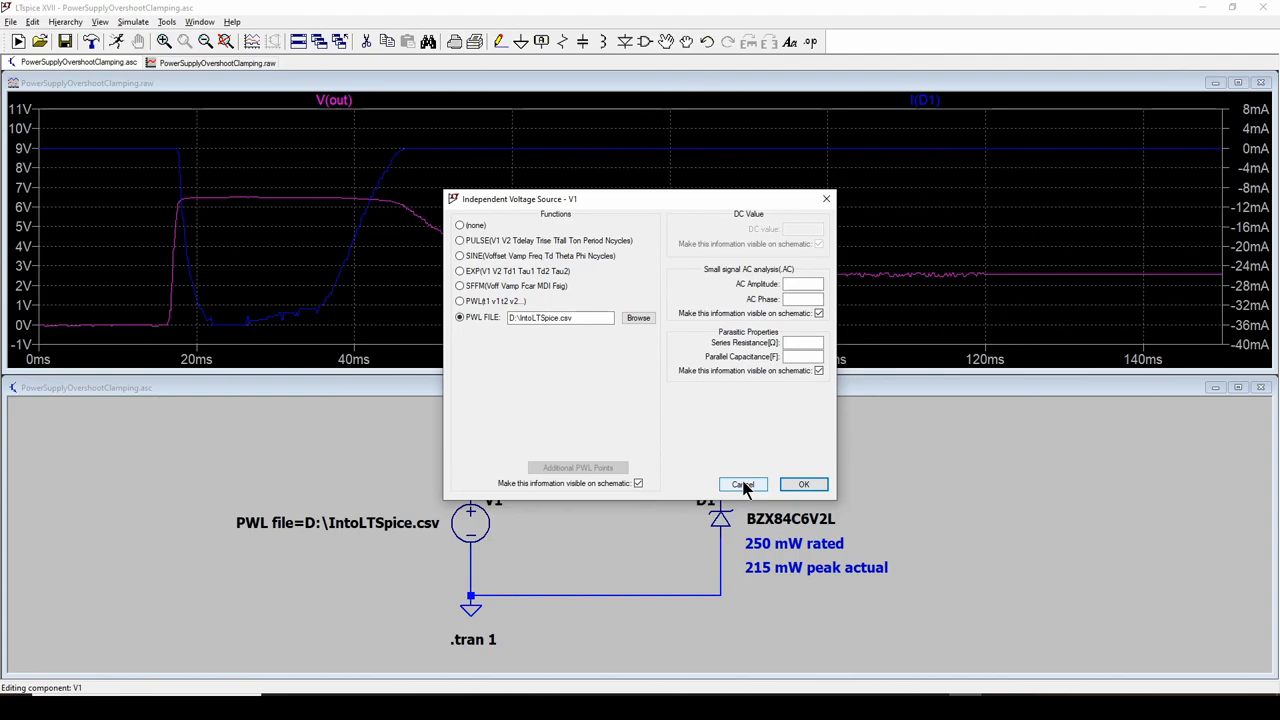
pyautogui.click(742, 484)
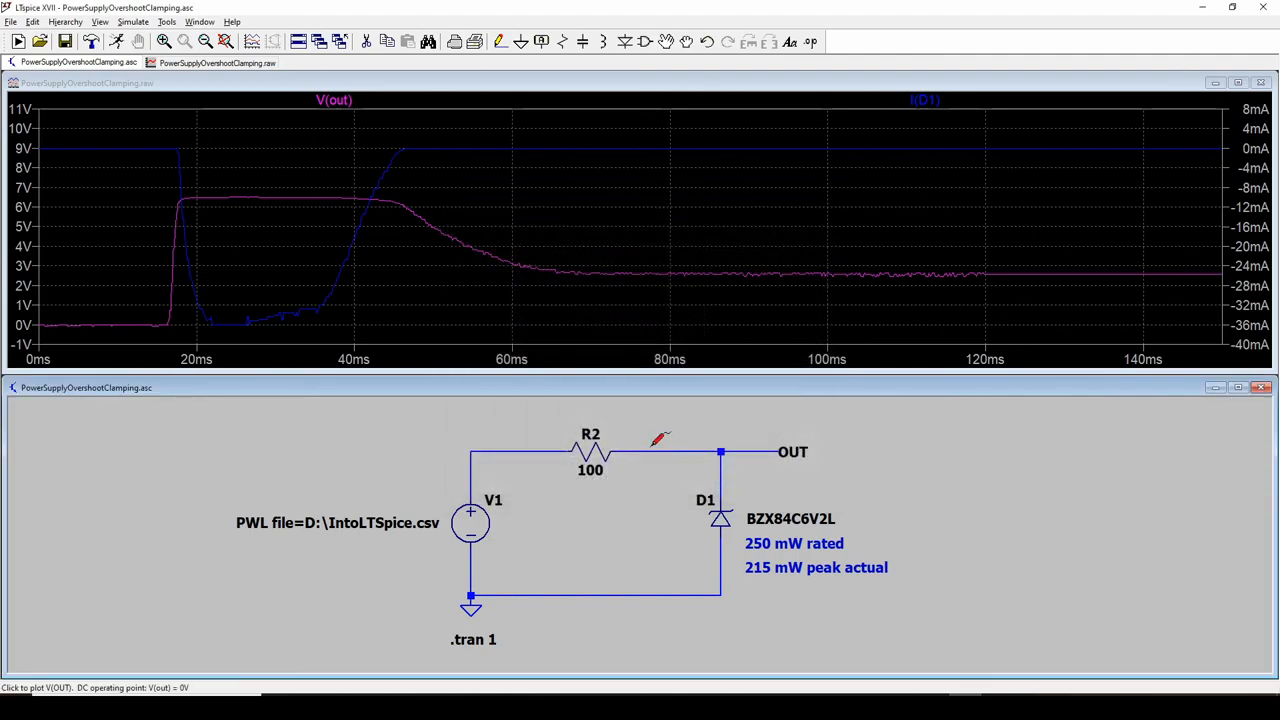
pyautogui.moveTo(410, 440)
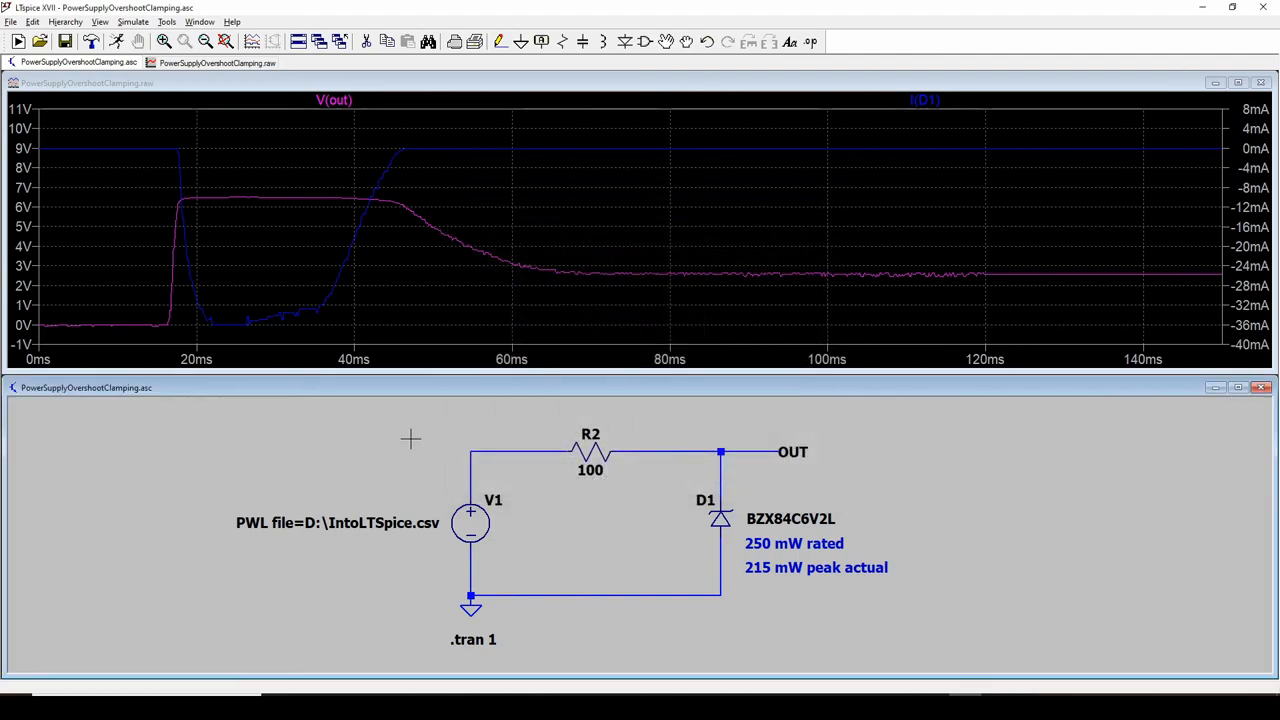